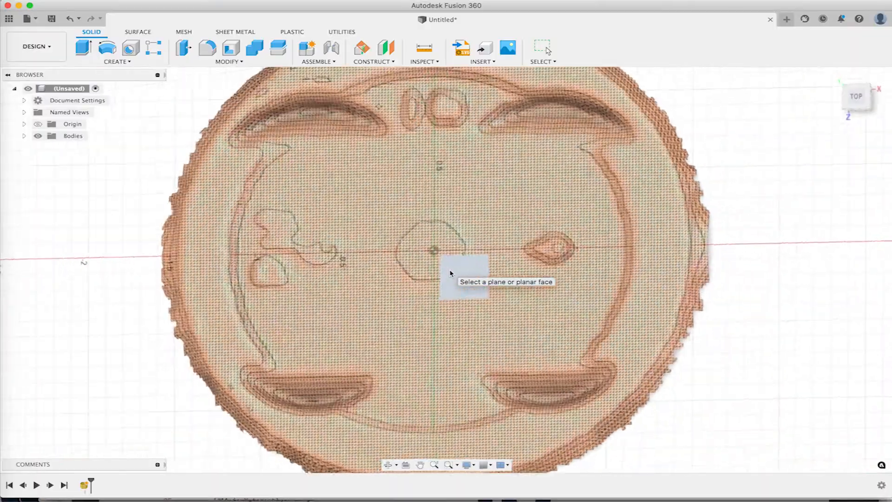
# Step: Pick a construction plane under the imported piston-head mesh for the new sketch
pyautogui.click(464, 279)
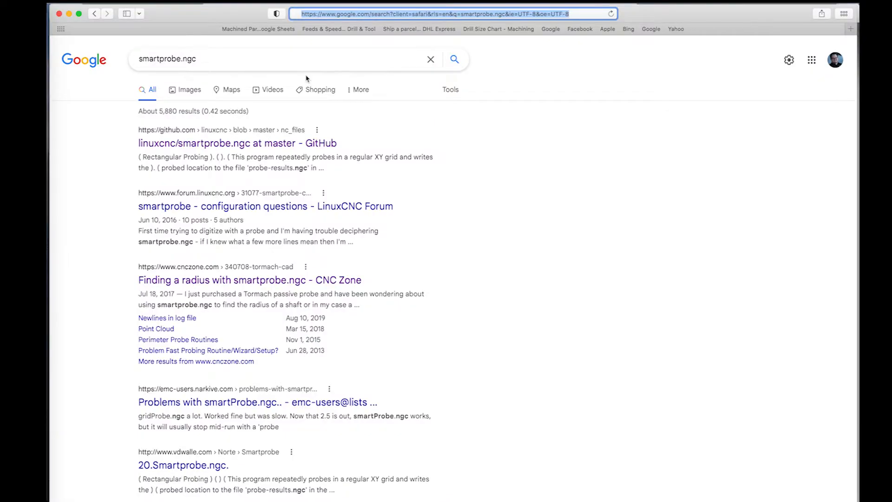
pyautogui.moveTo(247, 146)
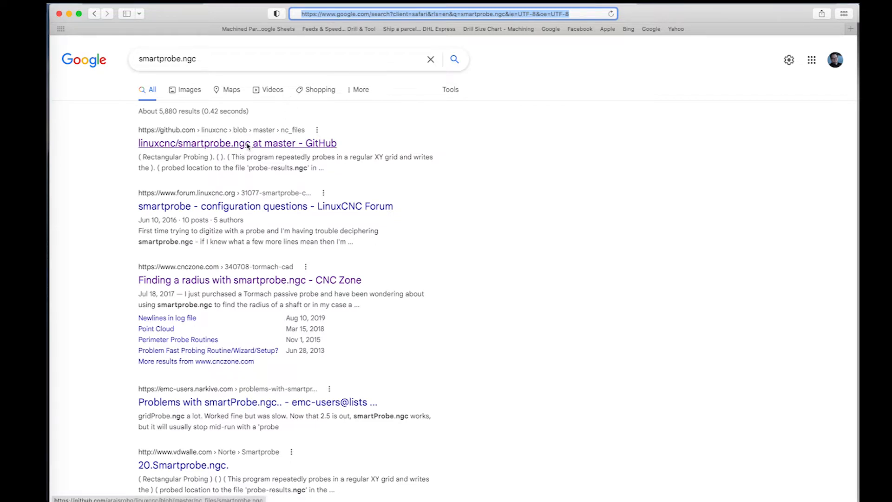
# Step: Go to the 'linuxcnc/smartprobe.ngc at master - GitHub' search result
pyautogui.click(237, 143)
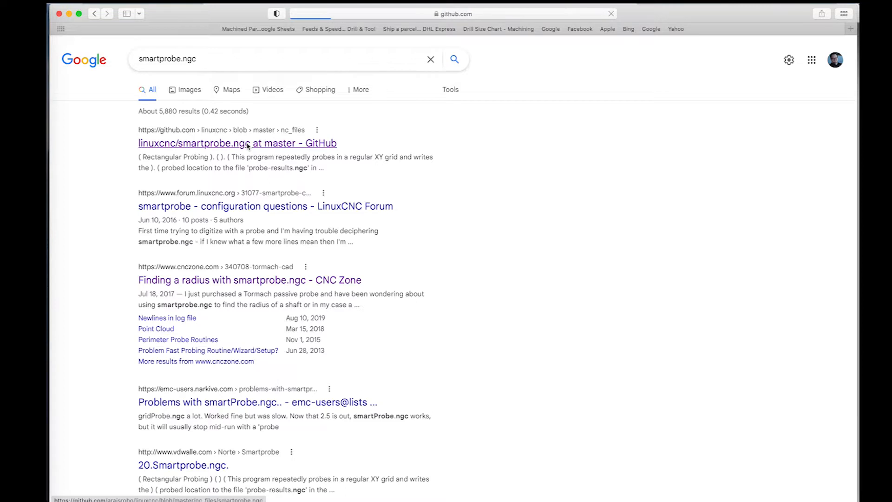
pyautogui.click(237, 143)
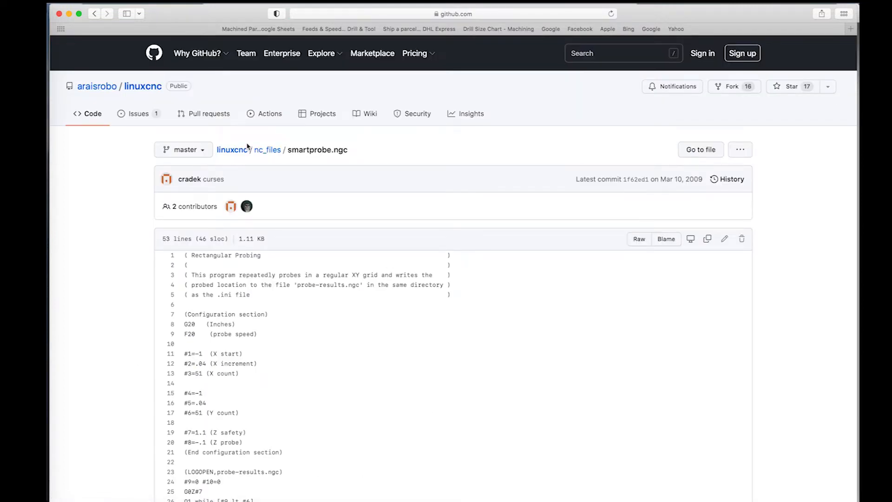
pyautogui.moveTo(389, 220)
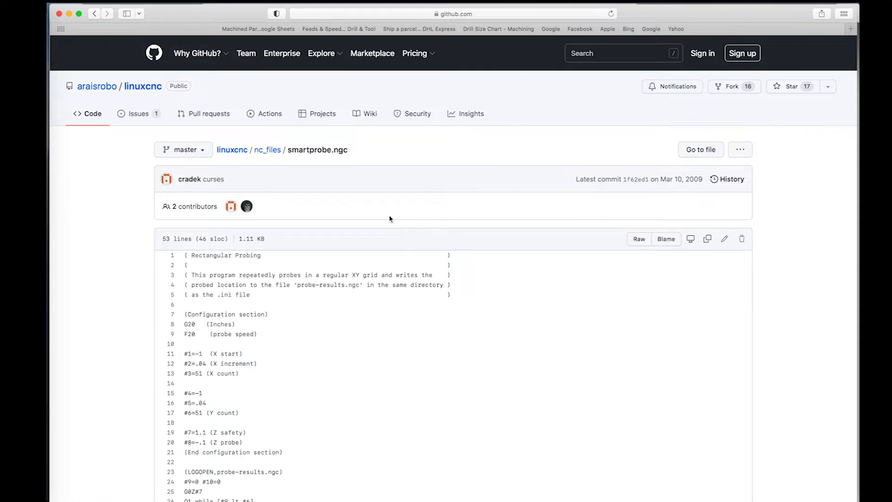
pyautogui.scroll(-3)
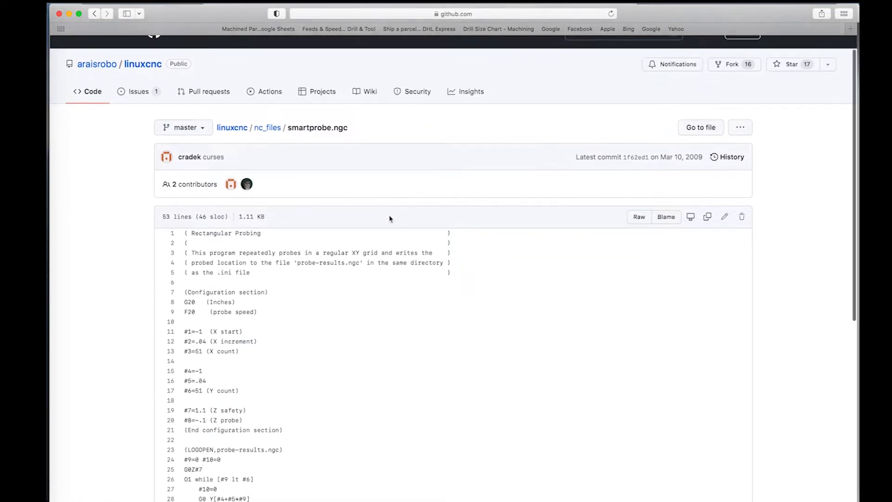
pyautogui.scroll(-3)
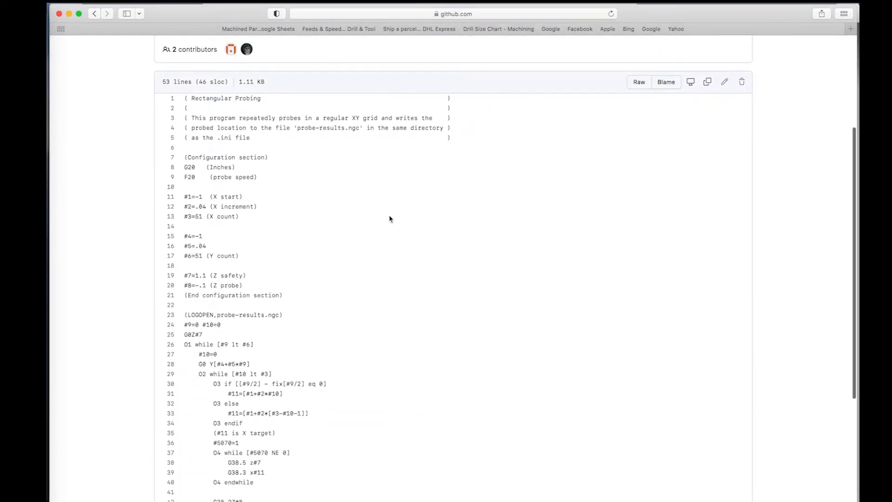
pyautogui.moveTo(233, 123)
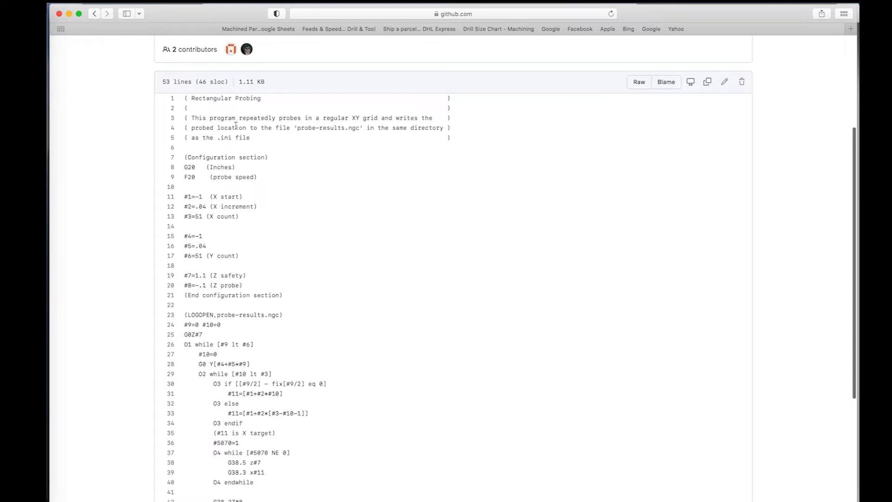
pyautogui.moveTo(216, 152)
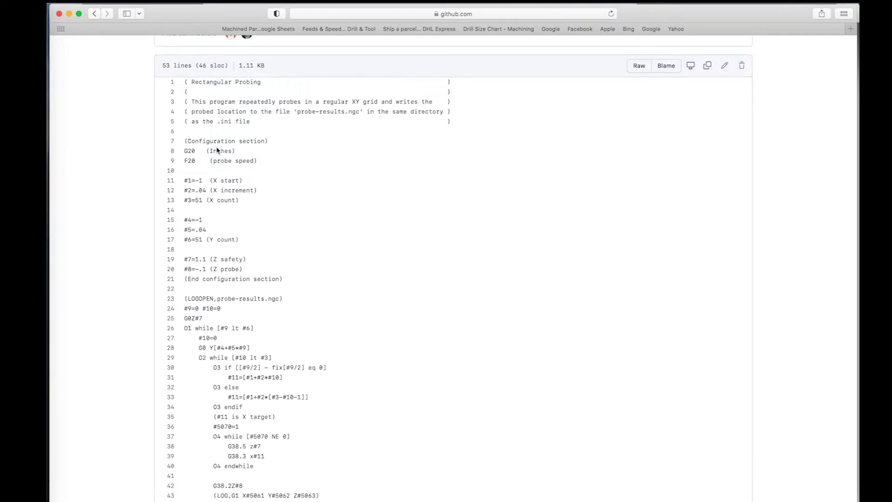
pyautogui.moveTo(211, 155)
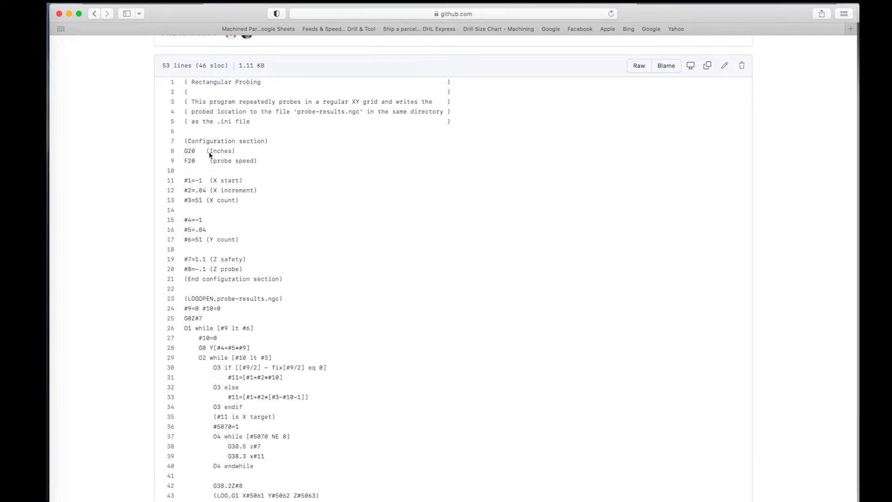
pyautogui.moveTo(222, 167)
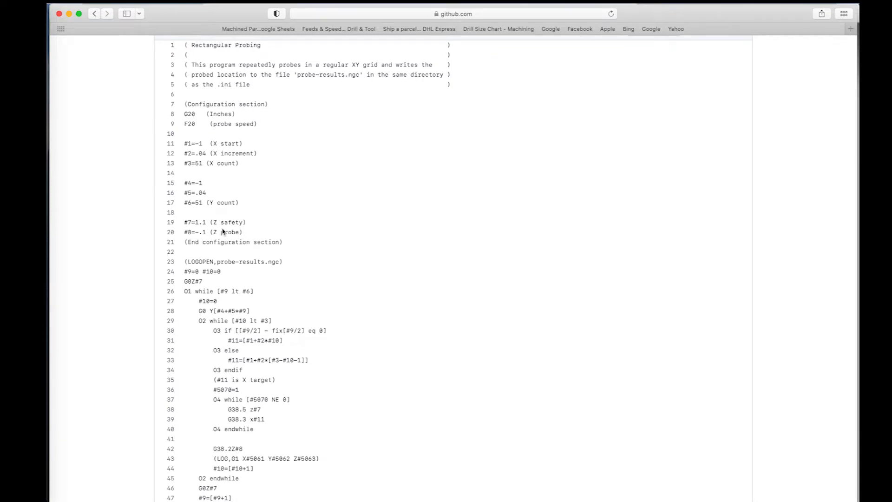
pyautogui.scroll(-3)
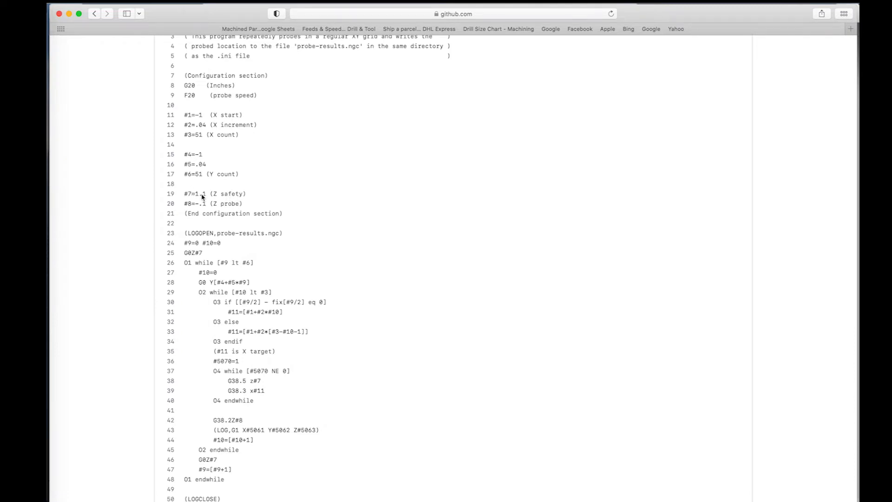
pyautogui.scroll(-3)
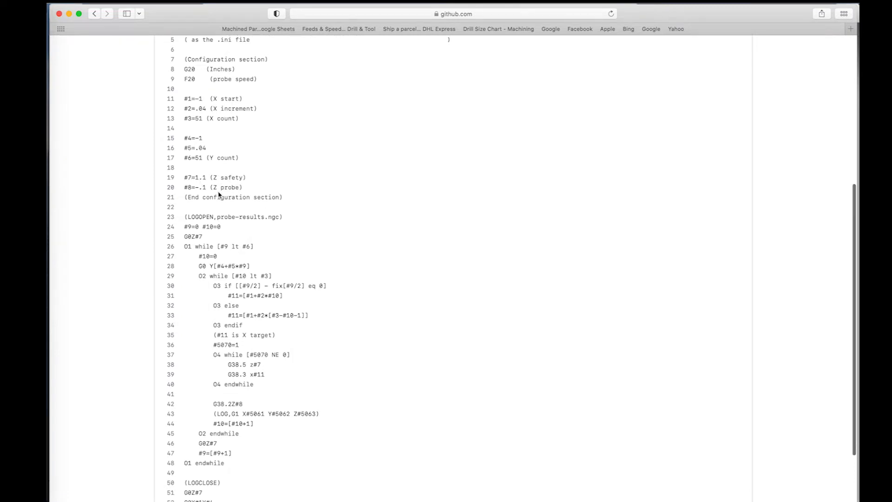
pyautogui.scroll(-3)
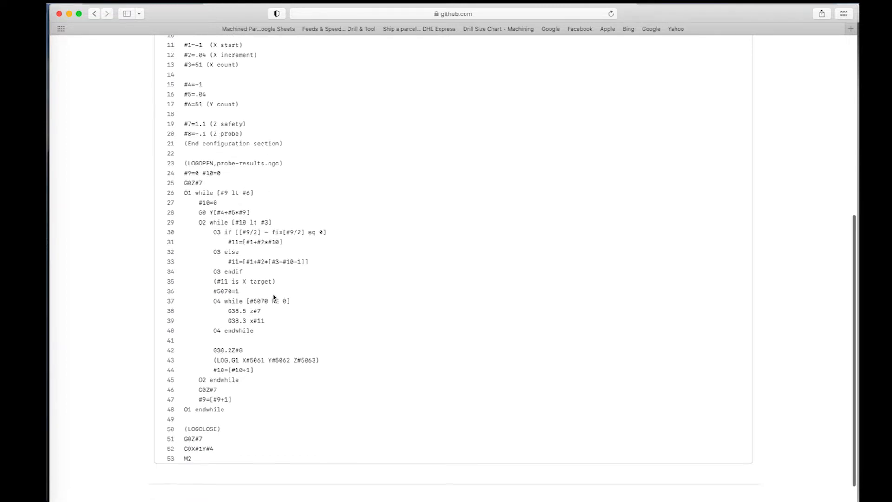
pyautogui.scroll(-3)
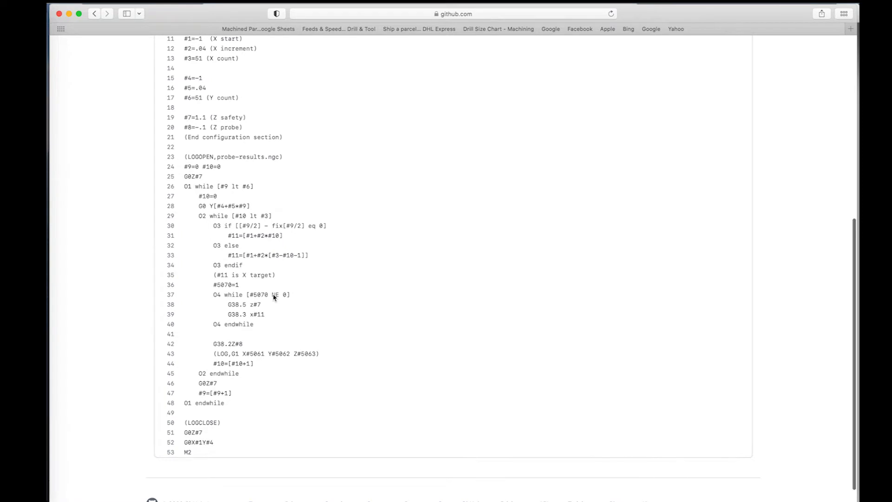
pyautogui.scroll(3)
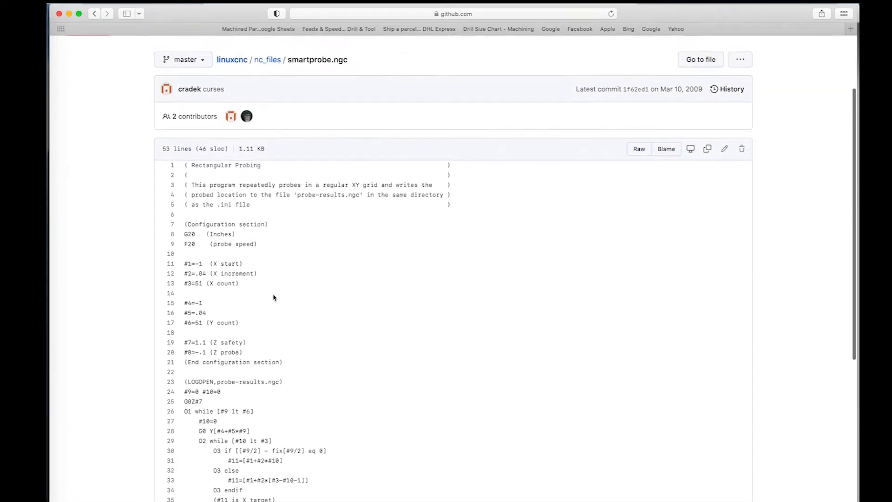
pyautogui.scroll(-3)
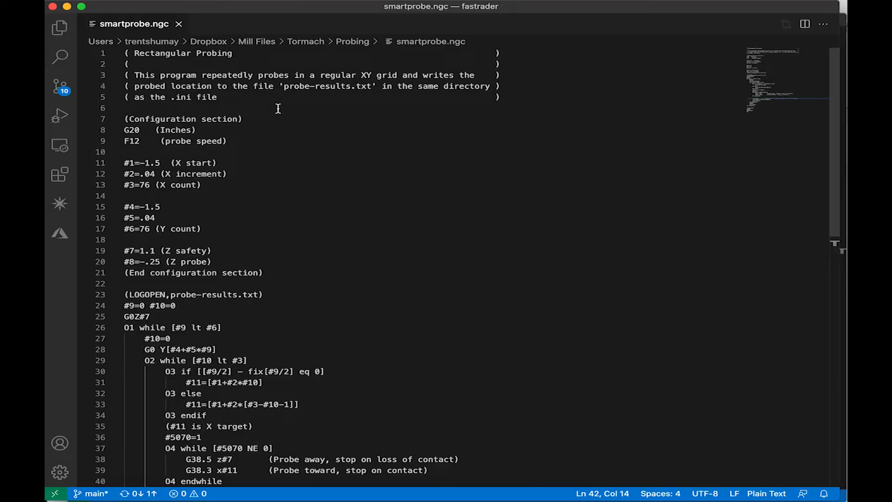
pyautogui.moveTo(267, 55)
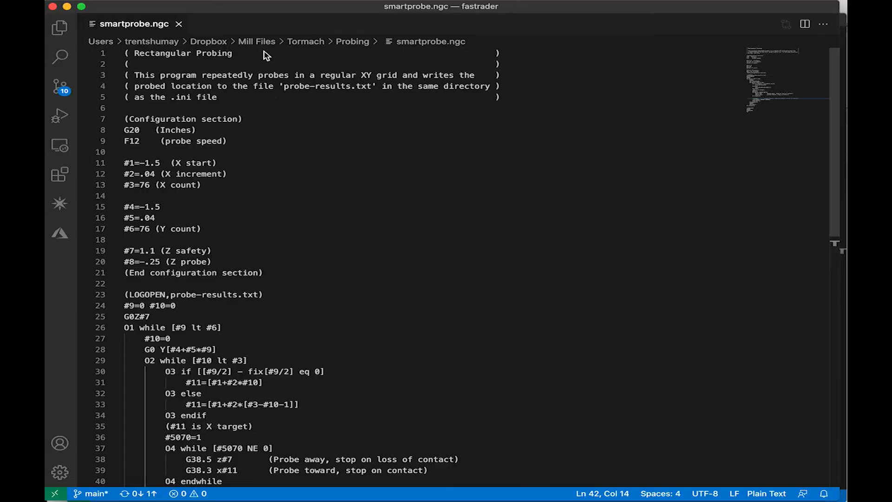
pyautogui.moveTo(363, 95)
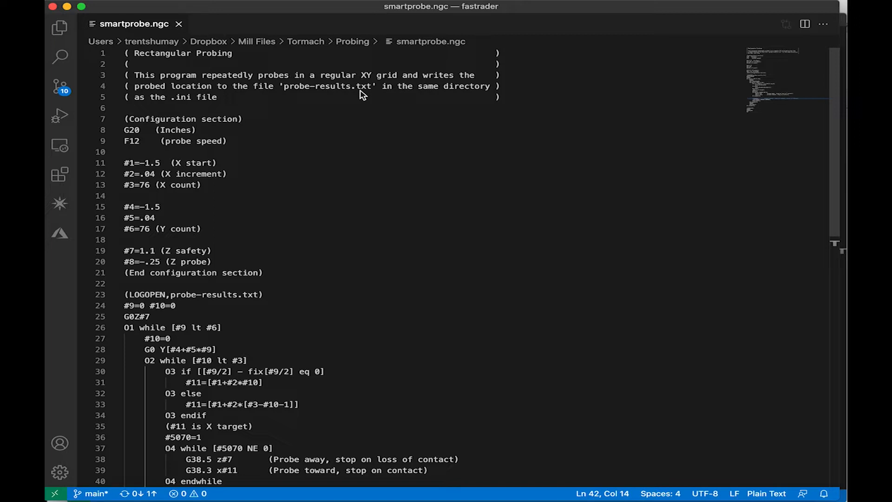
pyautogui.moveTo(359, 93)
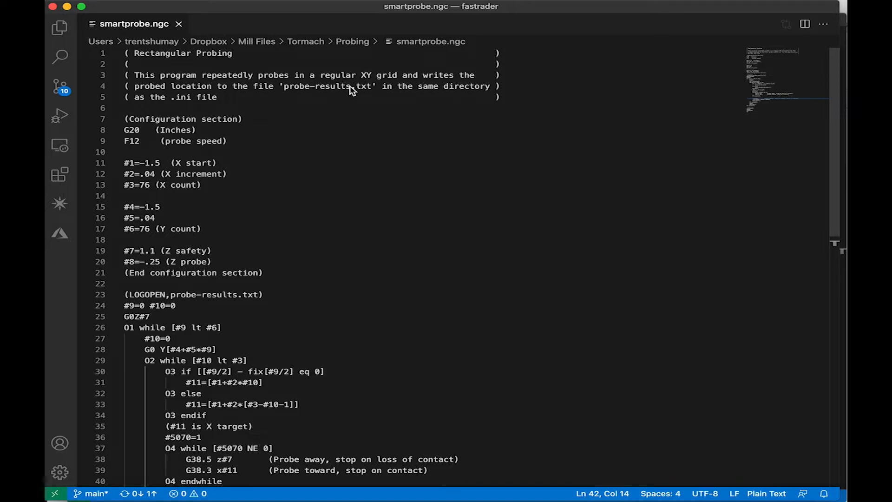
pyautogui.moveTo(353, 171)
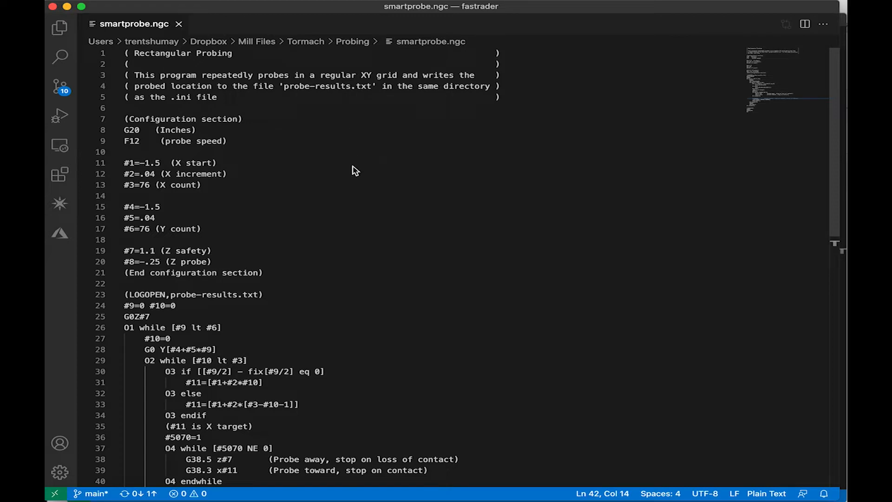
pyautogui.moveTo(301, 216)
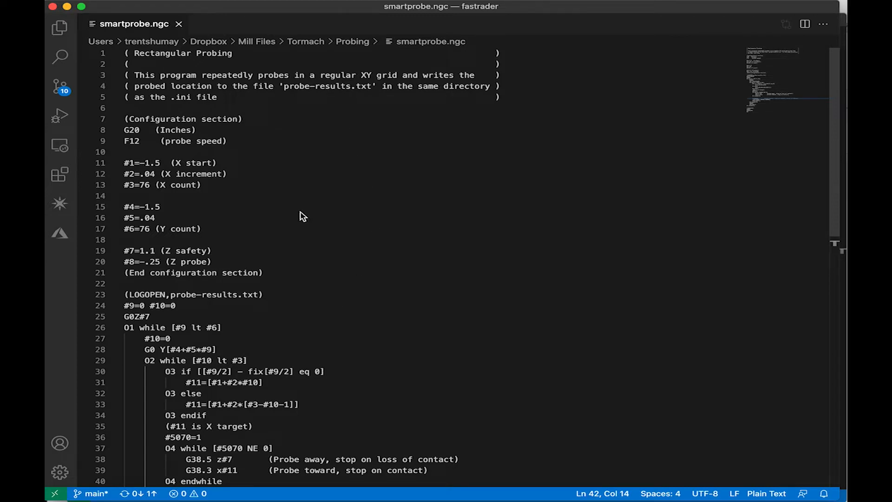
pyautogui.moveTo(217, 94)
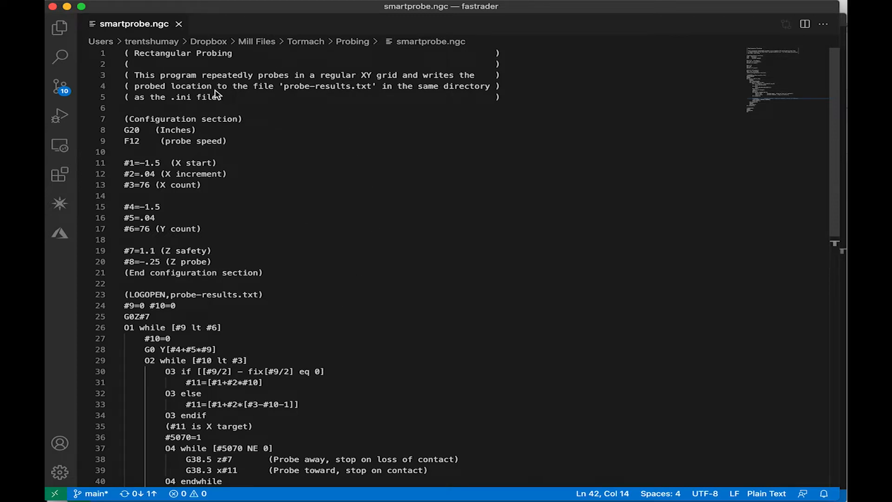
pyautogui.scroll(-3)
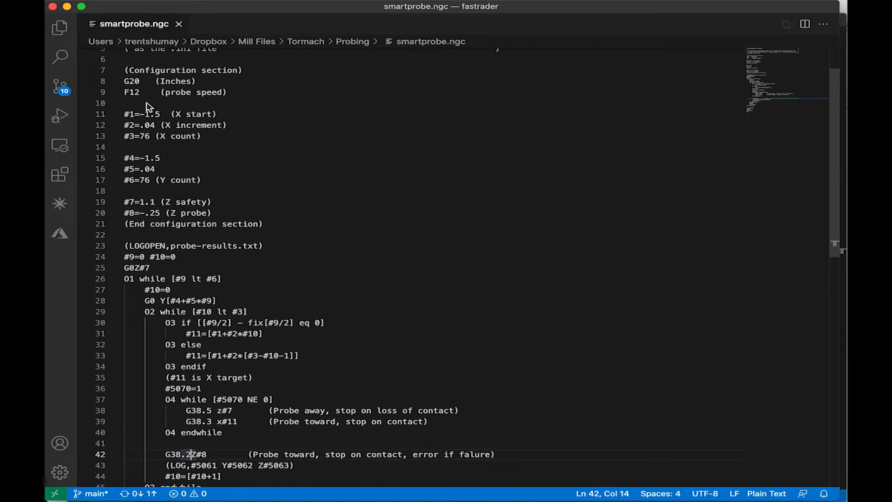
pyautogui.moveTo(139, 97)
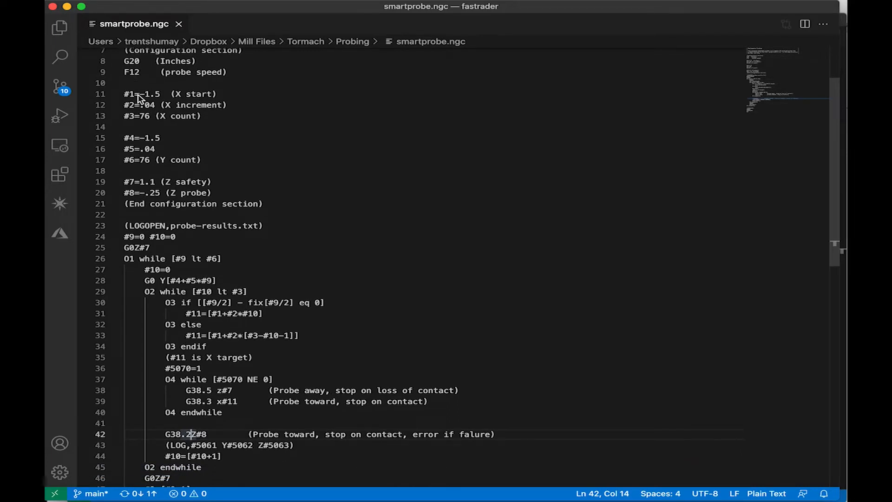
pyautogui.moveTo(227, 108)
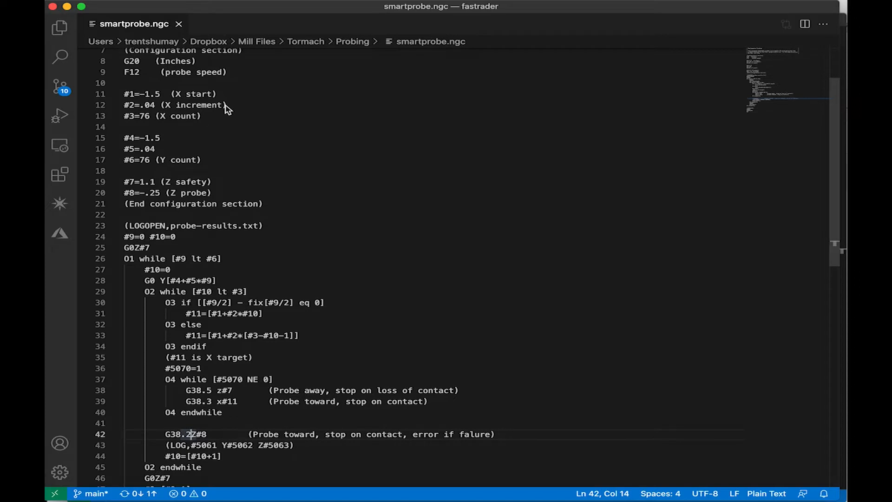
pyautogui.moveTo(149, 126)
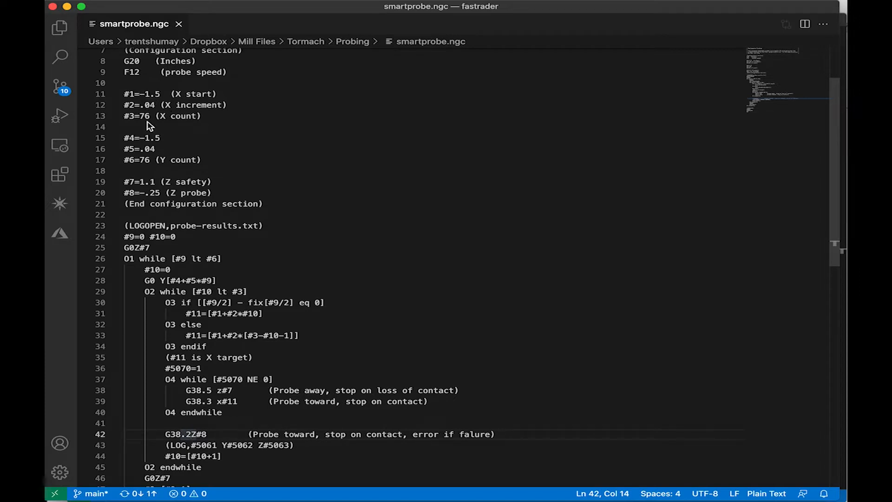
pyautogui.scroll(-3)
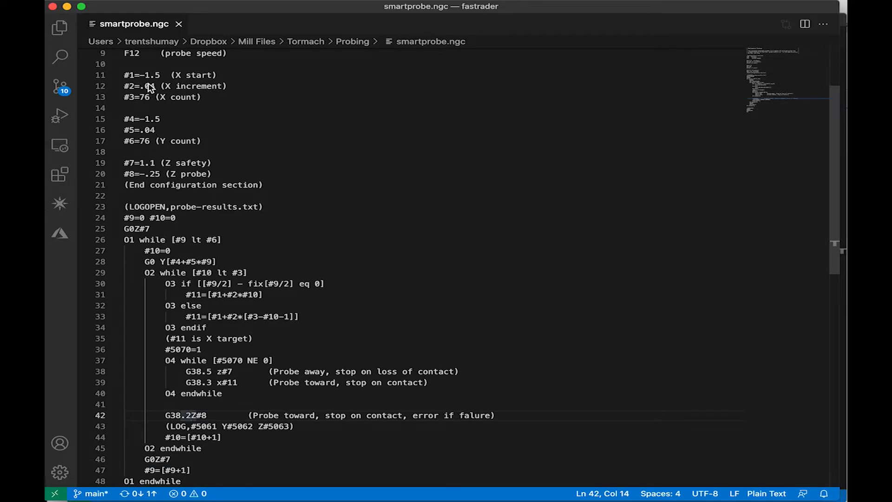
pyautogui.moveTo(157, 84)
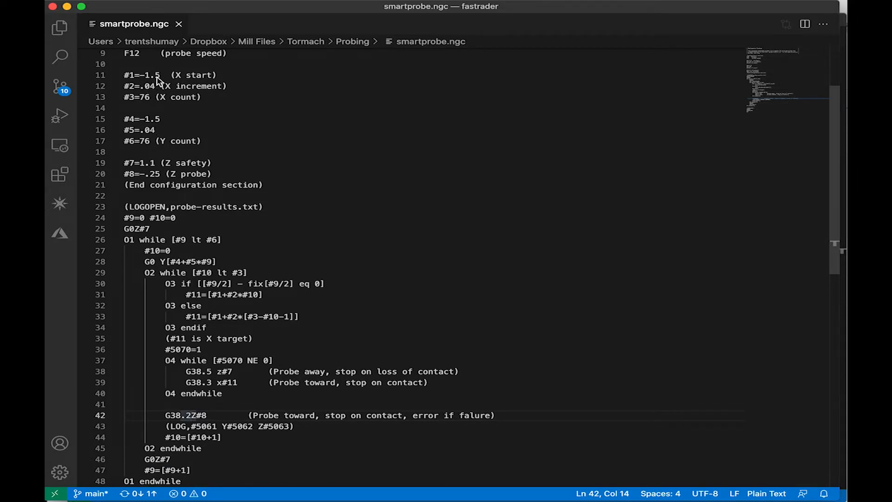
pyautogui.moveTo(148, 91)
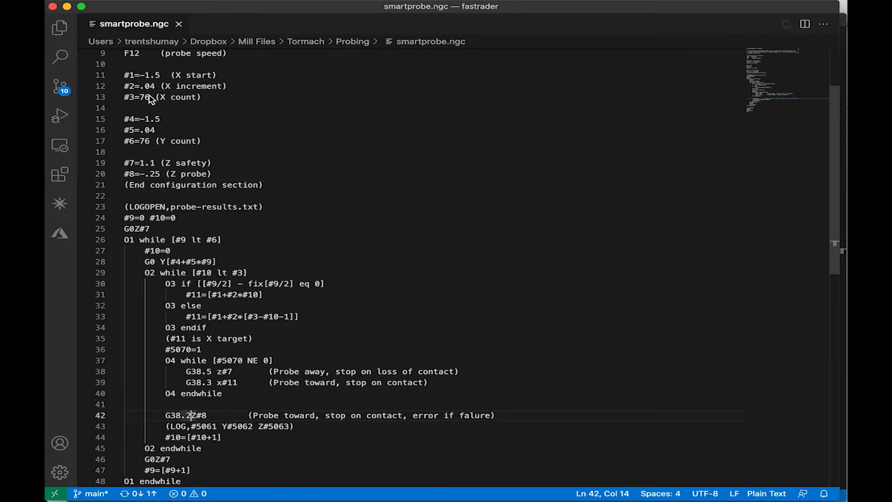
pyautogui.moveTo(147, 106)
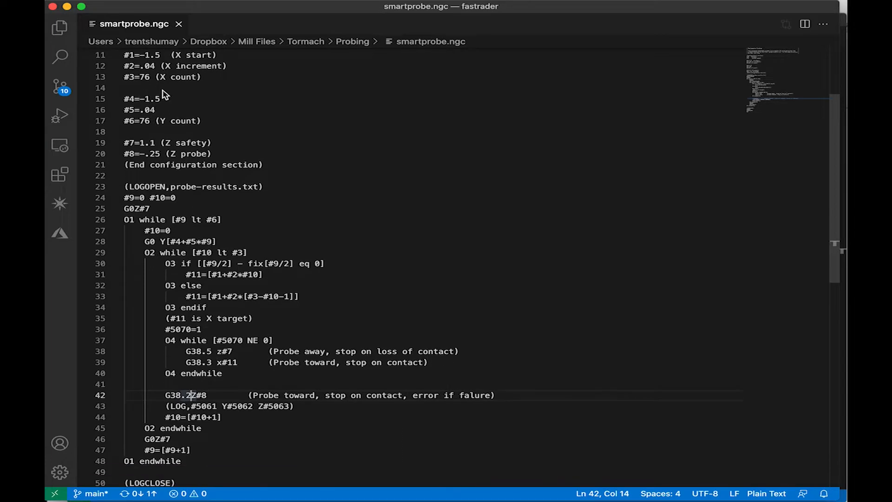
pyautogui.scroll(3)
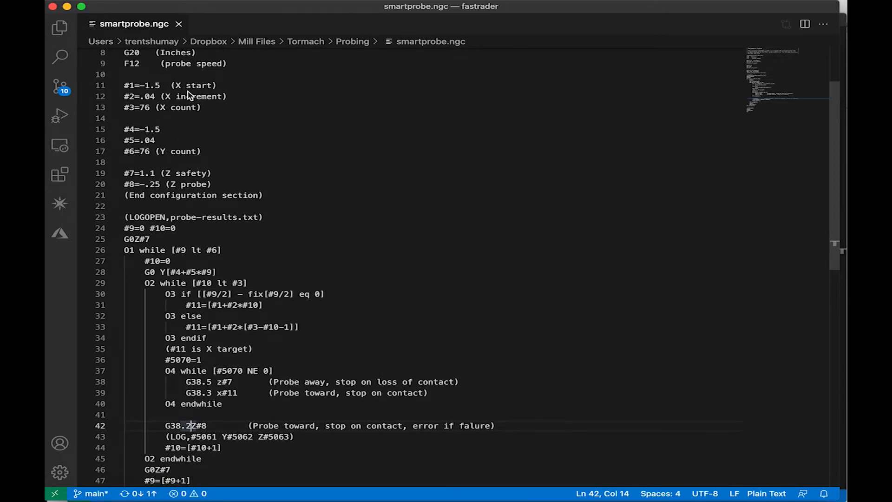
pyautogui.moveTo(159, 154)
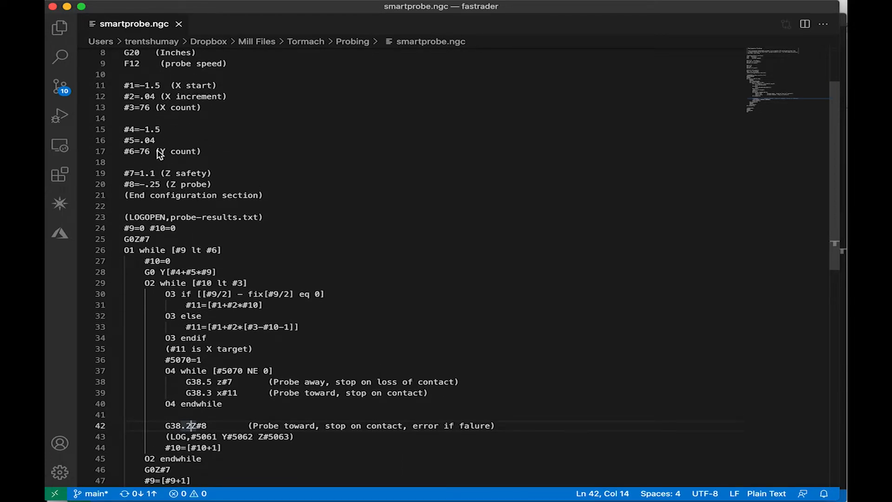
pyautogui.scroll(-3)
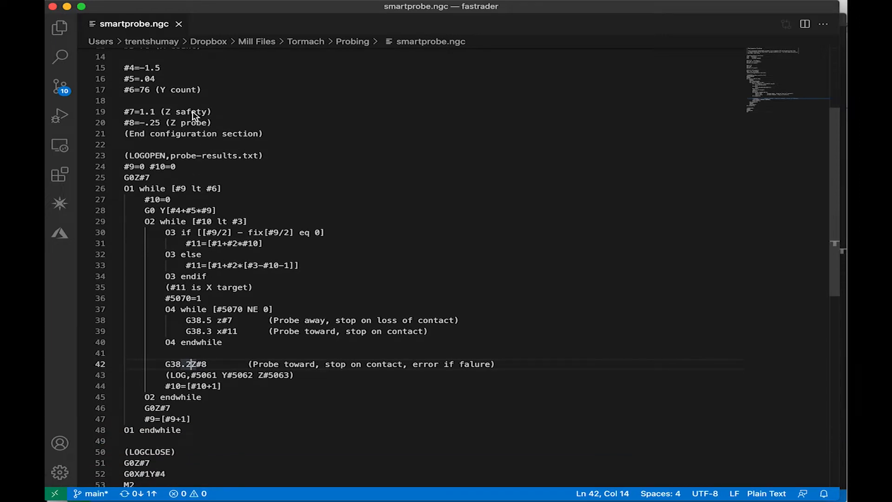
pyautogui.moveTo(151, 115)
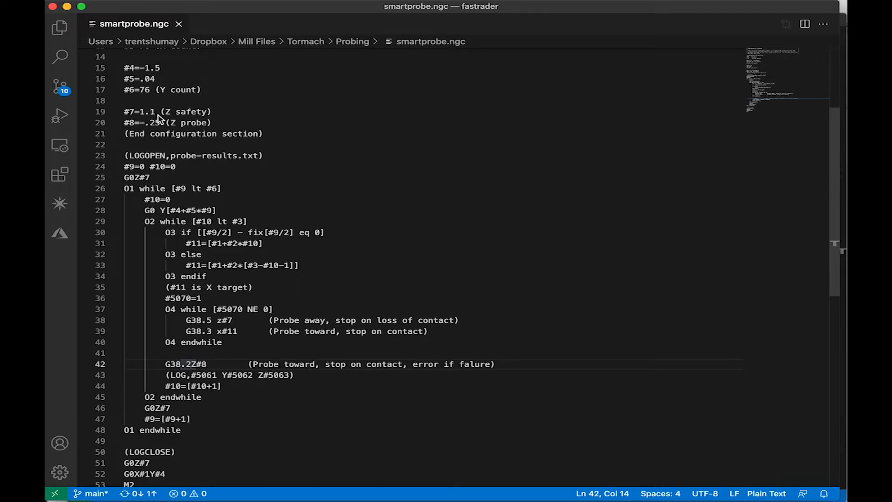
pyautogui.moveTo(161, 126)
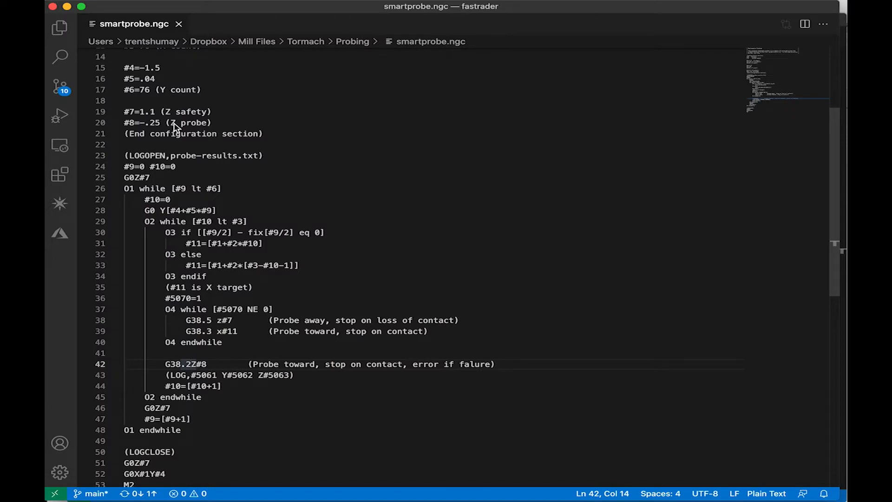
pyautogui.moveTo(199, 118)
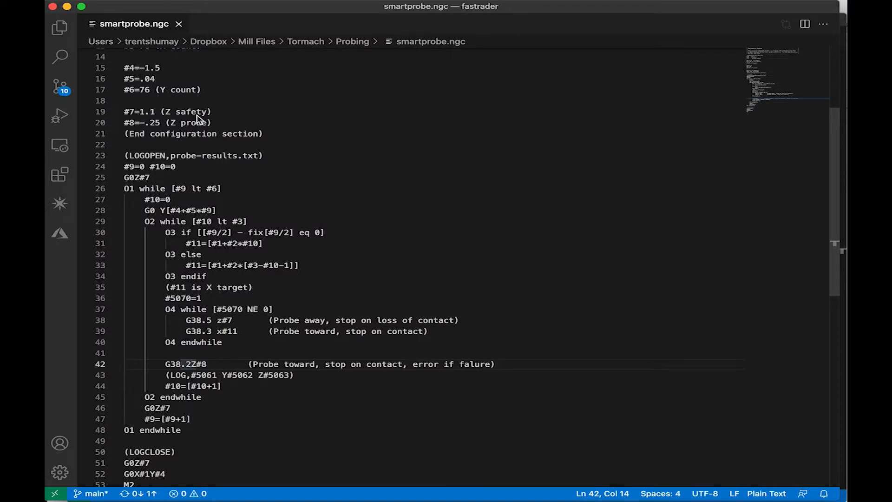
pyautogui.moveTo(214, 127)
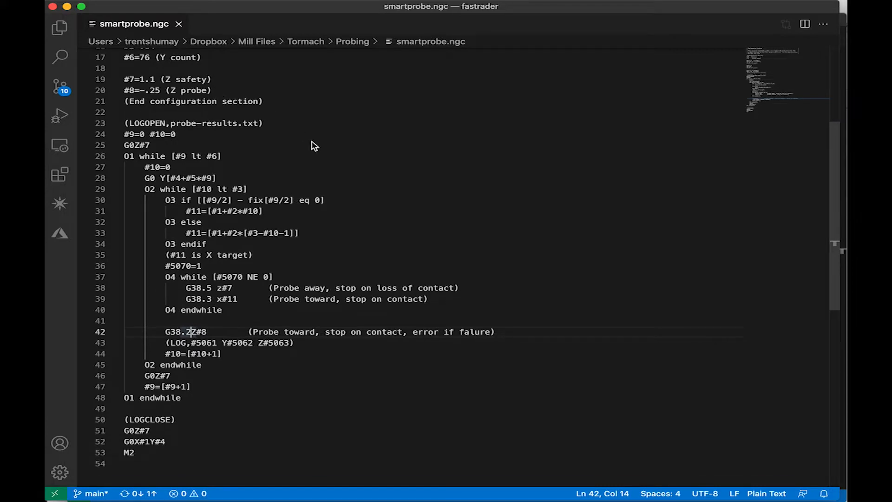
pyautogui.moveTo(223, 130)
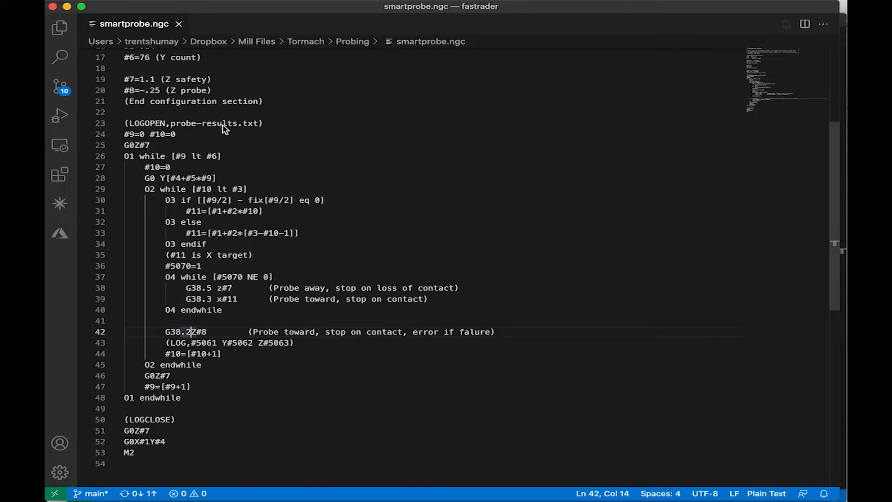
pyautogui.moveTo(217, 132)
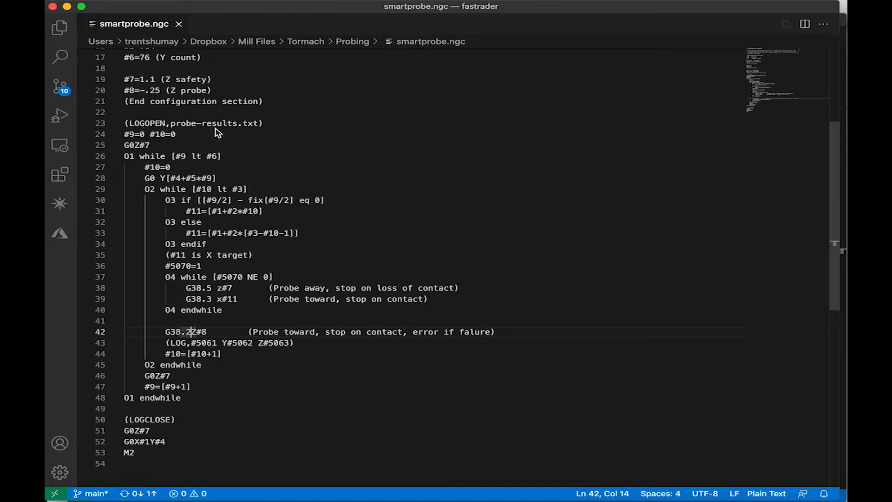
pyautogui.scroll(3)
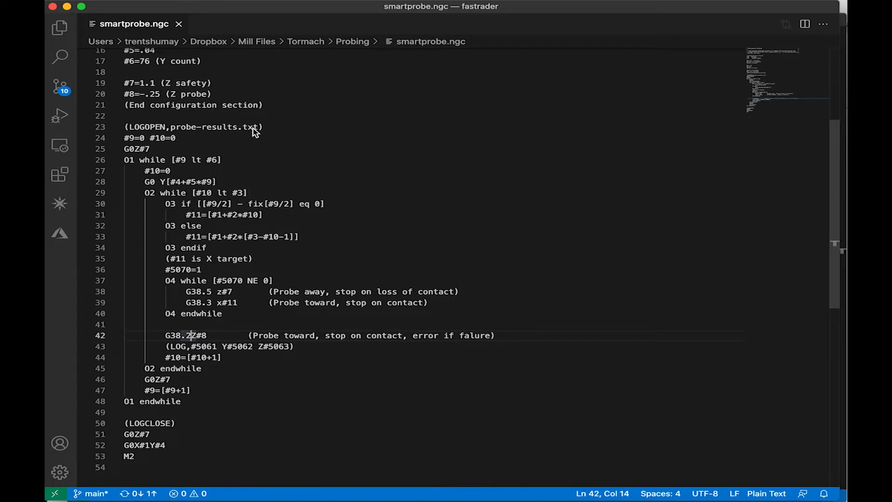
pyautogui.scroll(3)
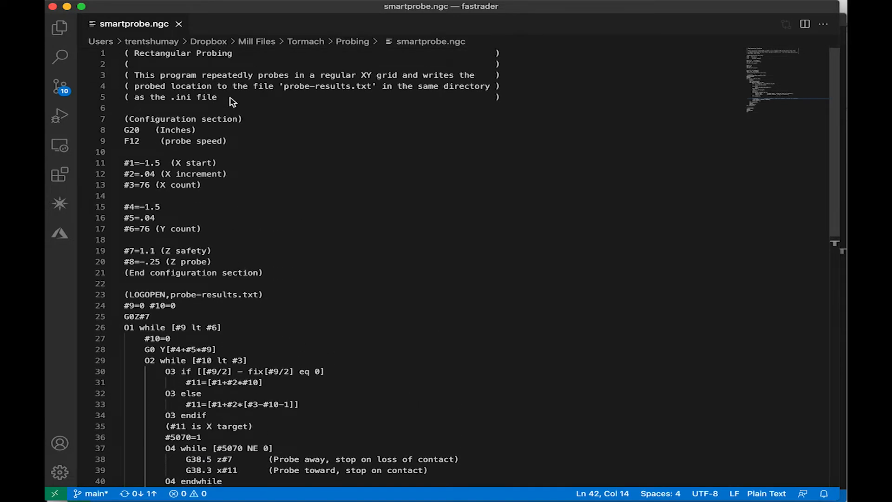
pyautogui.moveTo(180, 91)
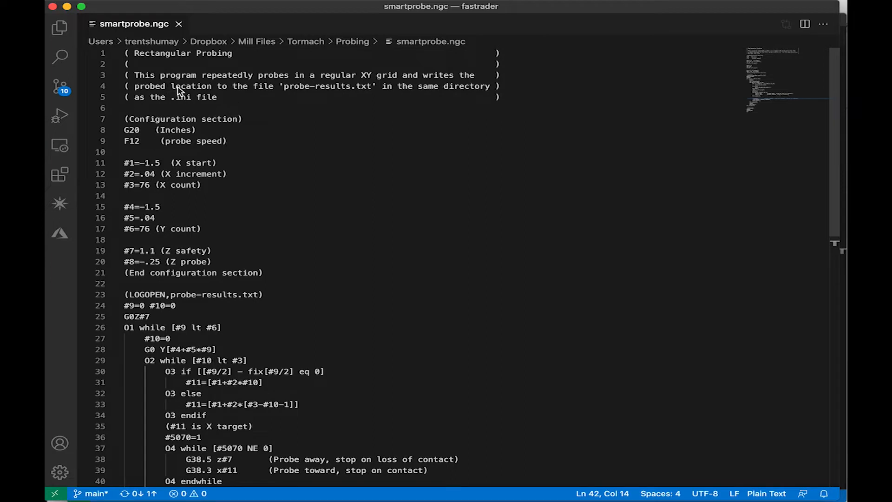
pyautogui.moveTo(189, 102)
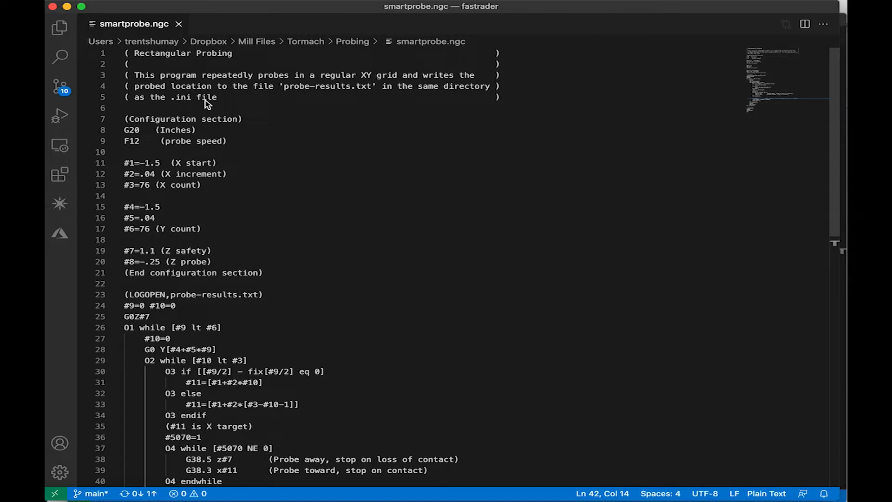
pyautogui.scroll(-3)
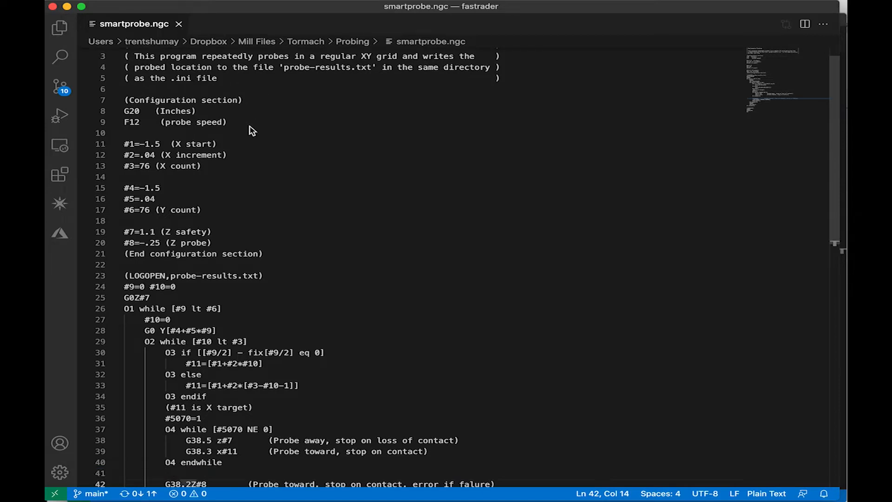
pyautogui.scroll(-3)
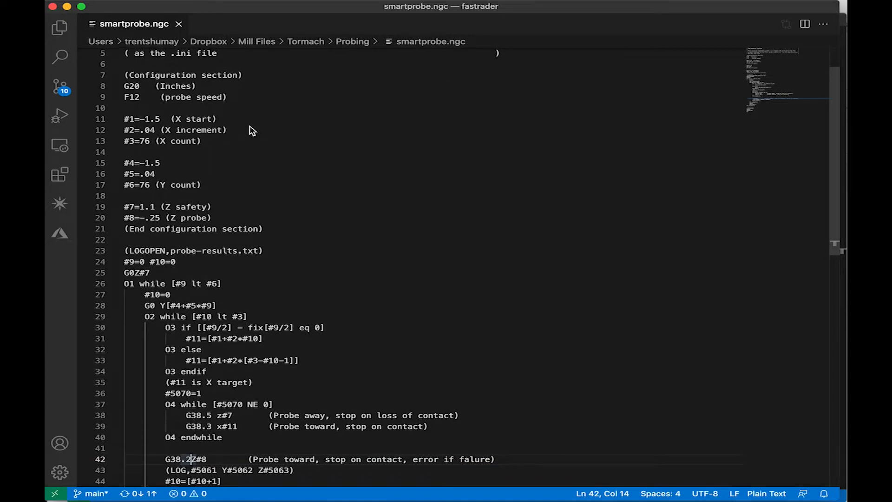
pyautogui.scroll(-3)
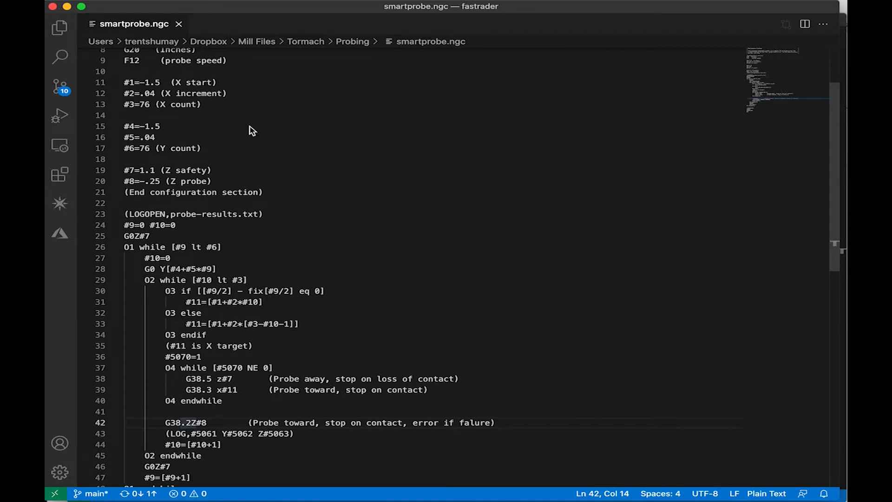
pyautogui.scroll(-3)
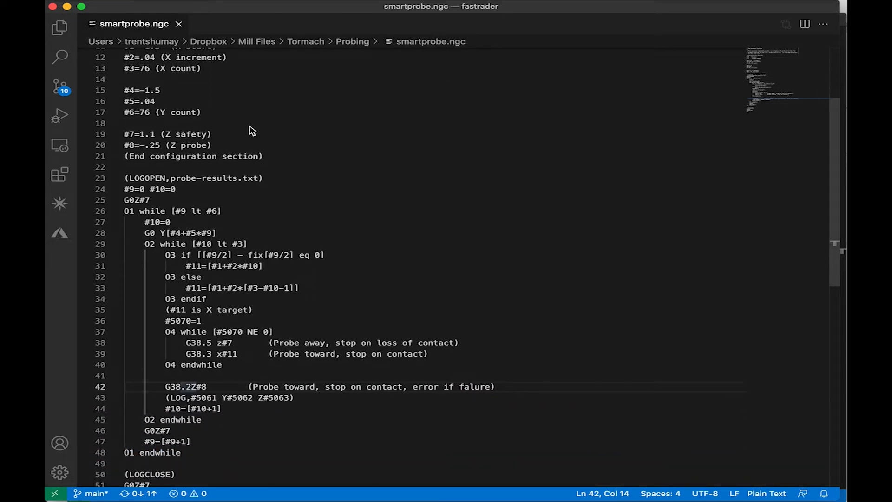
pyautogui.scroll(-3)
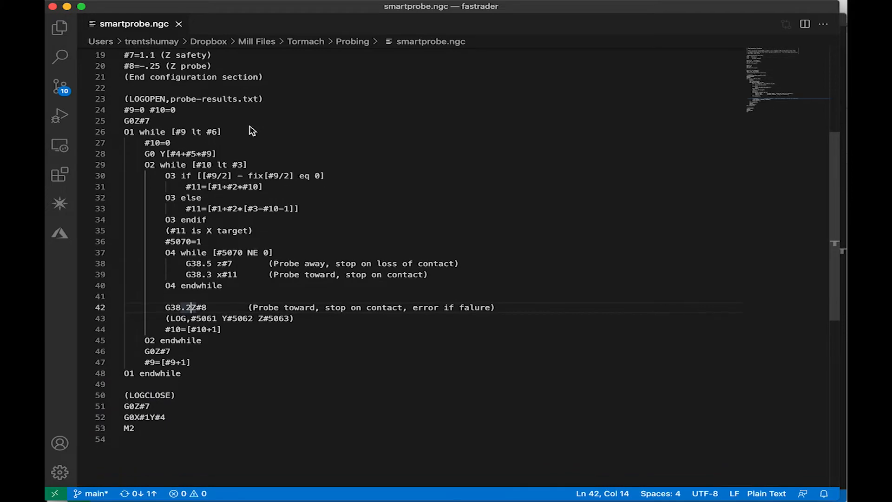
pyautogui.moveTo(189, 171)
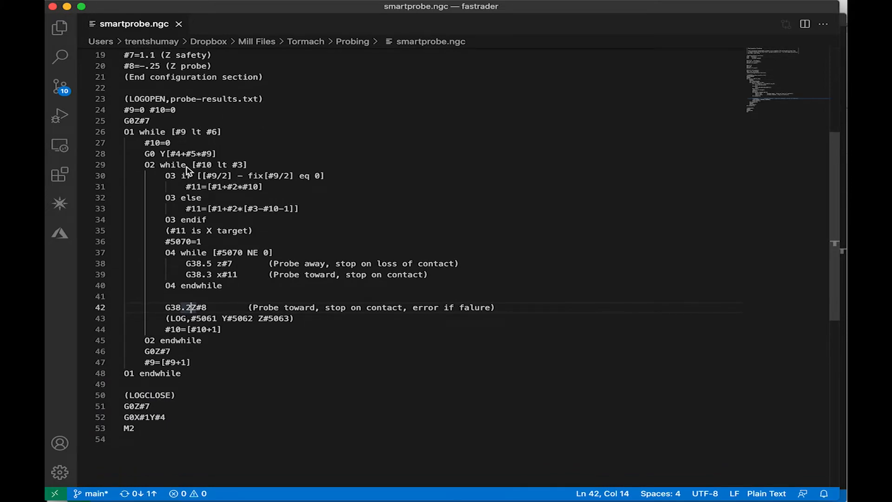
pyautogui.moveTo(224, 181)
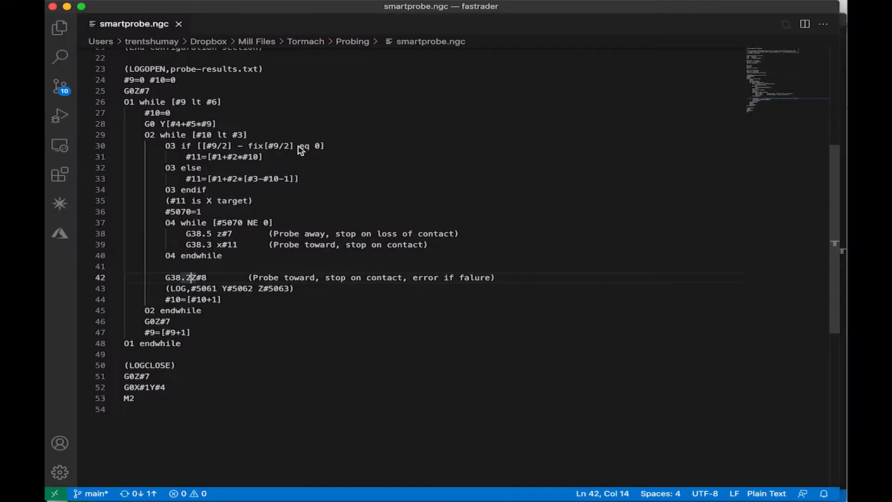
pyautogui.scroll(3)
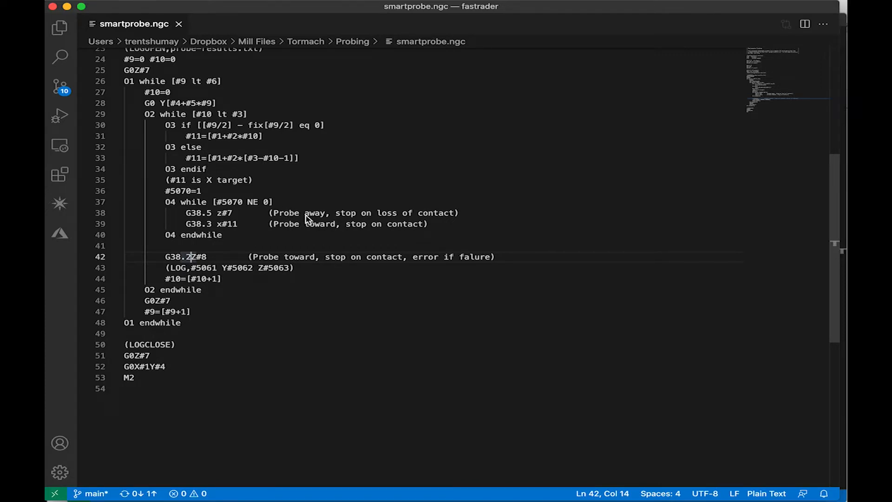
pyautogui.moveTo(204, 219)
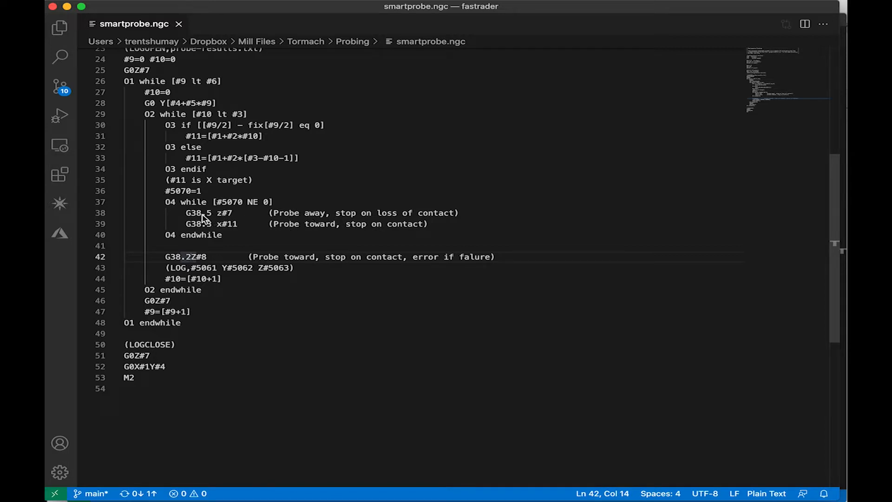
pyautogui.moveTo(318, 220)
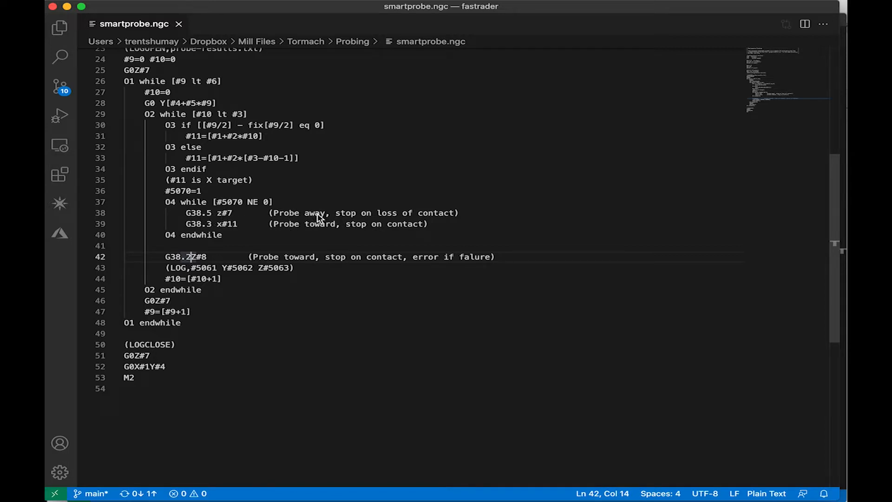
pyautogui.moveTo(364, 219)
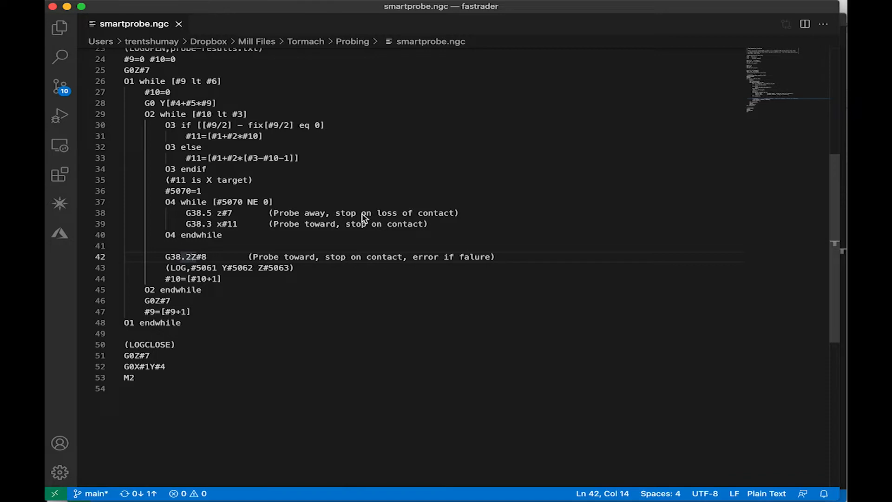
pyautogui.moveTo(239, 222)
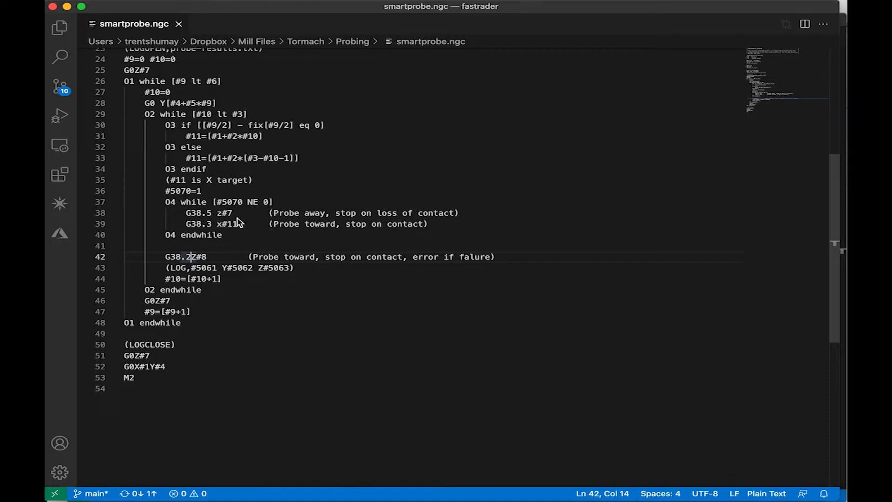
pyautogui.moveTo(267, 228)
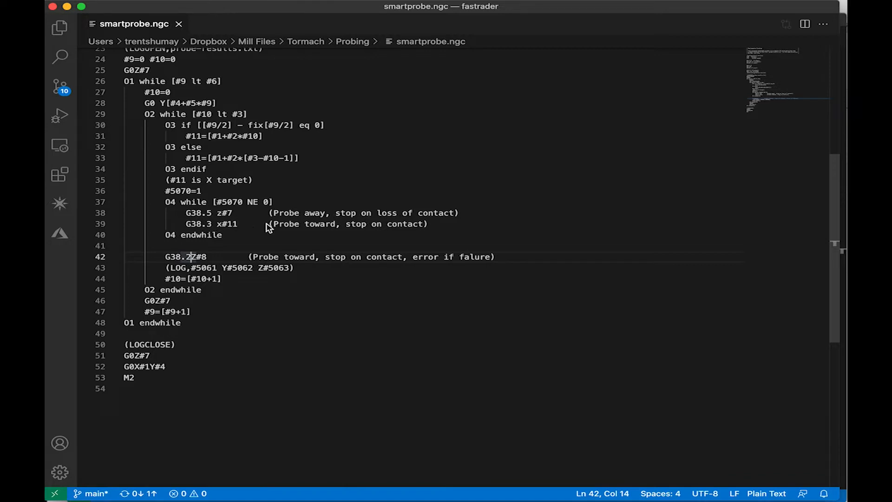
pyautogui.moveTo(364, 225)
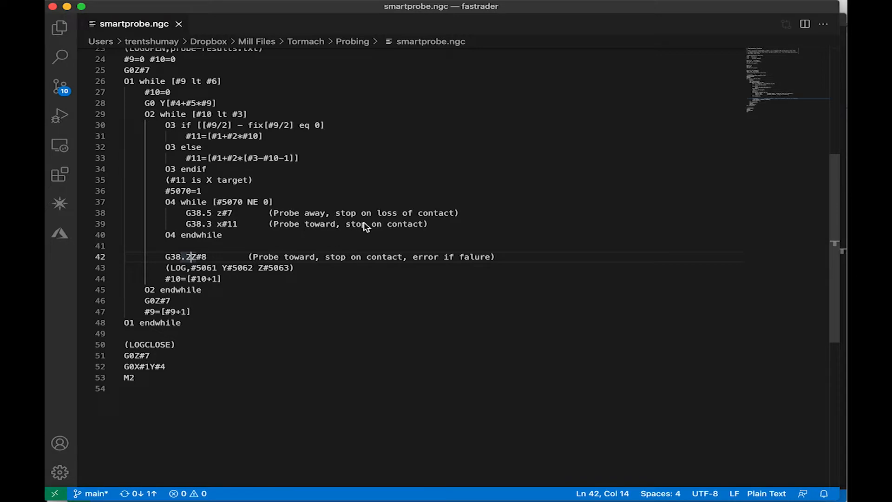
pyautogui.scroll(3)
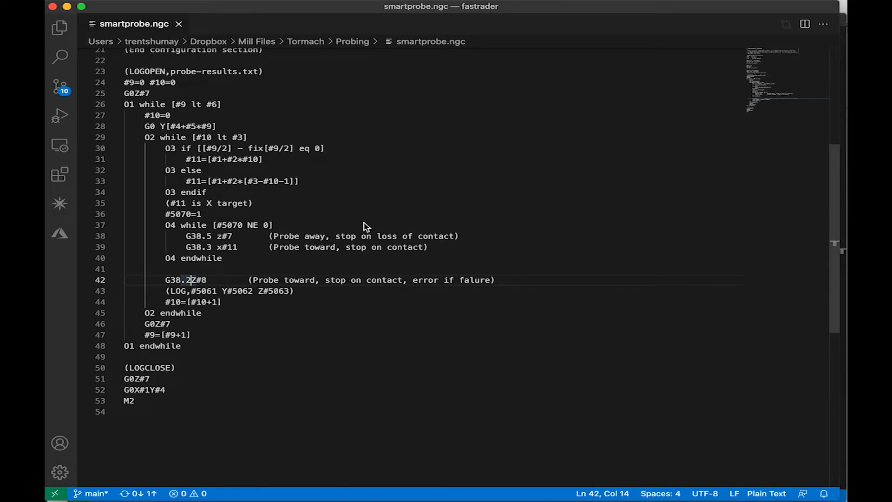
pyautogui.moveTo(190, 251)
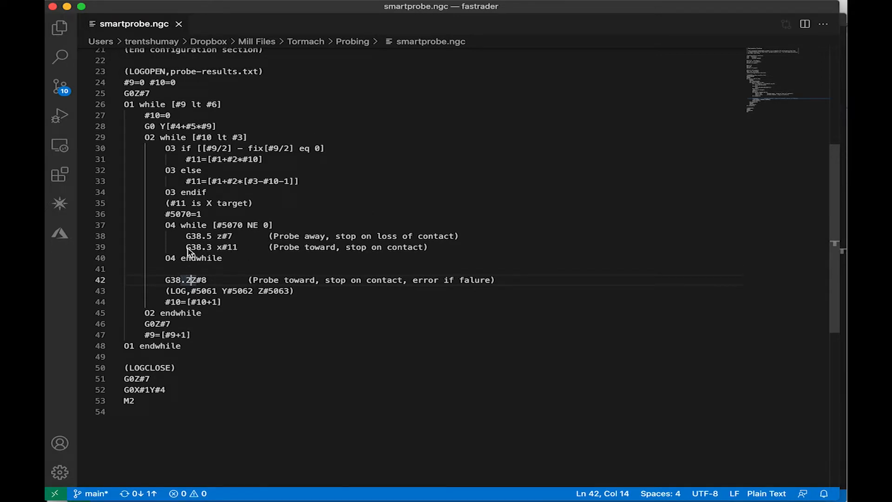
pyautogui.moveTo(181, 285)
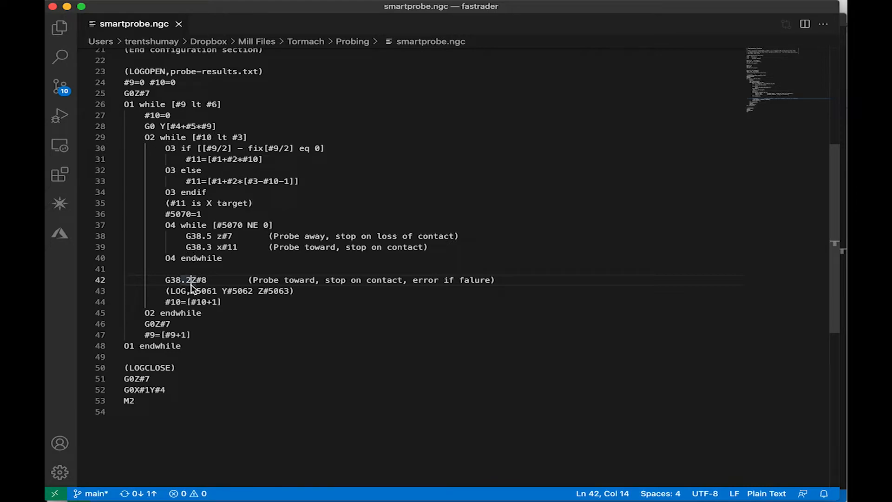
pyautogui.moveTo(311, 287)
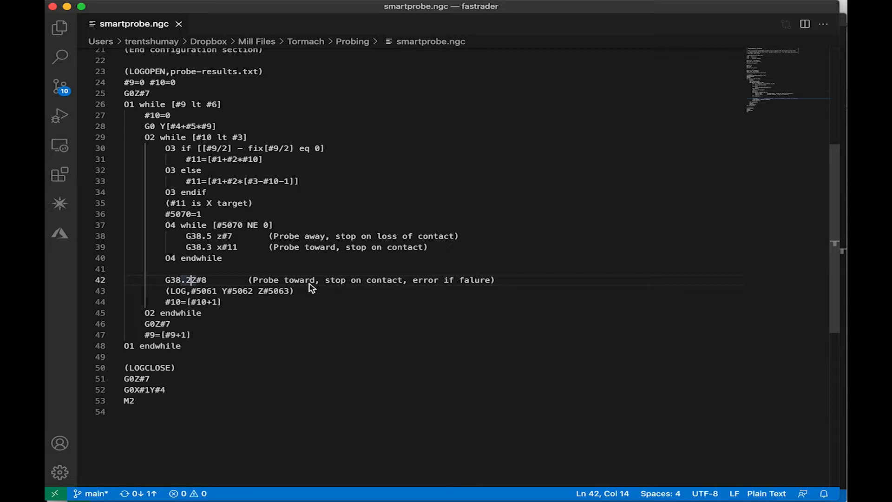
pyautogui.moveTo(436, 277)
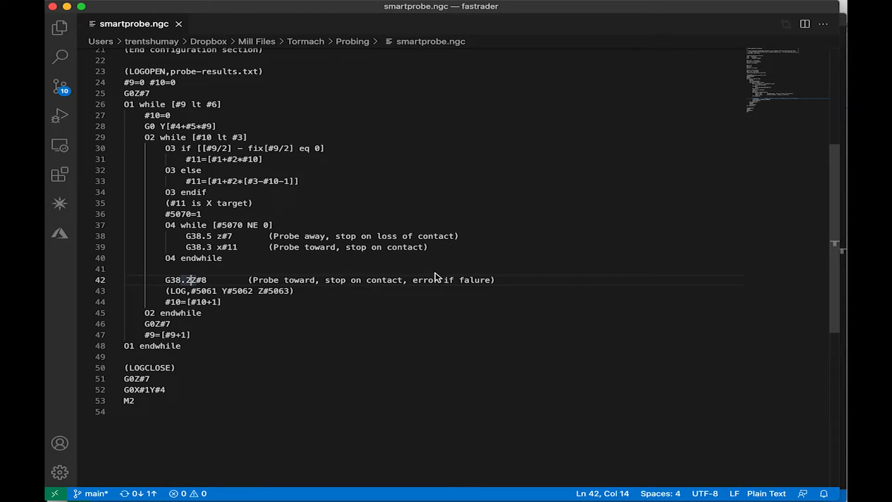
pyautogui.moveTo(435, 283)
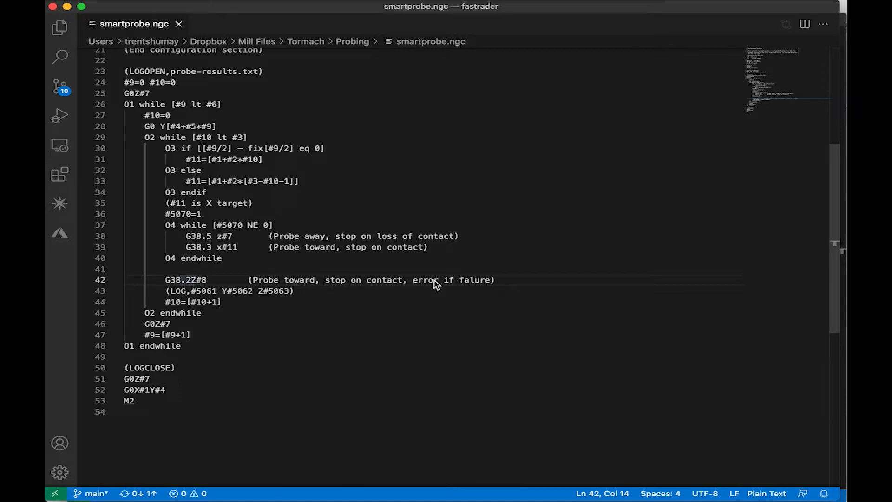
pyautogui.moveTo(360, 225)
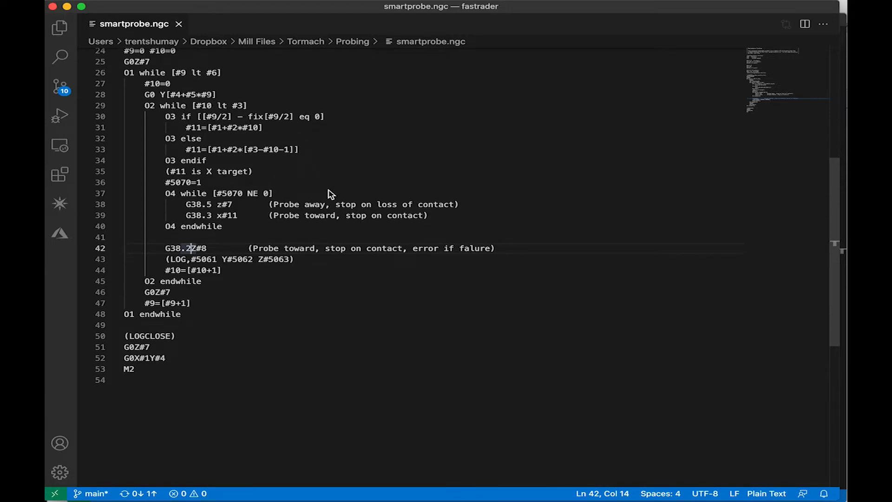
pyautogui.moveTo(269, 133)
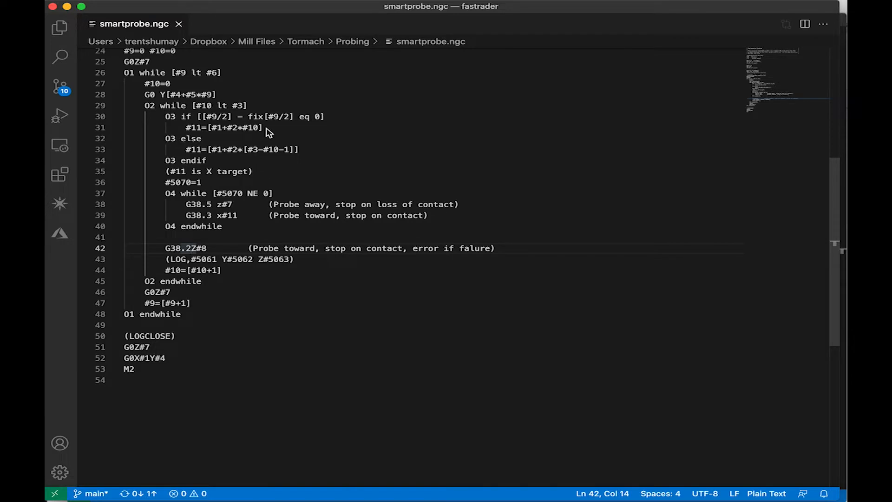
pyautogui.scroll(3)
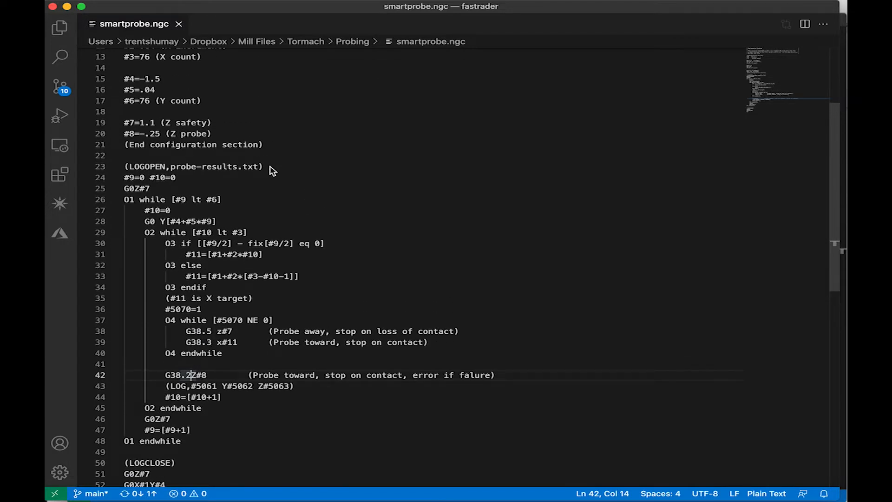
pyautogui.scroll(-3)
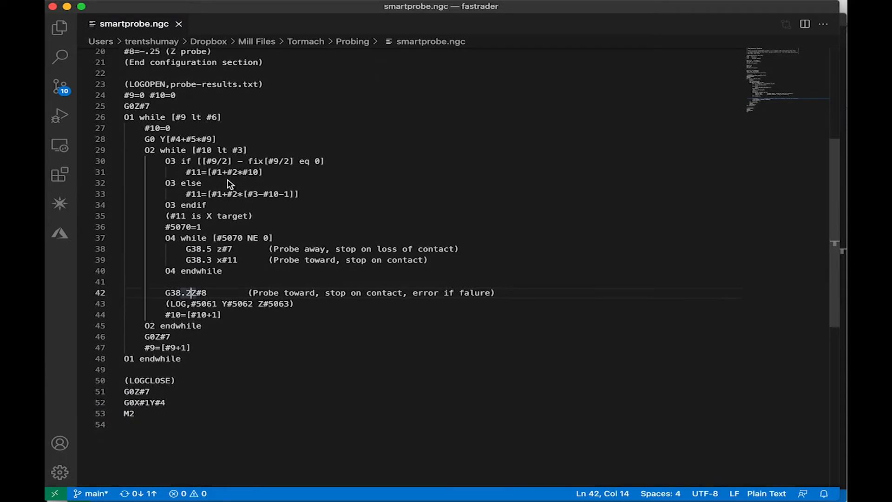
# Step: Change line 42 to G38.3Z#8 with comment 'Probe toward, stop on contact'
pyautogui.click(193, 303)
pyautogui.write('3')
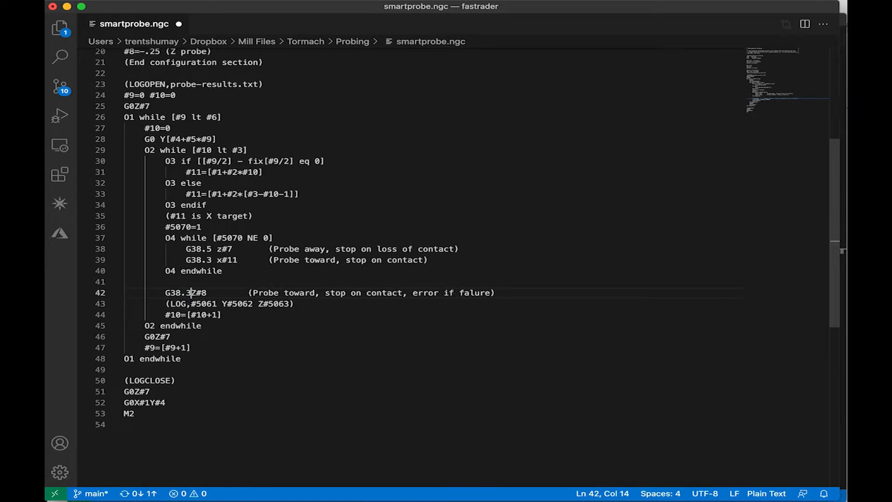
pyautogui.click(248, 293)
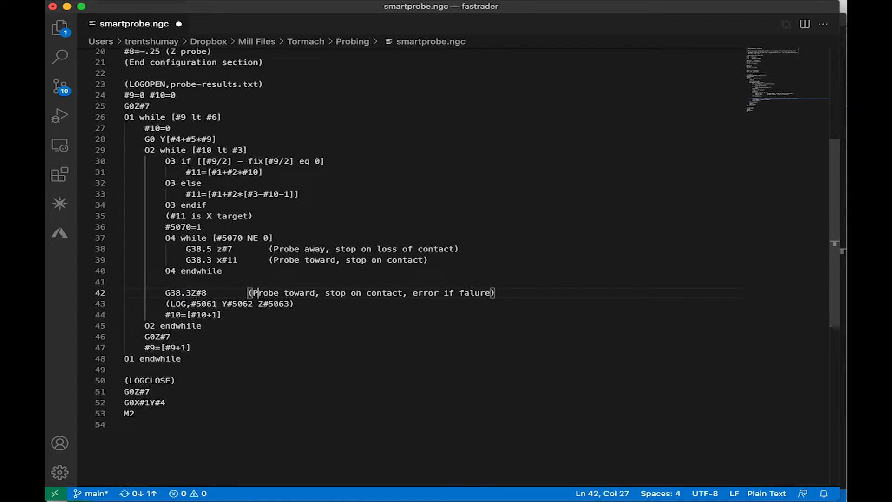
pyautogui.click(271, 260)
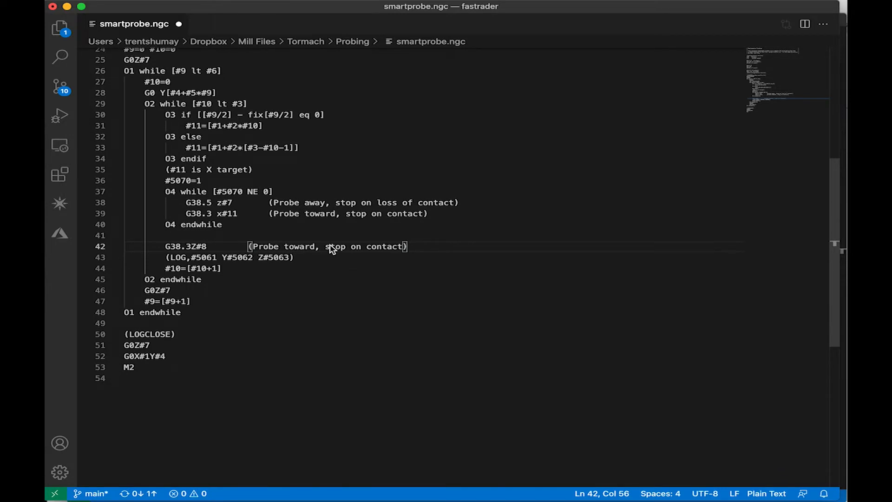
pyautogui.scroll(3)
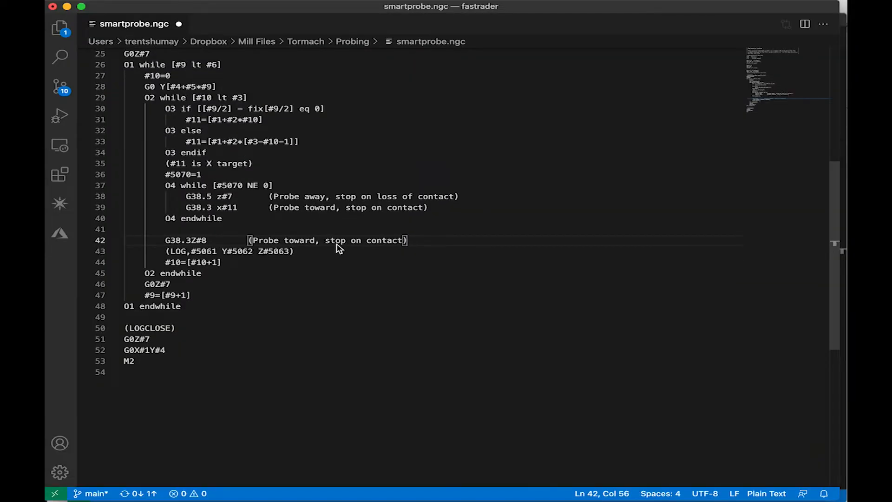
pyautogui.scroll(3)
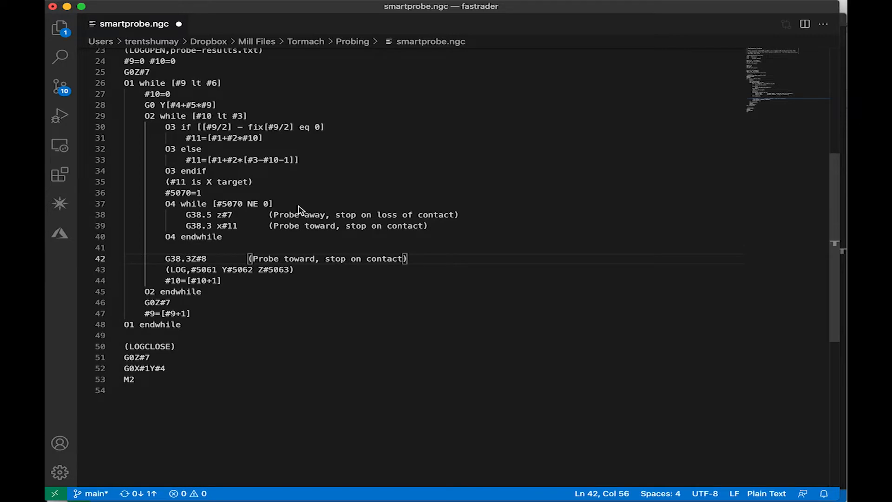
pyautogui.moveTo(391, 231)
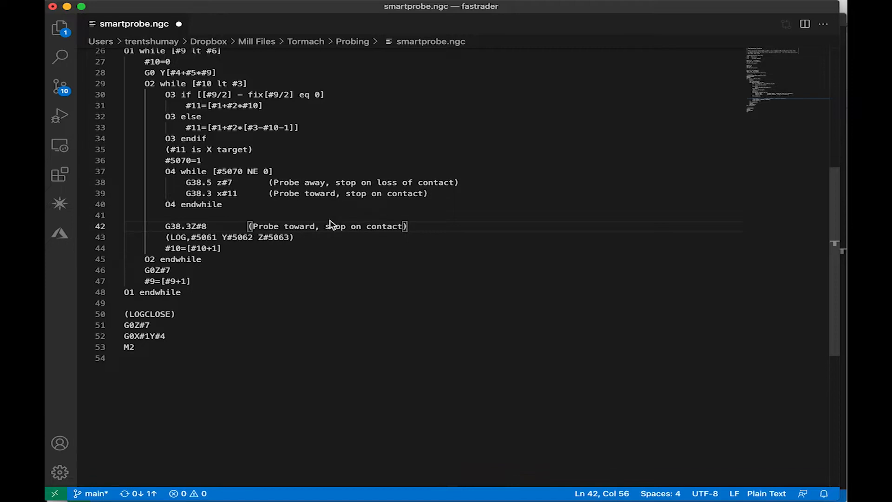
pyautogui.moveTo(295, 241)
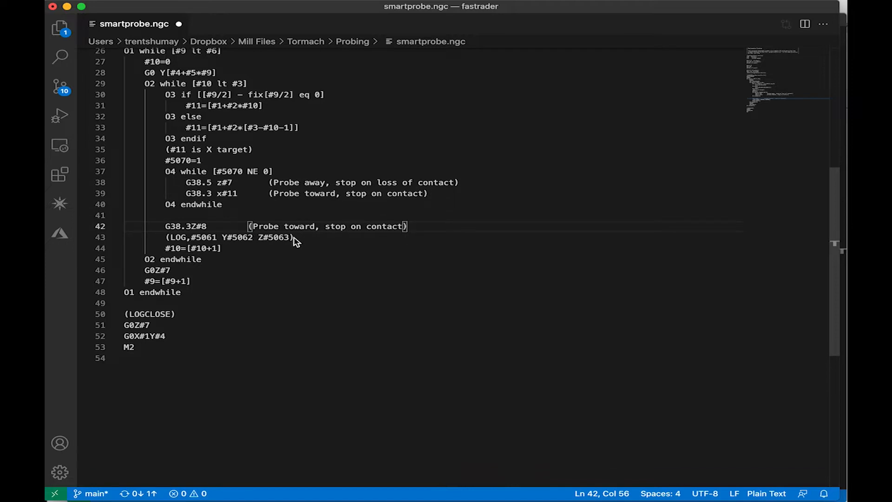
pyautogui.moveTo(206, 247)
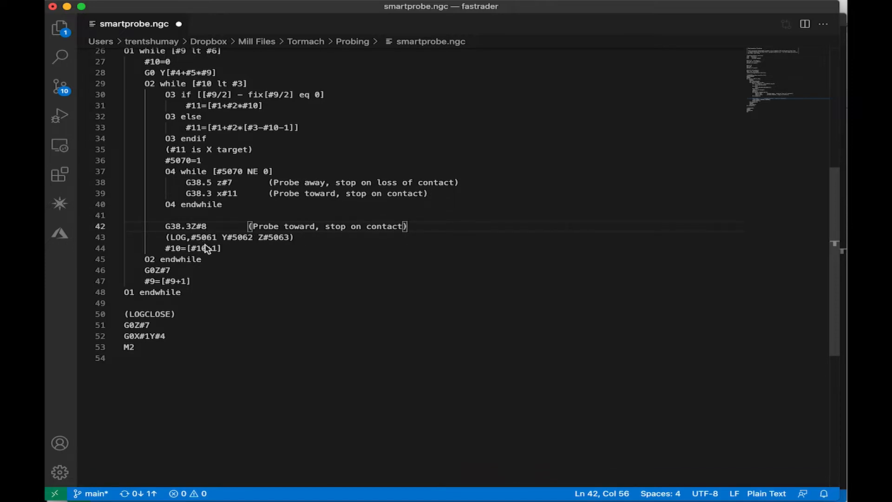
pyautogui.moveTo(205, 243)
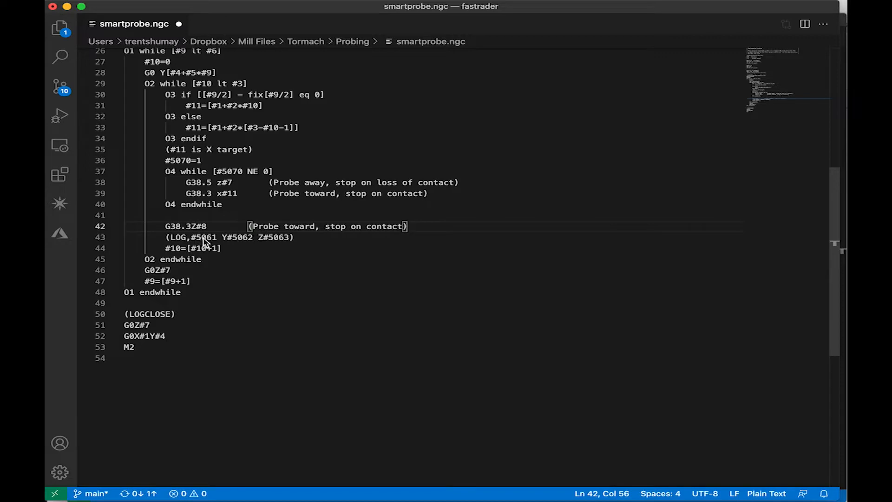
pyautogui.moveTo(195, 244)
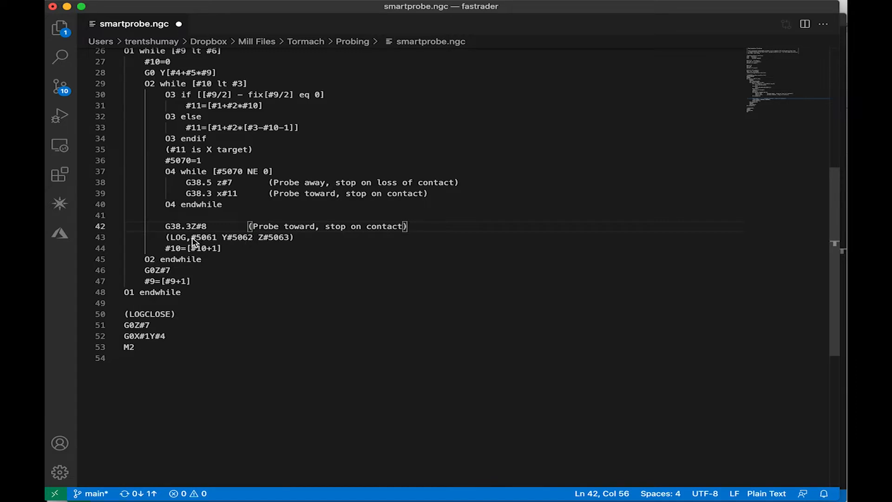
# Step: Make line 43 read (LOG,#5061 #5062 #5063) without Y and Z labels
pyautogui.click(224, 236)
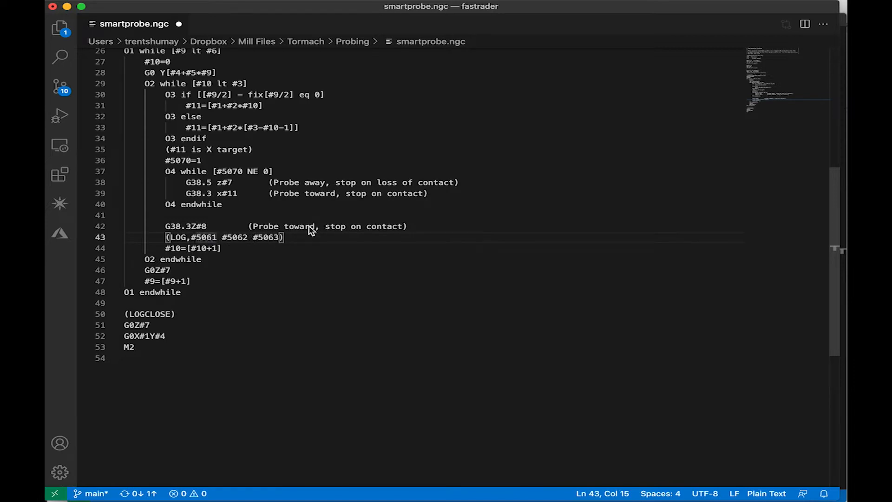
pyautogui.scroll(3)
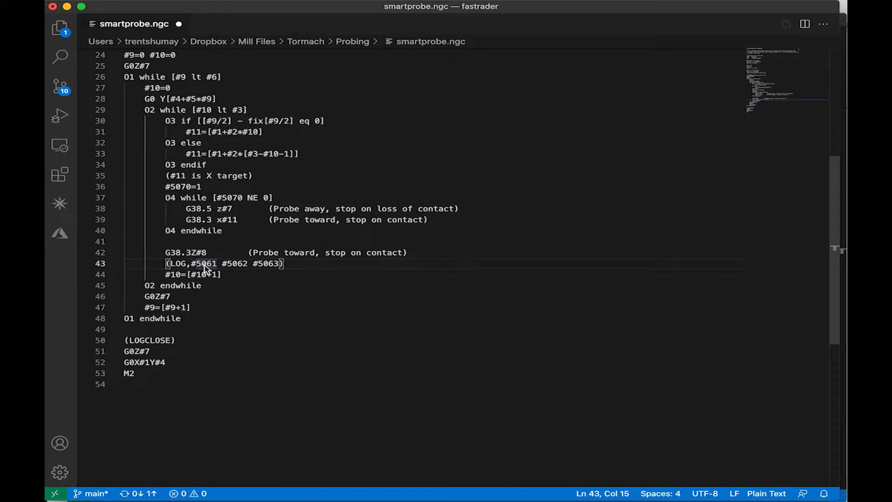
pyautogui.moveTo(256, 263)
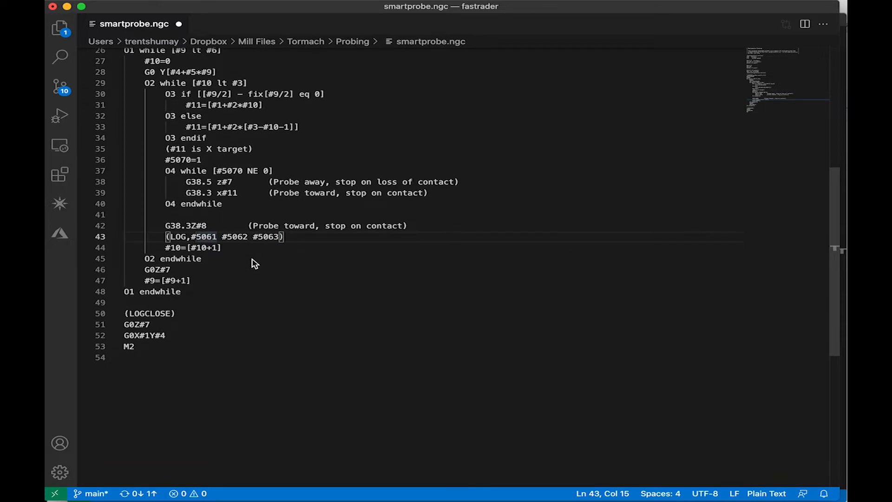
pyautogui.scroll(3)
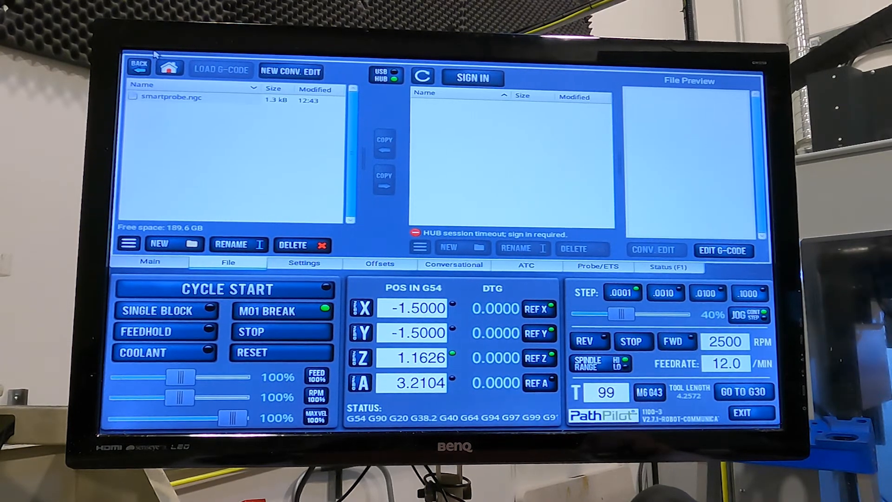
pyautogui.moveTo(171, 97)
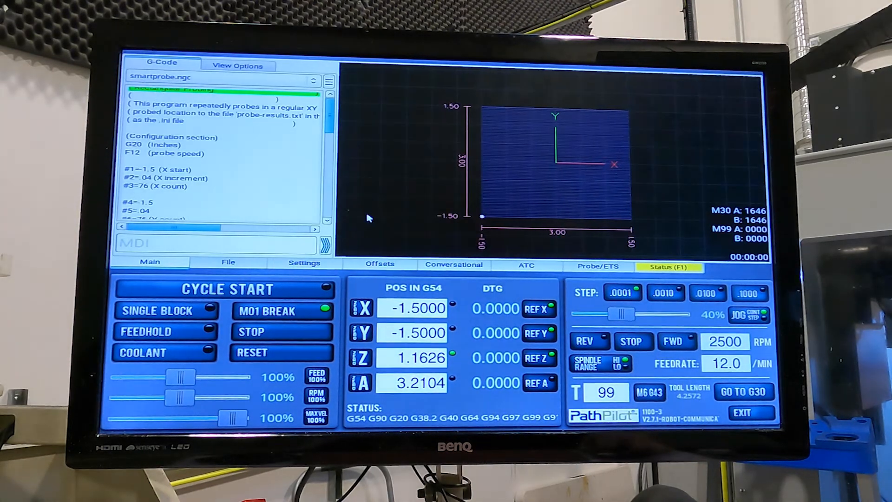
pyautogui.moveTo(495, 143)
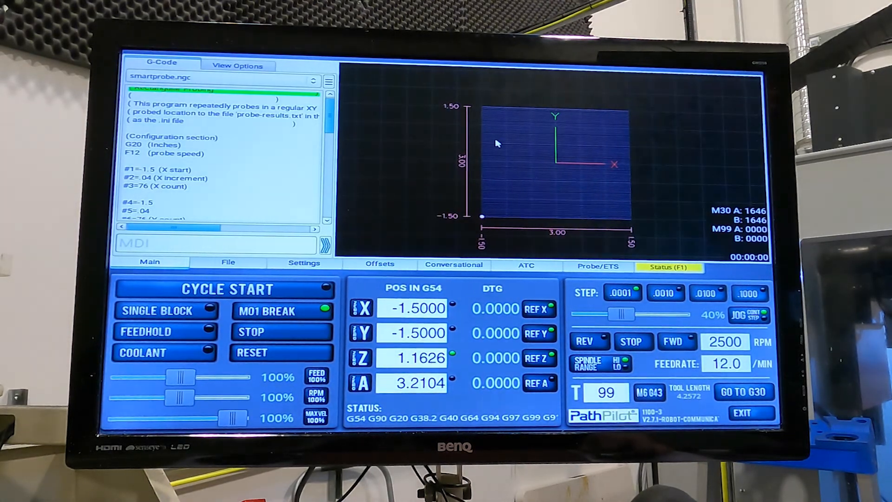
pyautogui.moveTo(551, 180)
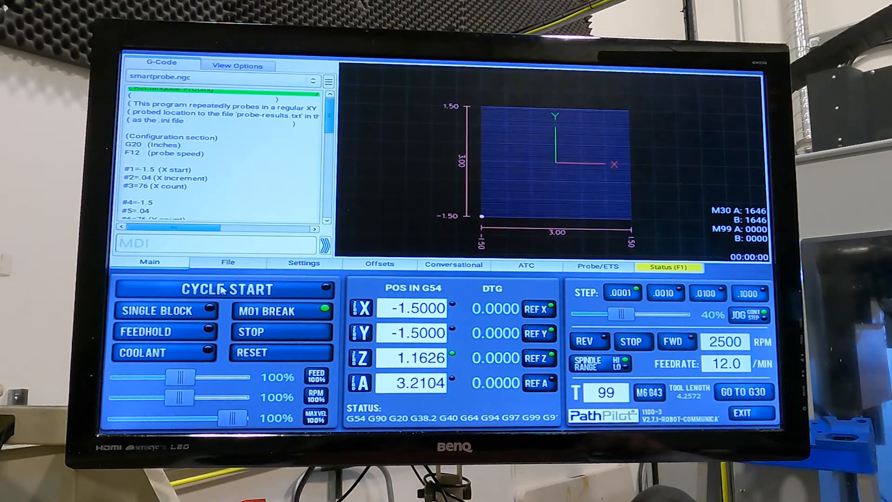
pyautogui.moveTo(223, 289)
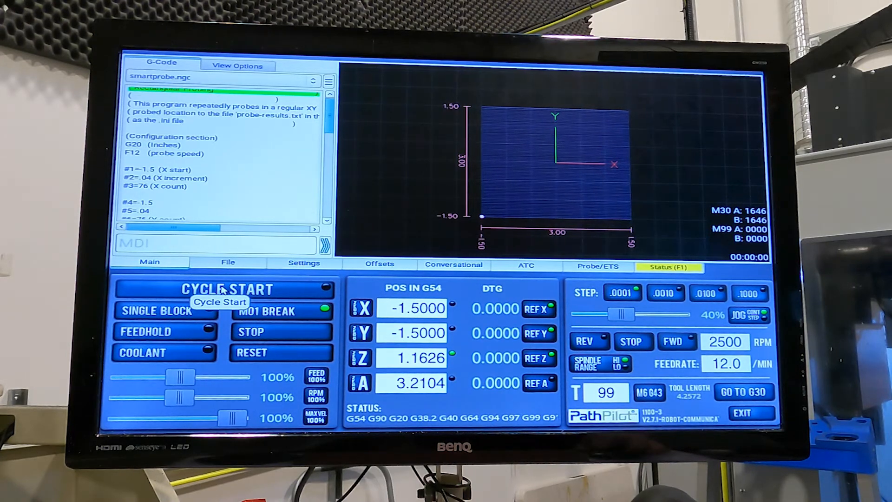
# Step: Cycle-start smartprobe.ngc to probe the part in an XY grid
pyautogui.click(229, 263)
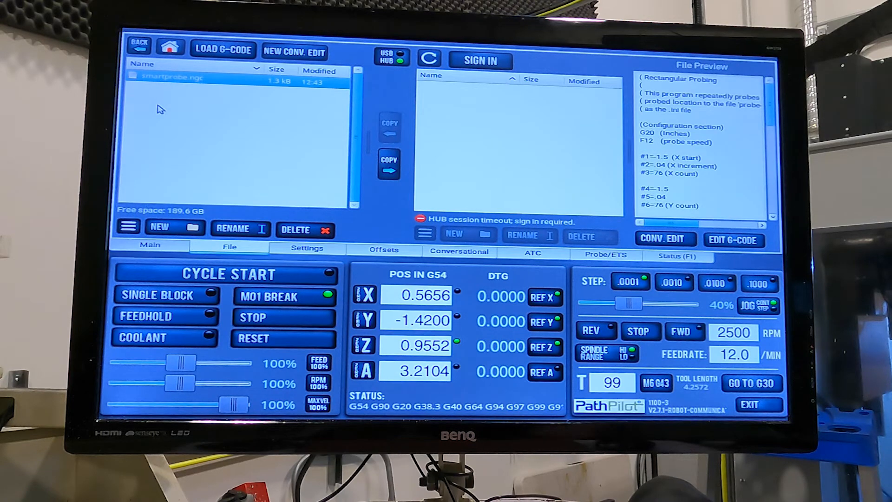
pyautogui.moveTo(205, 131)
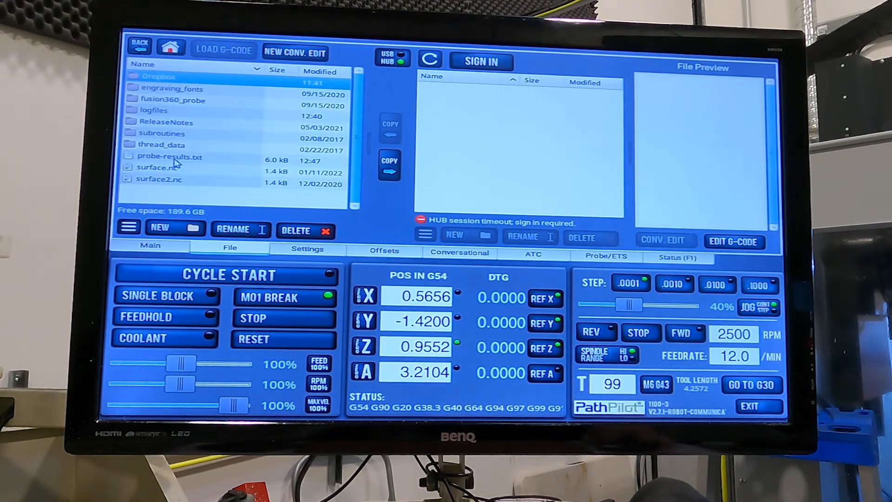
# Step: Pick probe-results.txt from the controller's stored files
pyautogui.click(170, 157)
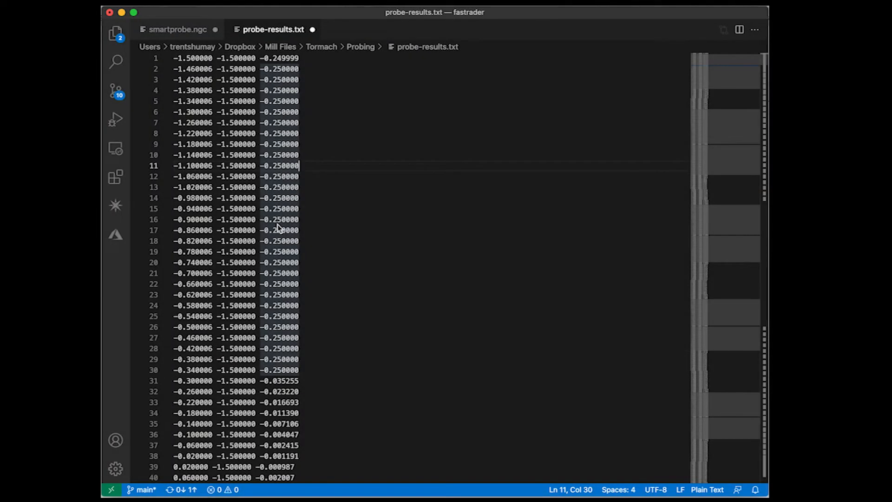
pyautogui.moveTo(317, 163)
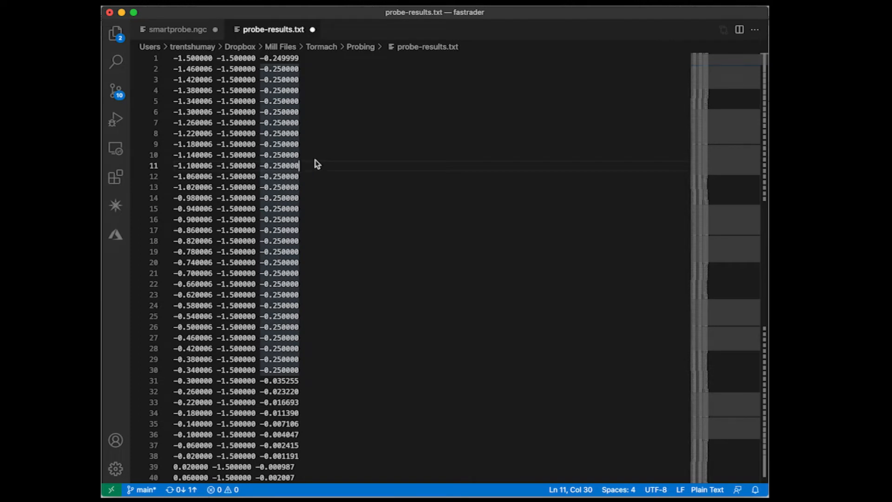
pyautogui.moveTo(204, 116)
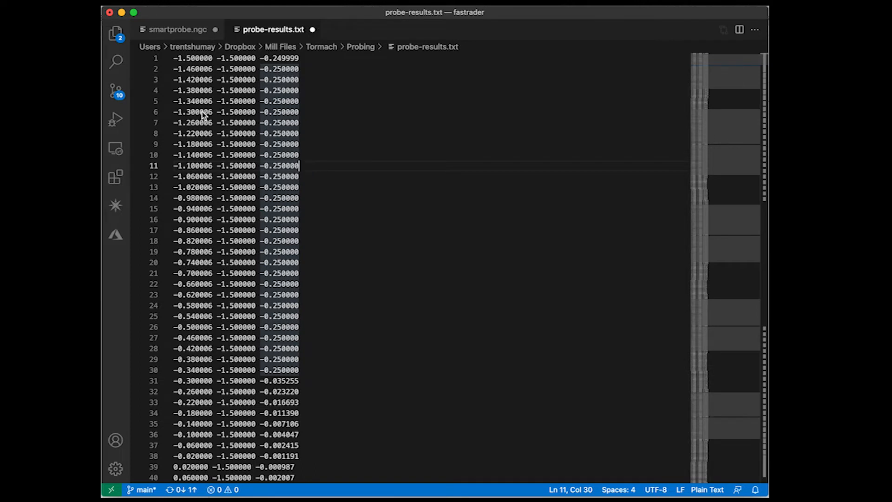
pyautogui.click(193, 112)
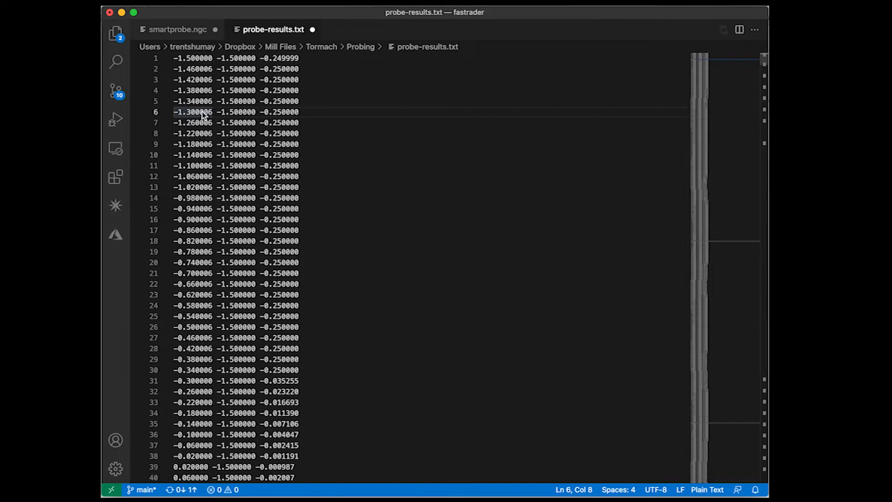
pyautogui.moveTo(254, 158)
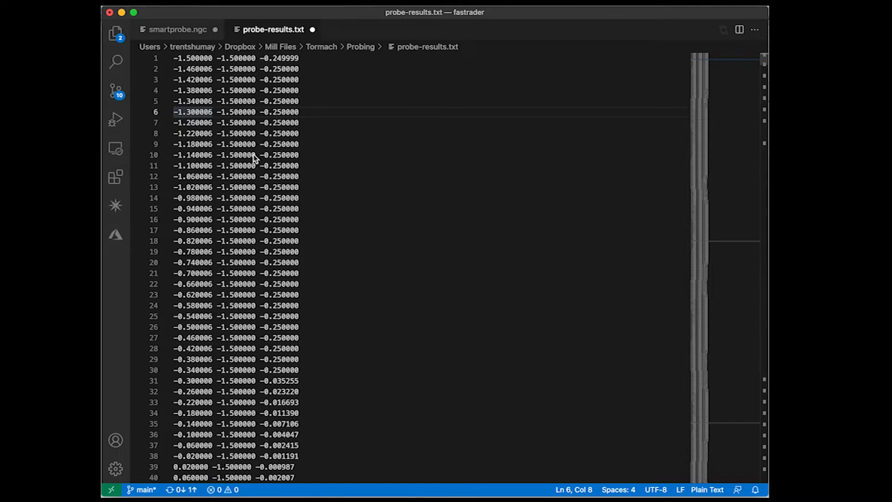
pyautogui.scroll(-3)
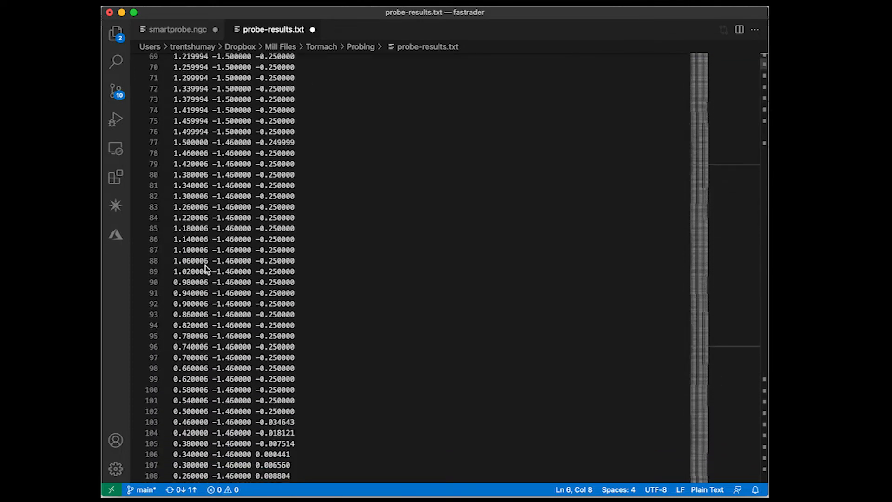
pyautogui.scroll(-3)
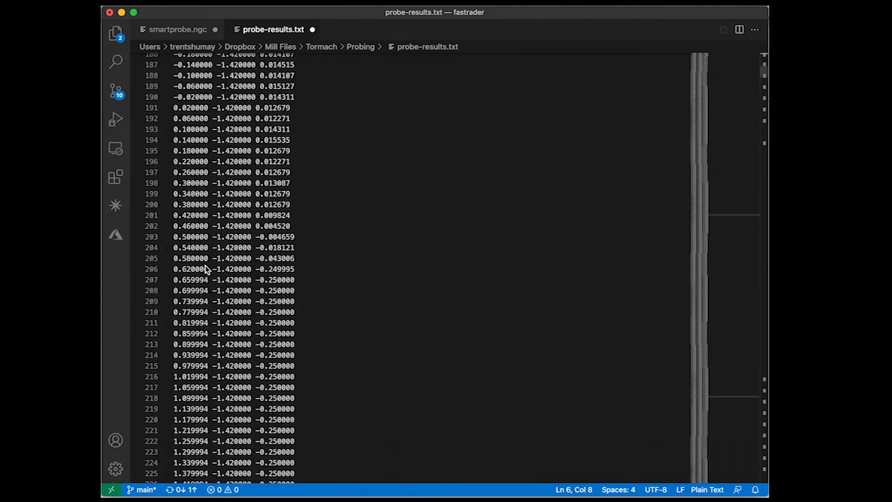
pyautogui.scroll(-3)
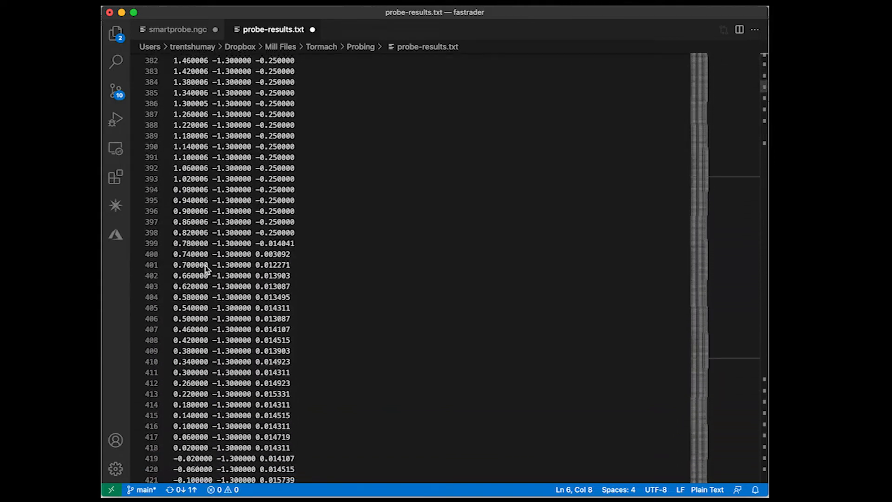
pyautogui.scroll(-3)
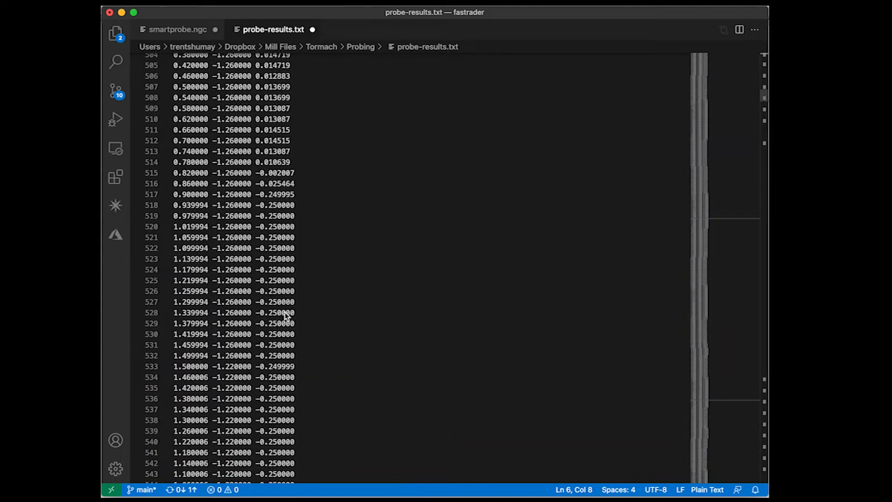
pyautogui.scroll(-3)
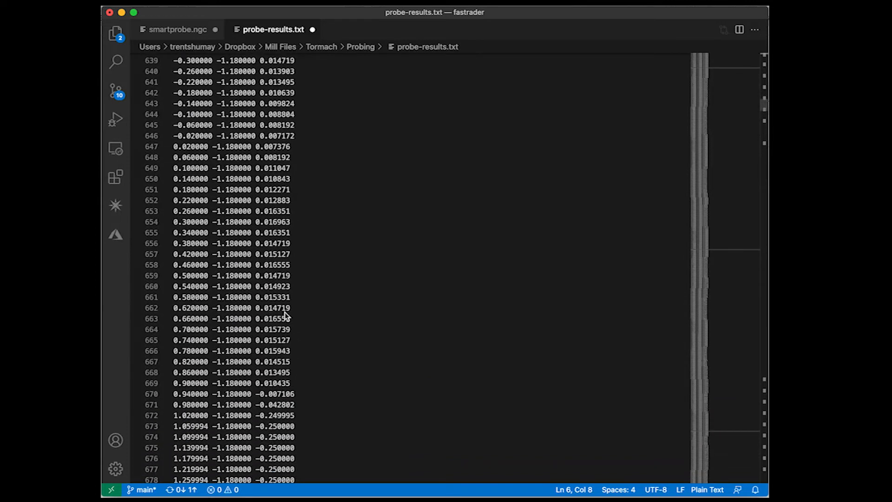
pyautogui.scroll(-3)
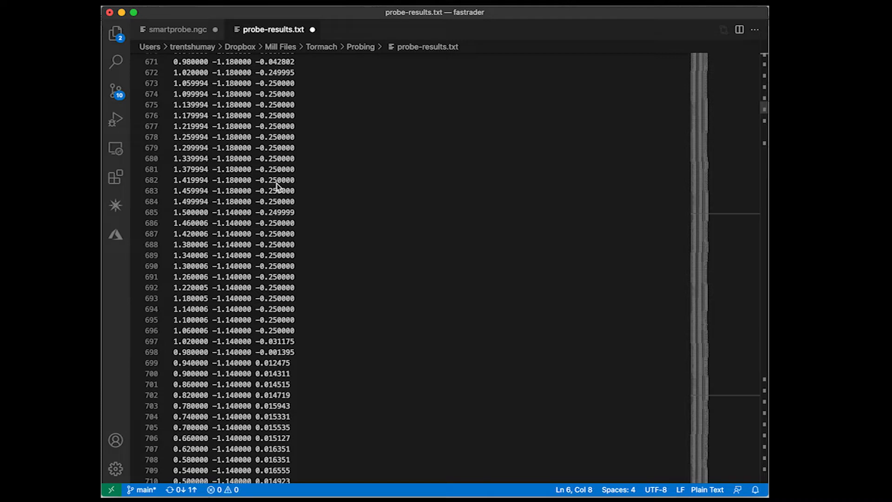
pyautogui.scroll(-3)
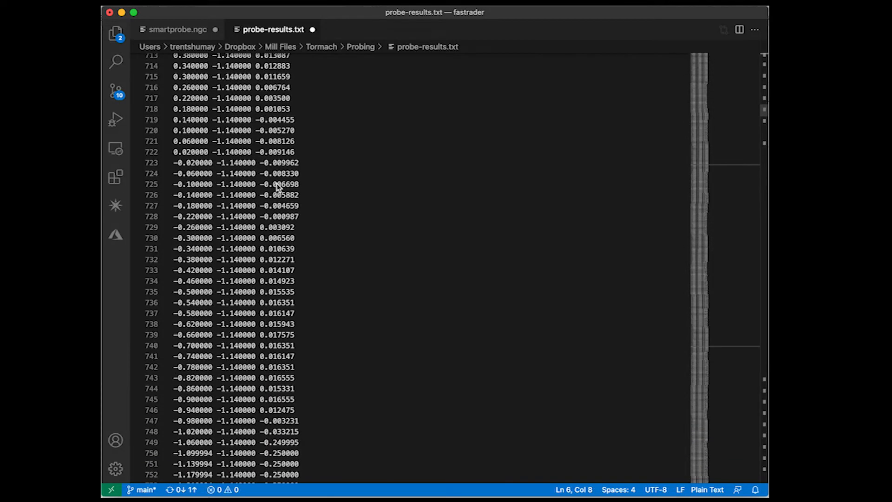
pyautogui.scroll(-3)
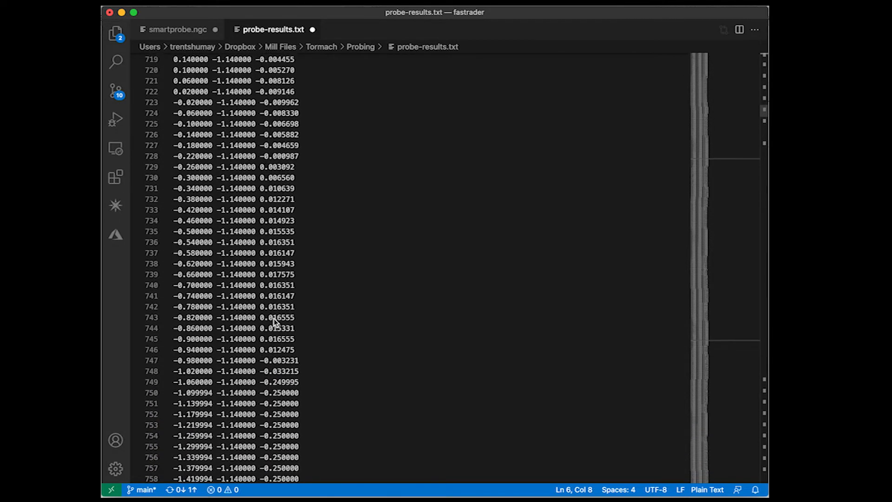
pyautogui.scroll(3)
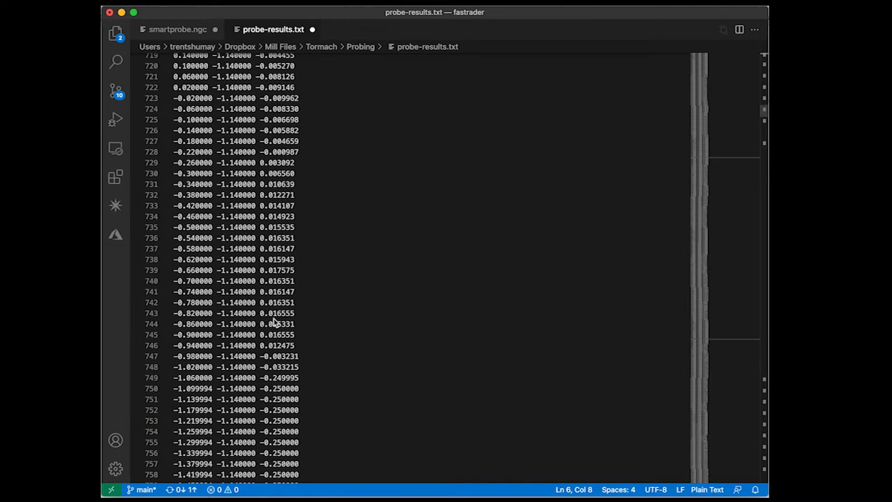
pyautogui.moveTo(275, 267)
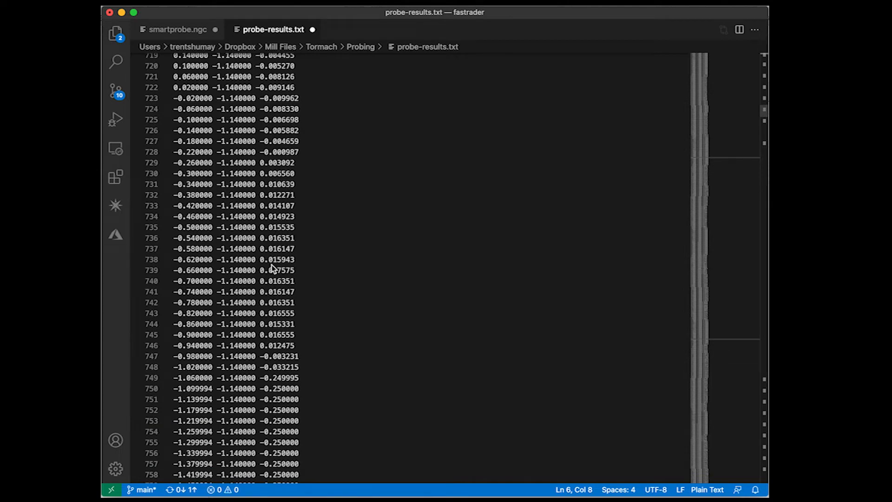
pyautogui.scroll(-3)
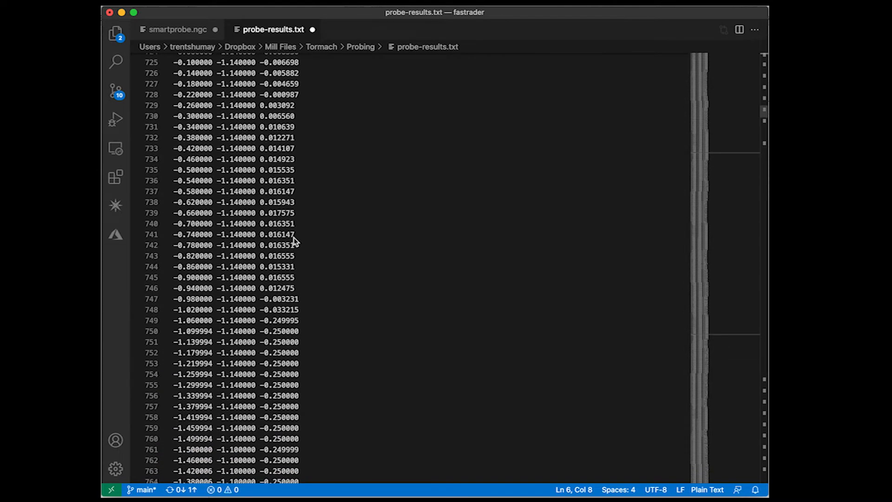
pyautogui.scroll(-3)
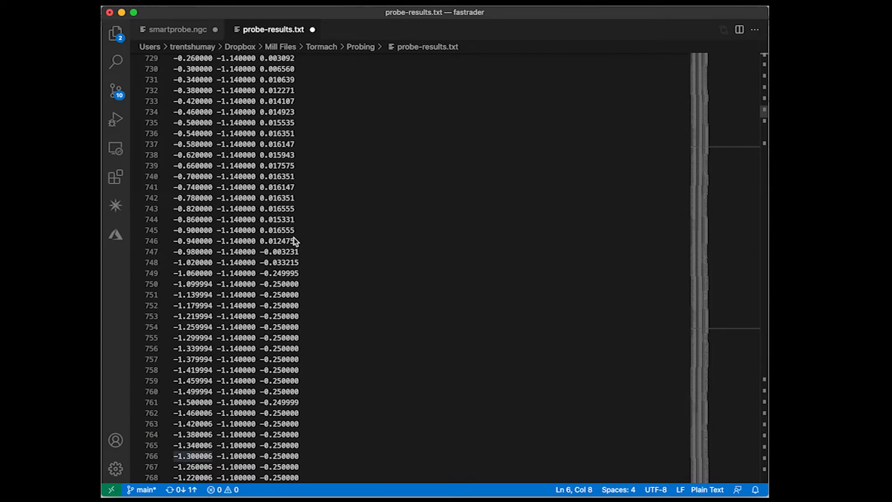
pyautogui.scroll(-3)
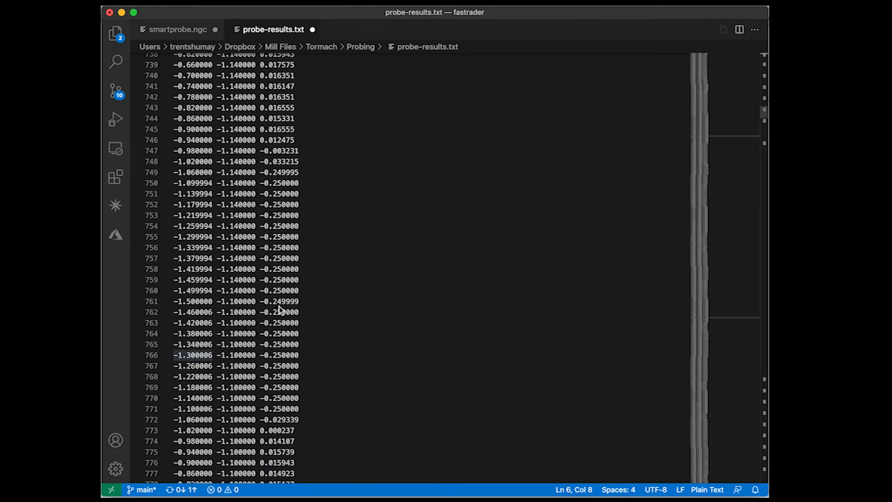
pyautogui.scroll(-3)
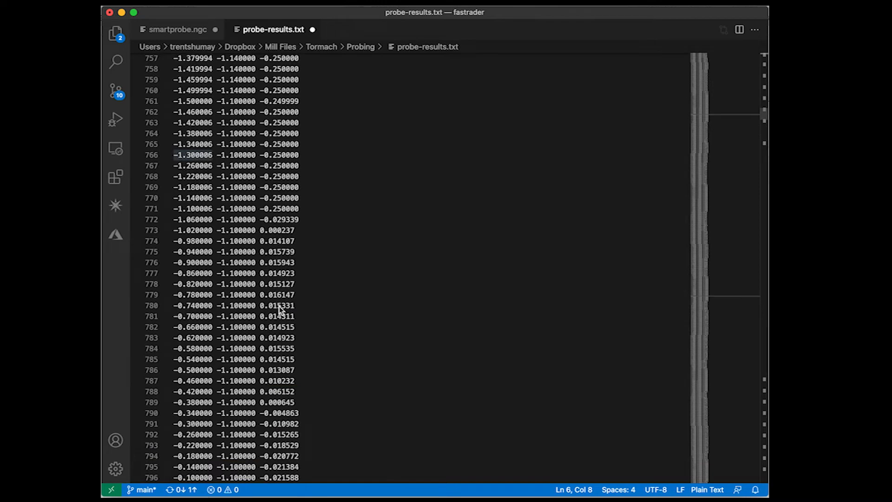
pyautogui.moveTo(294, 259)
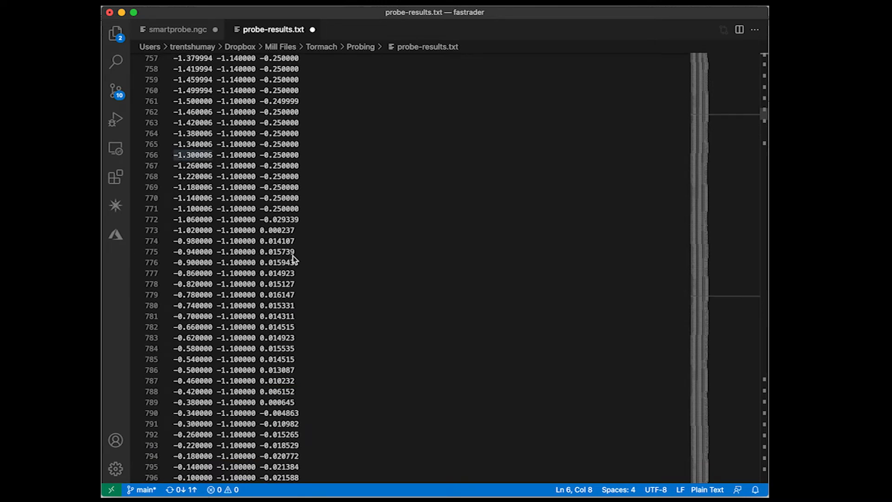
pyautogui.moveTo(412, 241)
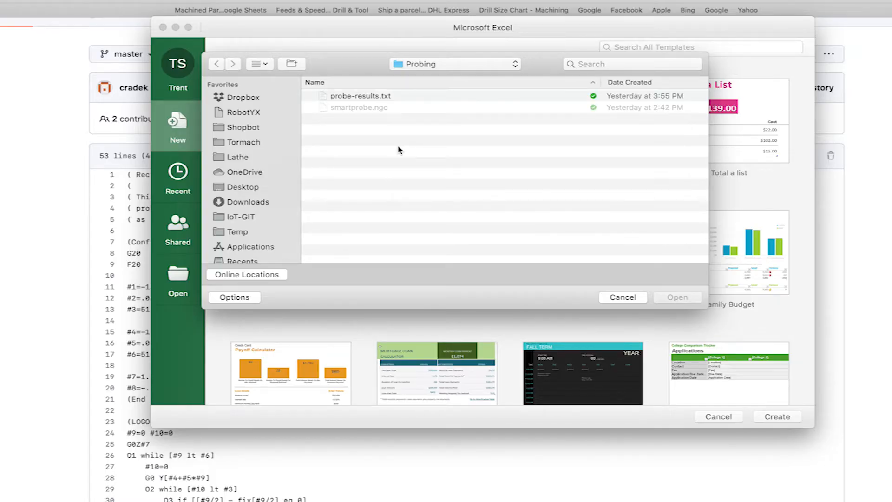
pyautogui.moveTo(374, 97)
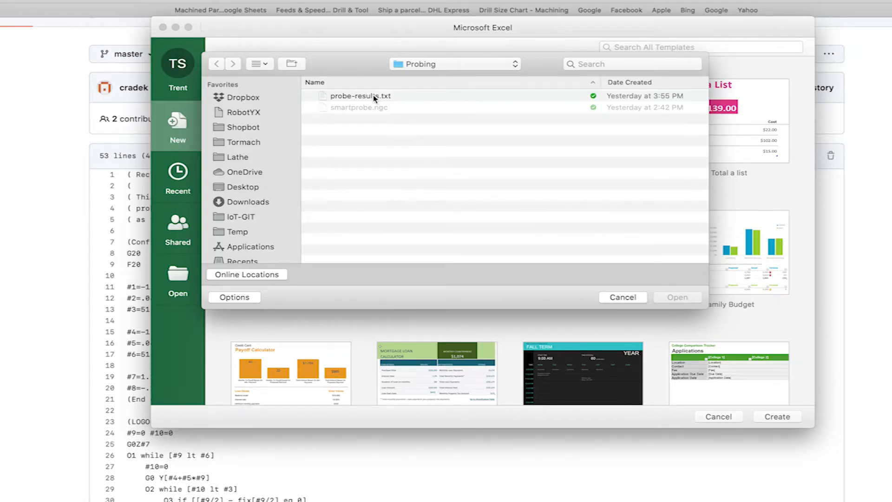
# Step: Import probe-results as delimited text split at spaces into X, Y, Z columns A–C
pyautogui.click(678, 298)
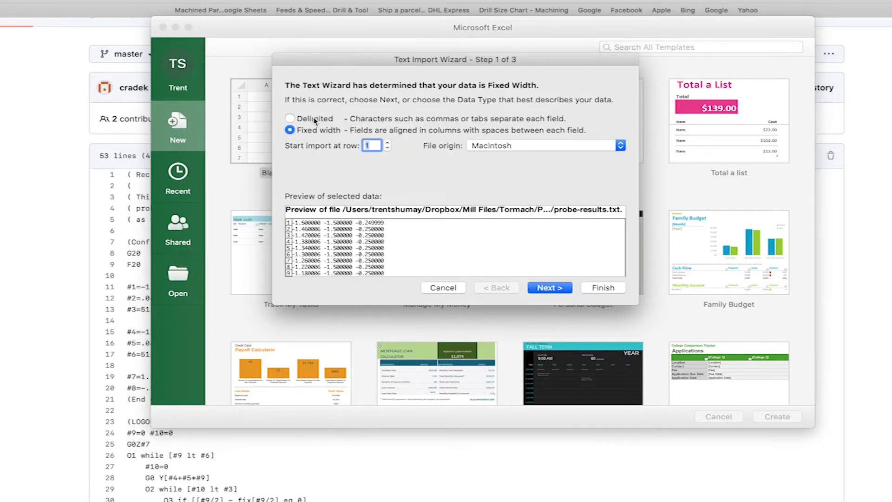
pyautogui.click(290, 118)
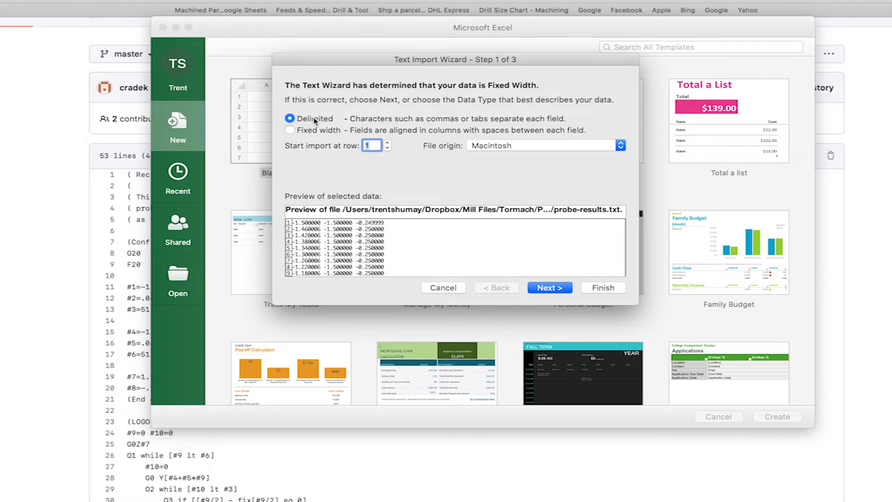
pyautogui.moveTo(575, 289)
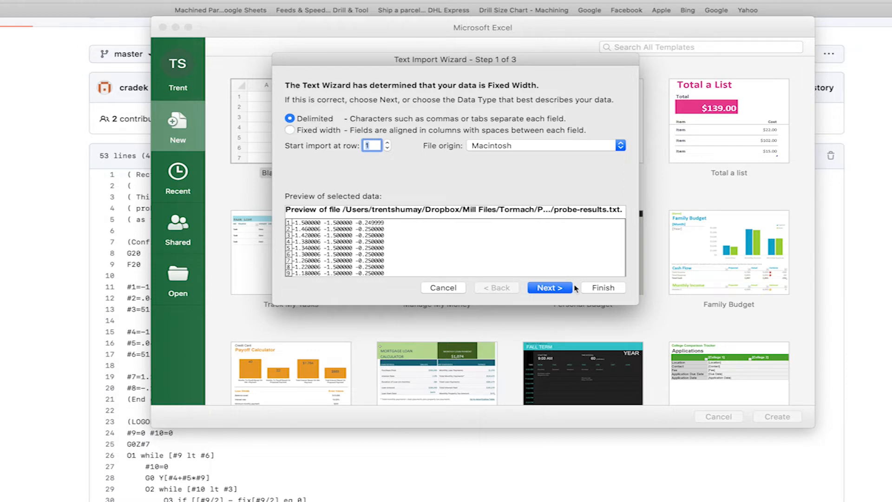
pyautogui.moveTo(511, 189)
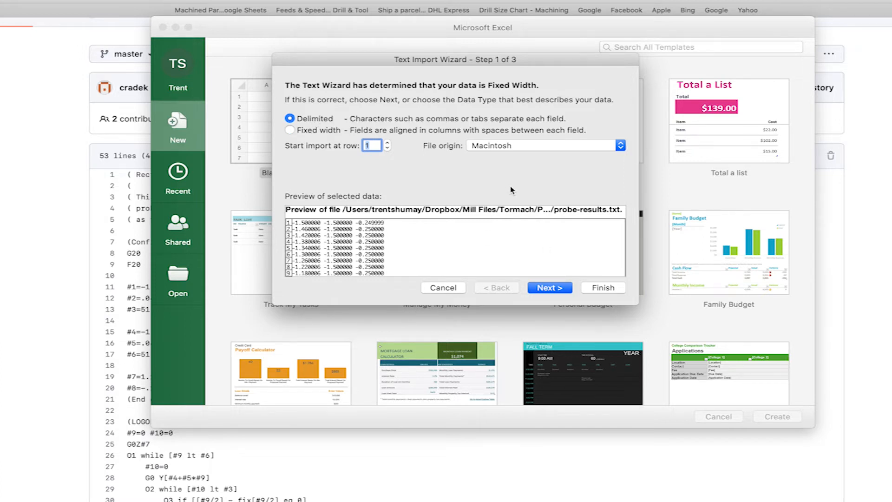
pyautogui.moveTo(470, 183)
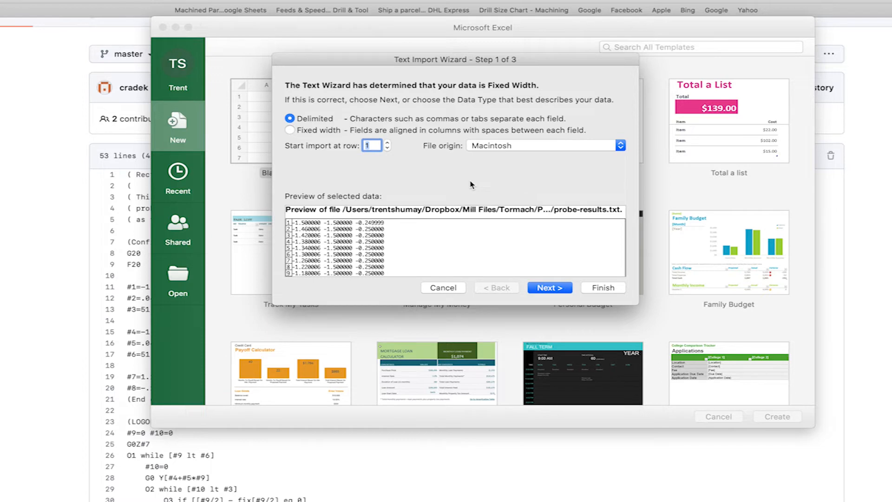
pyautogui.click(548, 287)
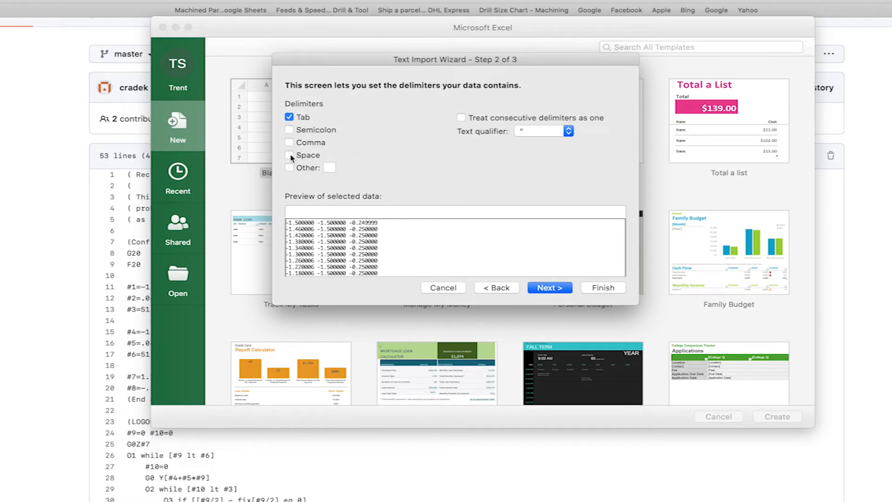
pyautogui.click(290, 155)
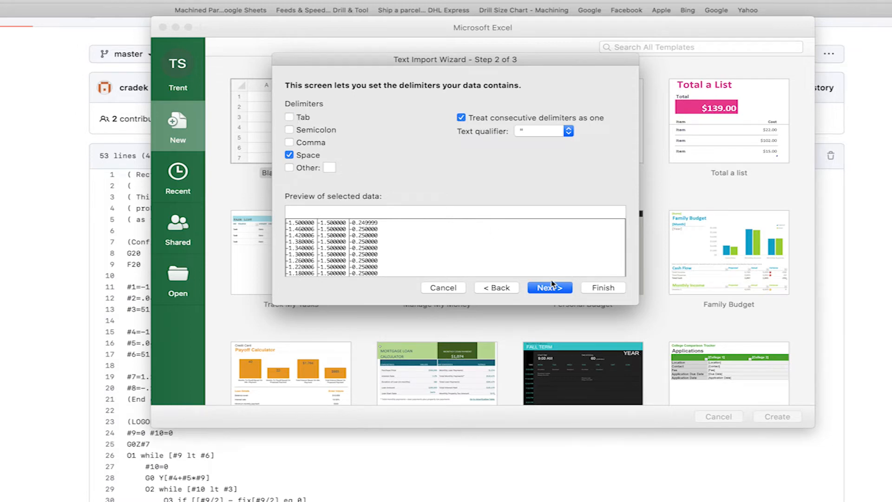
pyautogui.click(549, 287)
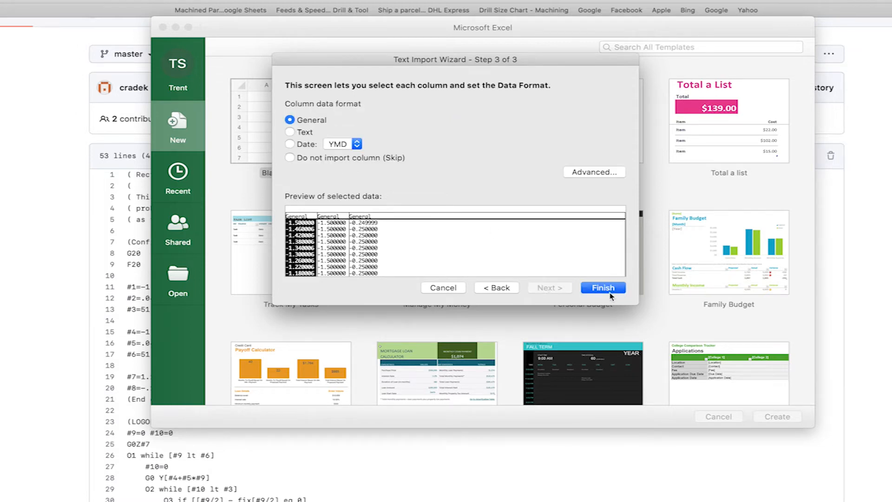
pyautogui.click(602, 287)
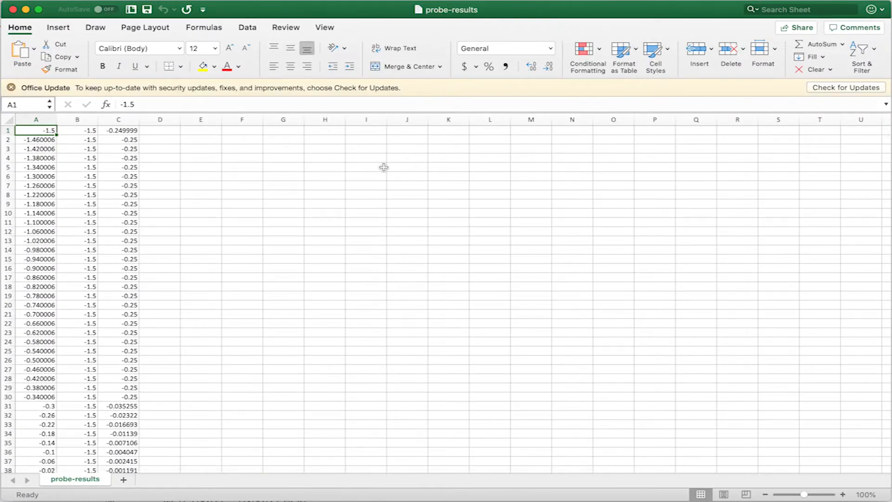
pyautogui.moveTo(120, 215)
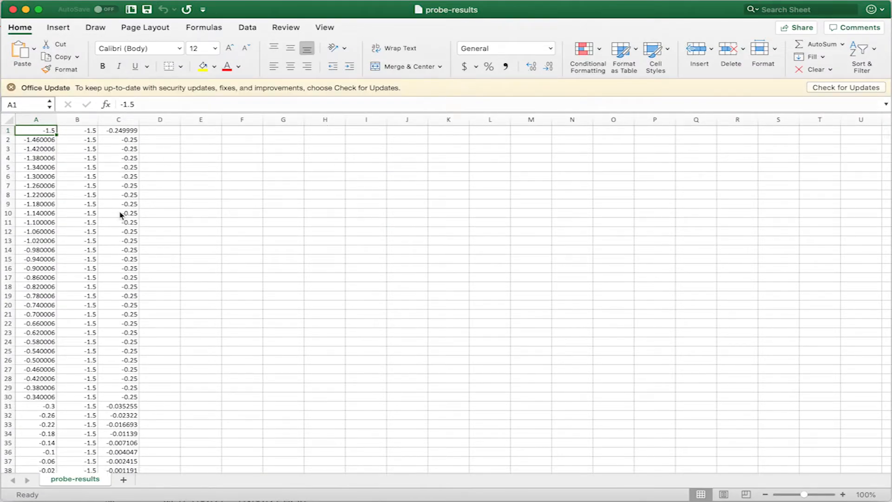
pyautogui.moveTo(71, 307)
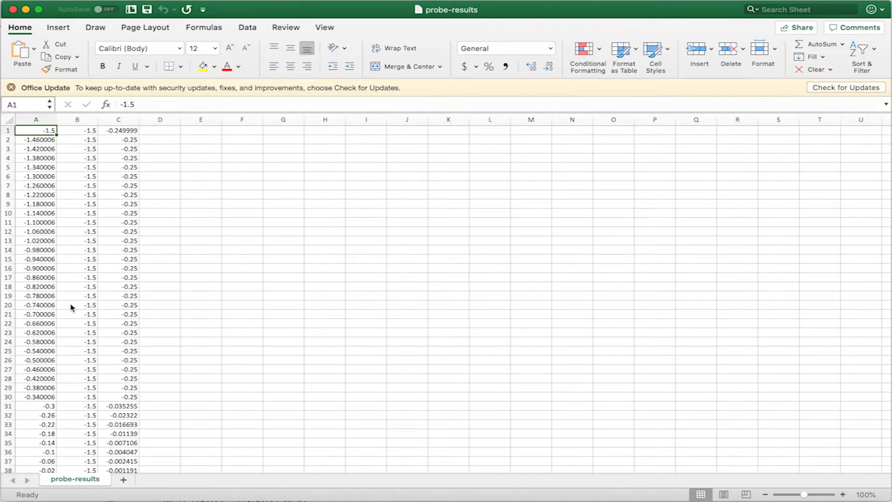
pyautogui.moveTo(108, 153)
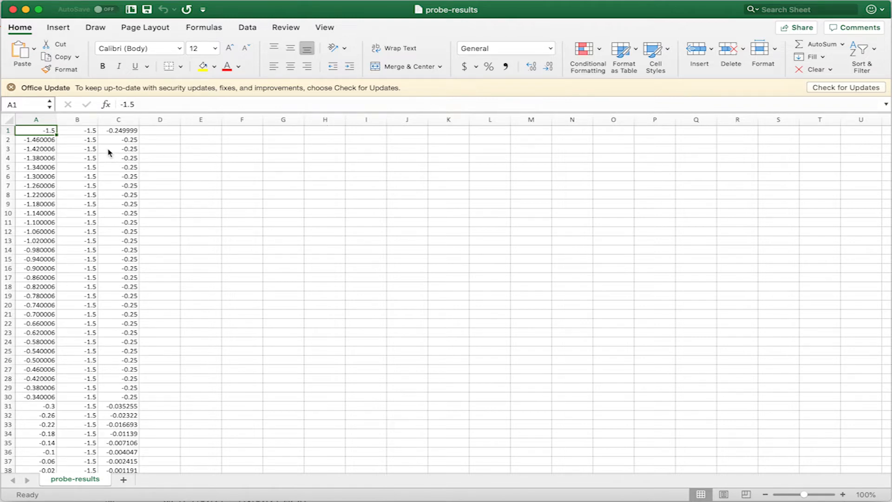
pyautogui.moveTo(113, 148)
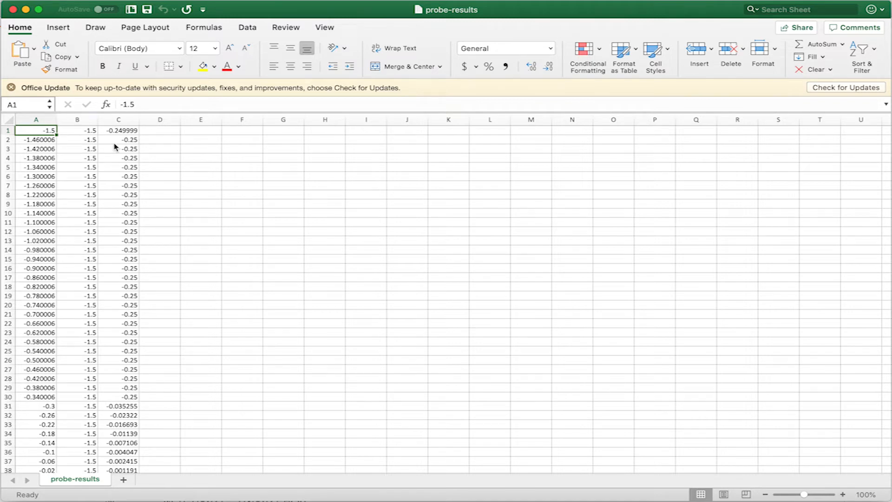
pyautogui.moveTo(111, 181)
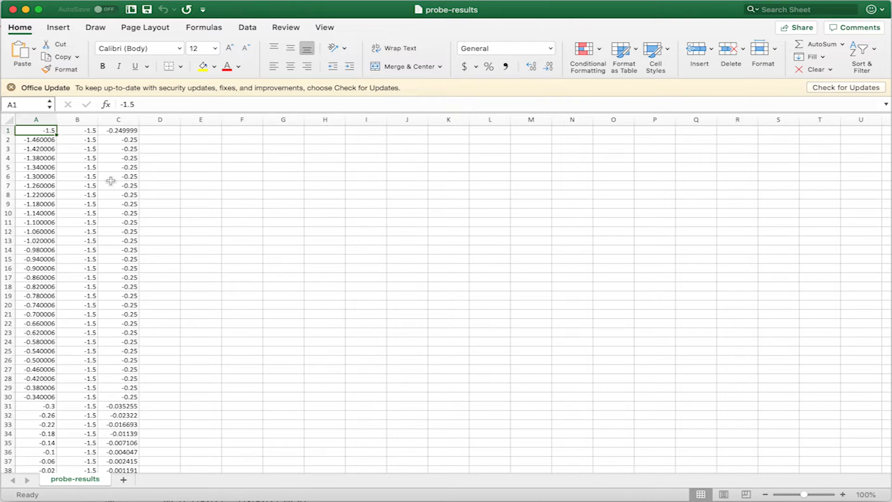
pyautogui.moveTo(119, 226)
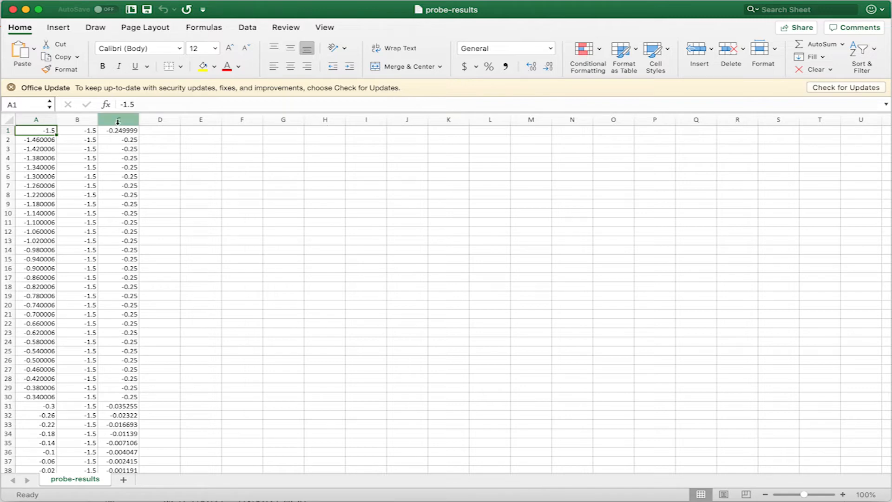
# Step: Show the Data ribbon's sorting and filtering tools for the probe sheet
pyautogui.click(247, 27)
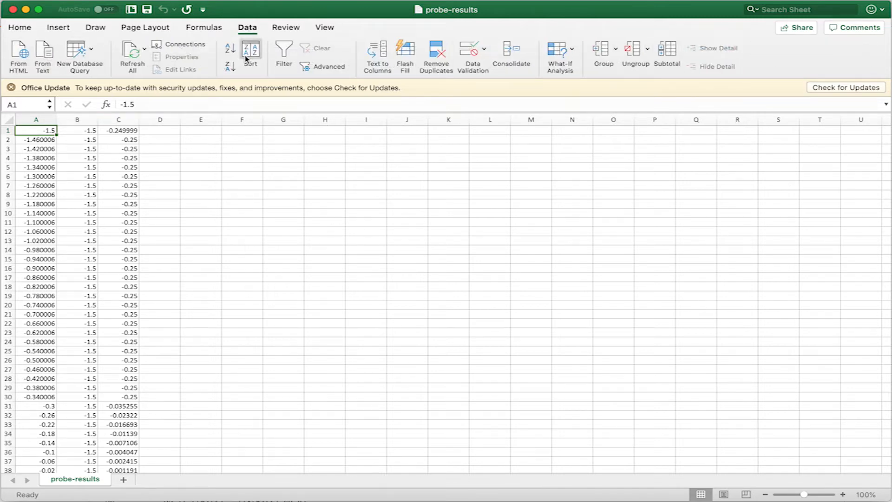
# Step: Sort the probe rows by column C, smallest to largest
pyautogui.click(257, 63)
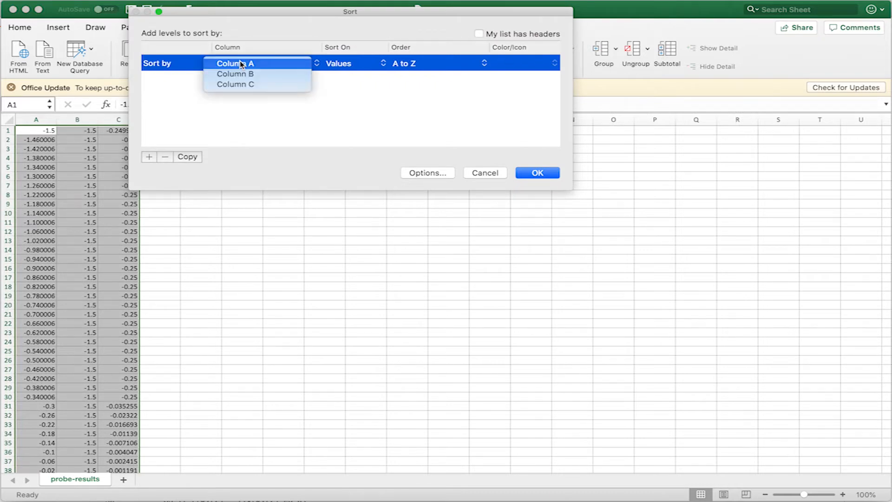
pyautogui.click(235, 83)
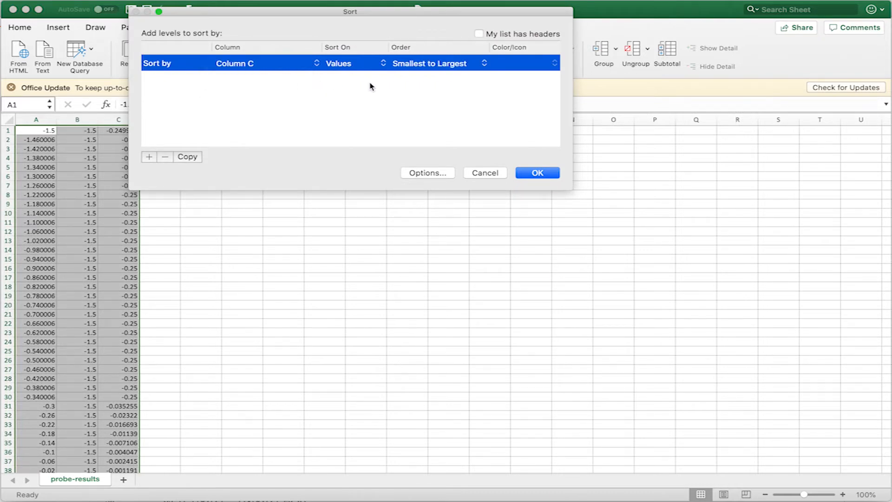
pyautogui.moveTo(541, 169)
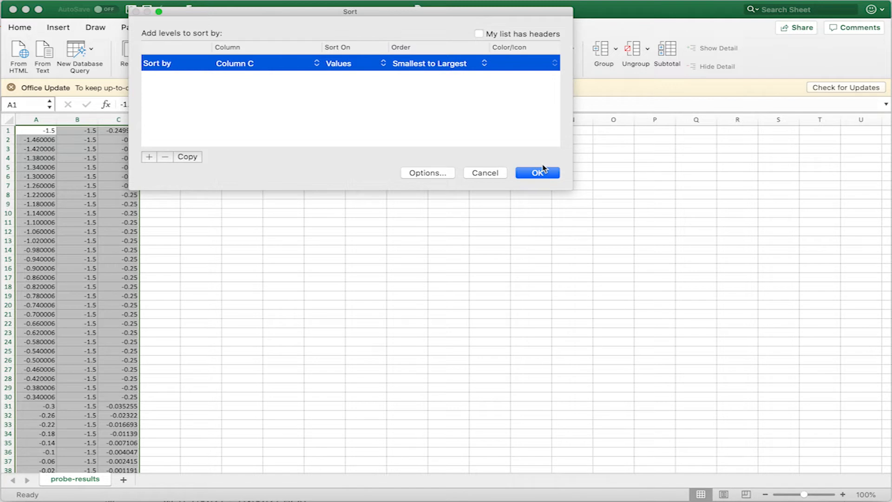
pyautogui.click(537, 173)
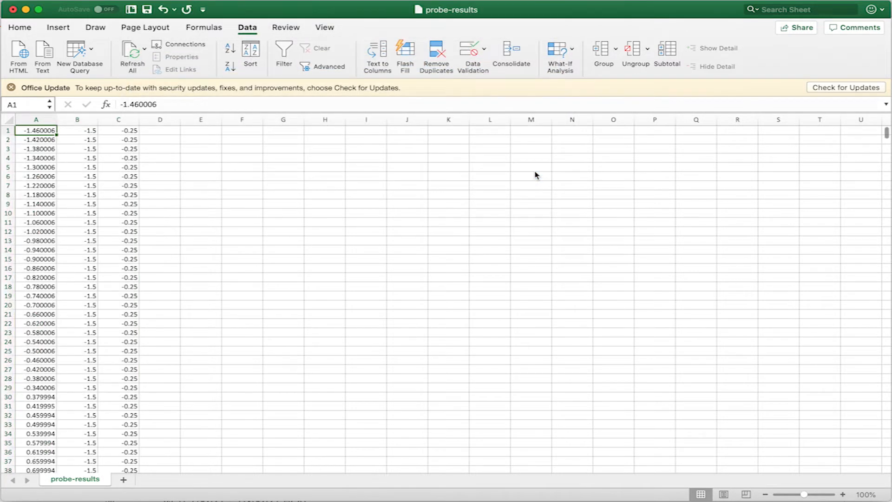
# Step: Select the first data row and scroll toward row 1161 where real Z readings begin
pyautogui.click(118, 130)
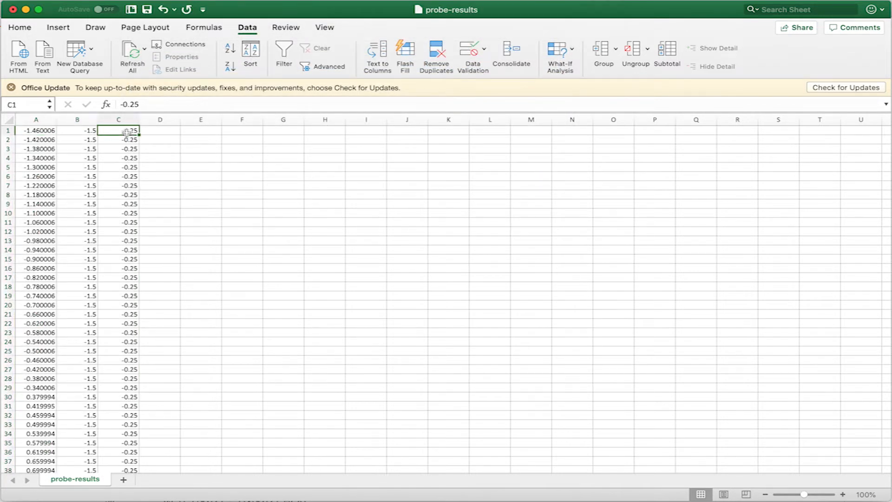
pyautogui.moveTo(120, 232)
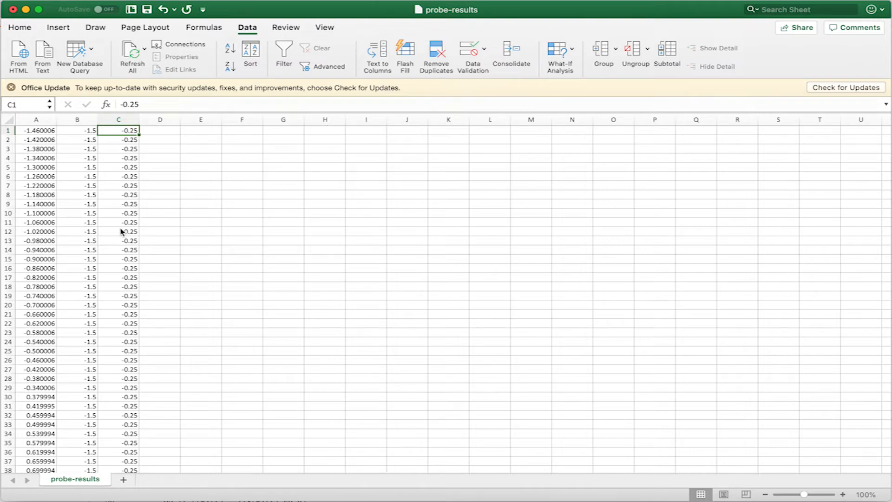
pyautogui.scroll(-3)
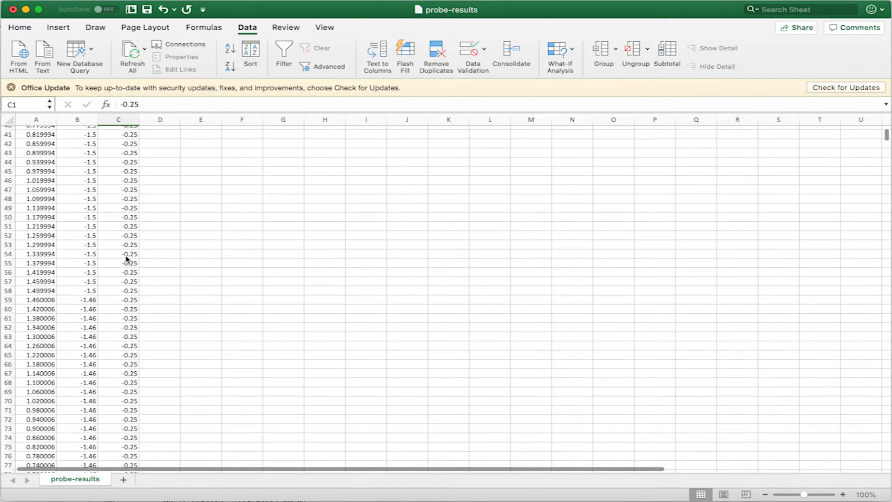
pyautogui.scroll(3)
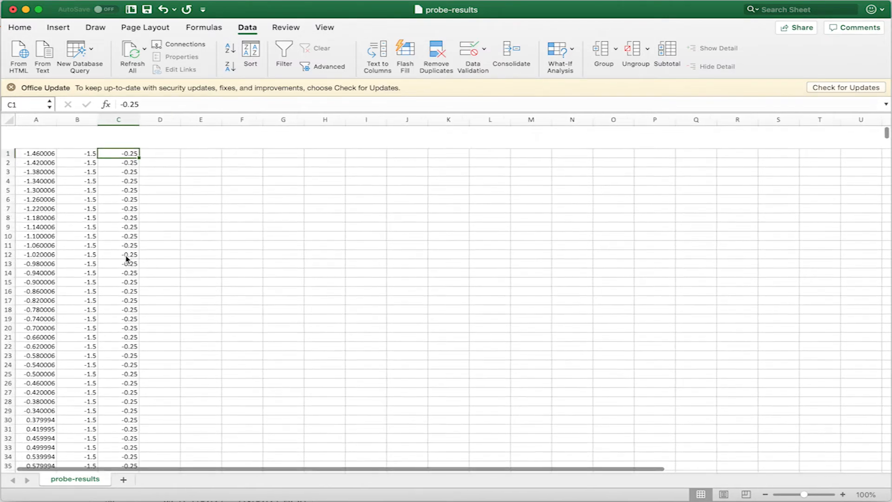
pyautogui.click(8, 130)
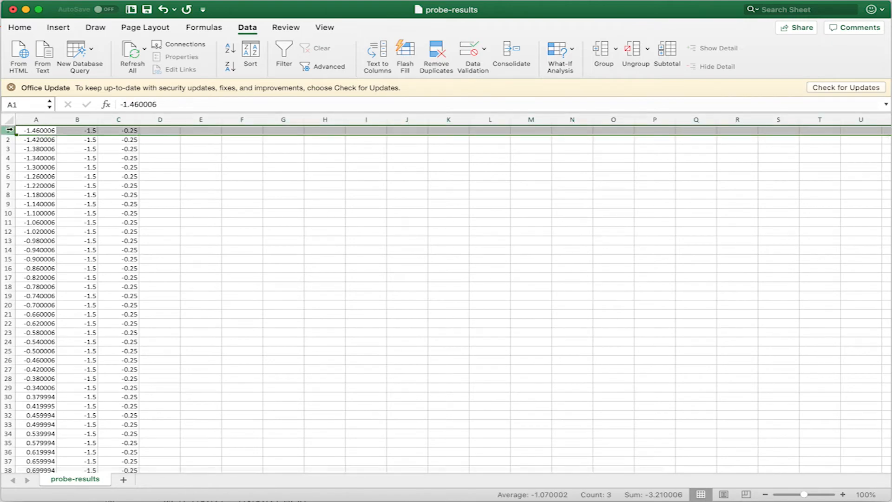
pyautogui.scroll(-3)
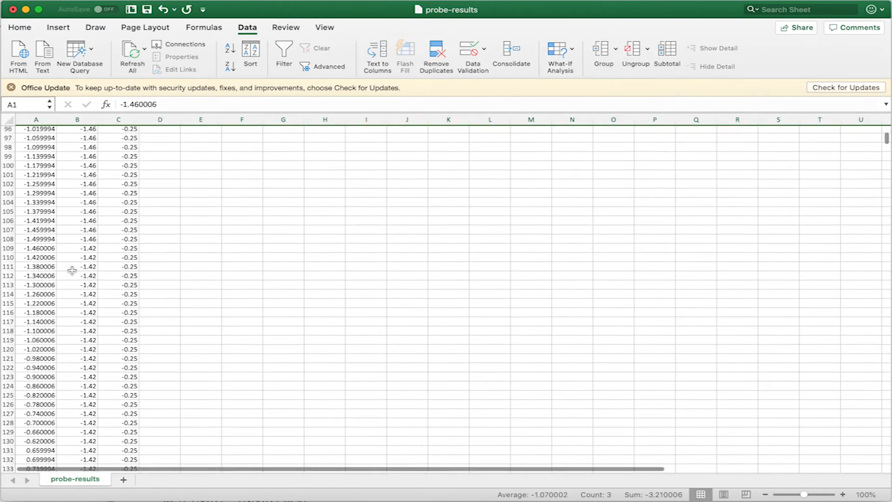
pyautogui.scroll(-3)
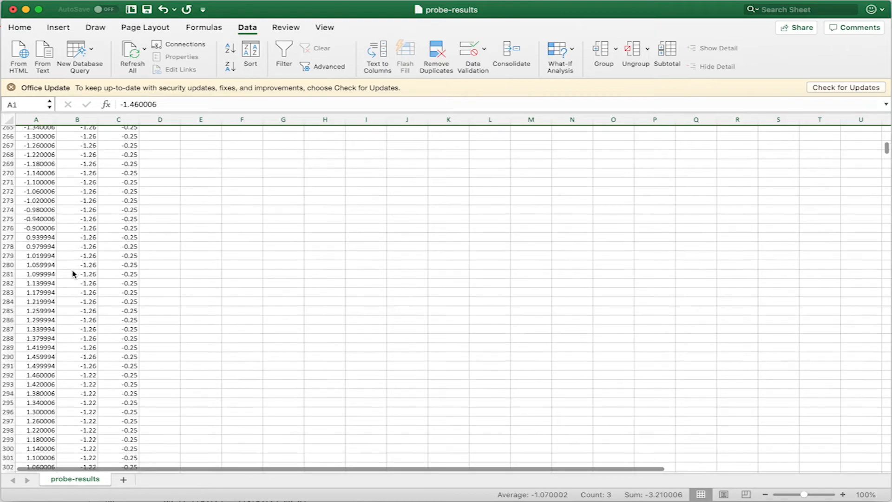
pyautogui.scroll(-3)
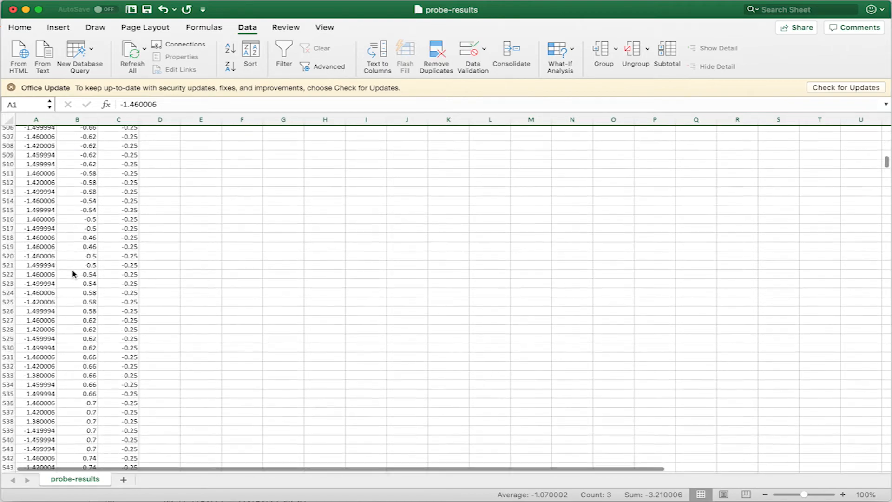
pyautogui.scroll(-3)
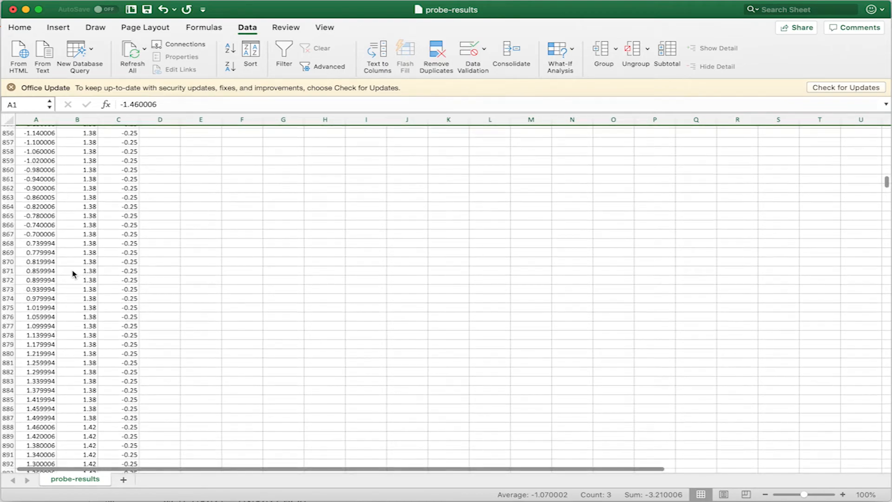
pyautogui.scroll(-3)
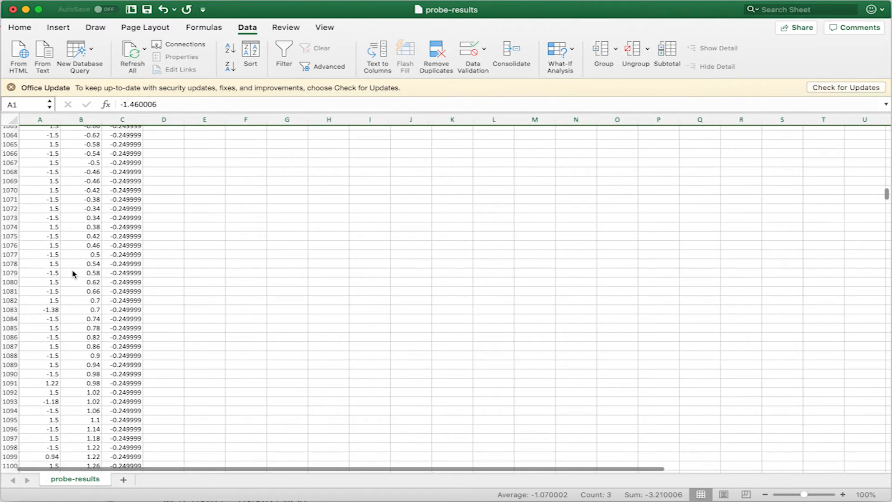
pyautogui.scroll(-3)
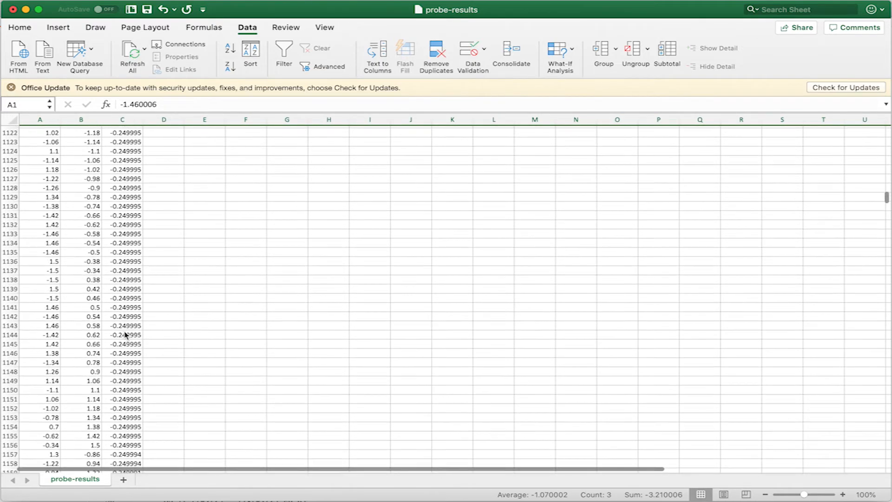
pyautogui.scroll(-3)
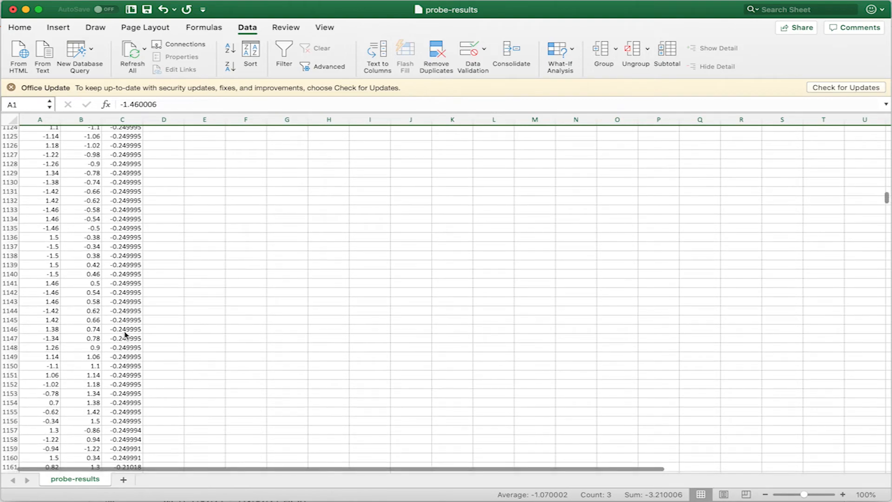
pyautogui.scroll(-3)
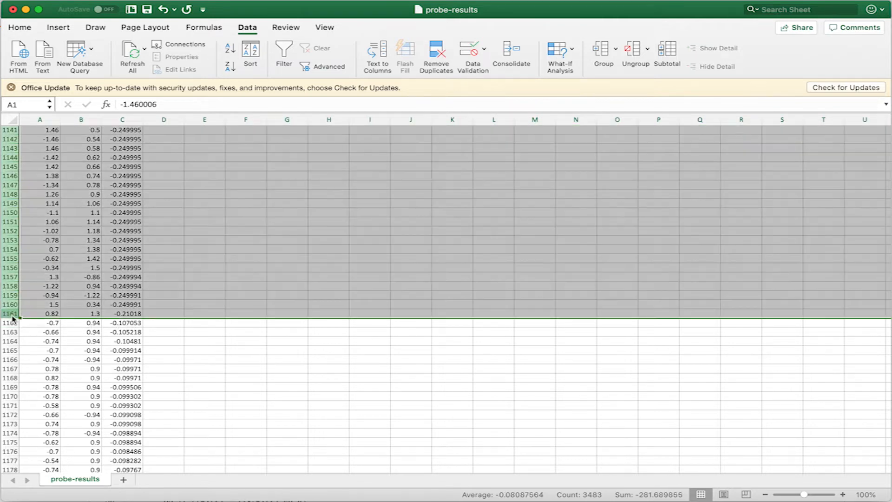
# Step: Delete the selected no-contact rows so the data starts at the -0.7, 0.94 point
pyautogui.rightClick(10, 313)
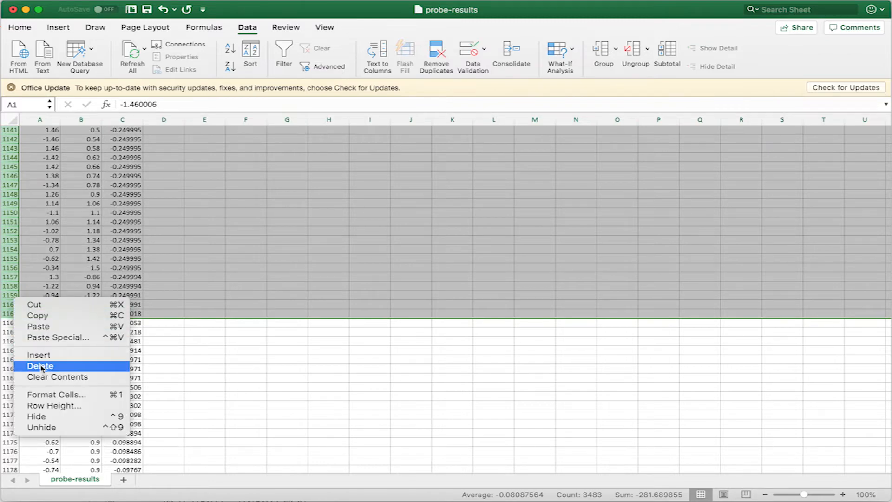
pyautogui.click(40, 365)
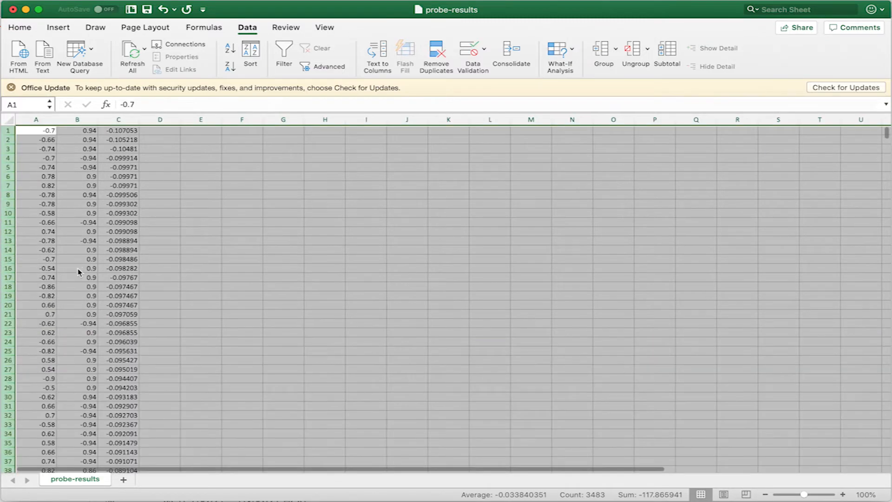
pyautogui.click(77, 277)
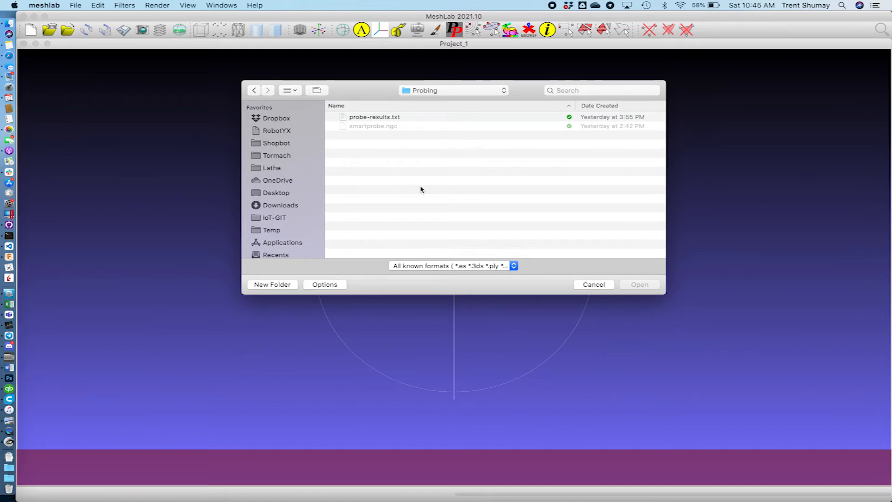
pyautogui.moveTo(430, 169)
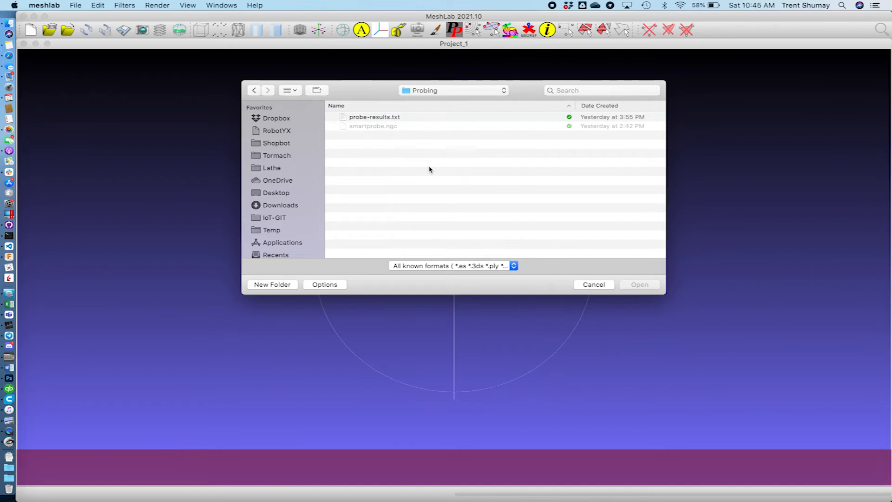
pyautogui.moveTo(454, 165)
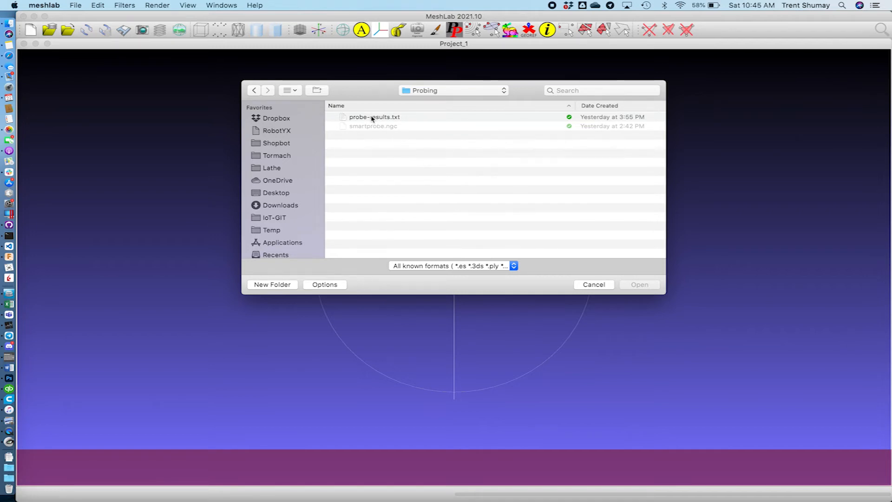
# Step: Import probe-results.txt with default pre-open options as a 4,615-vertex XYZ point cloud
pyautogui.click(374, 117)
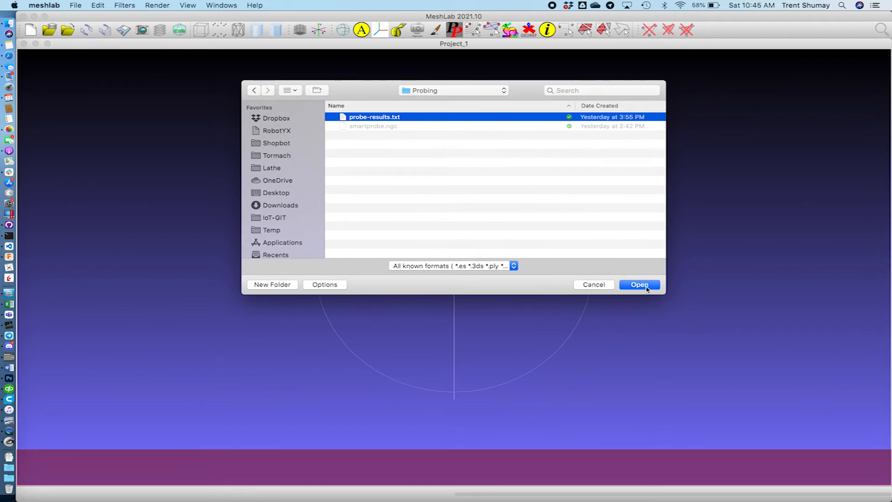
pyautogui.click(639, 285)
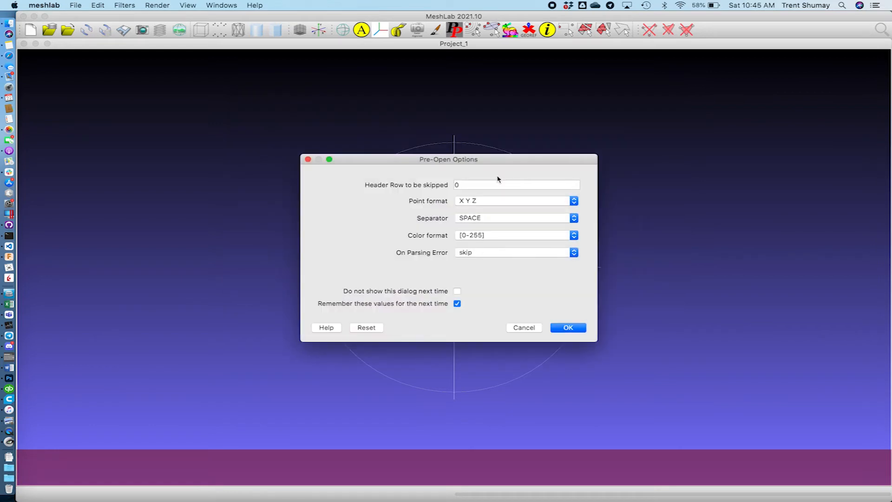
pyautogui.moveTo(388, 206)
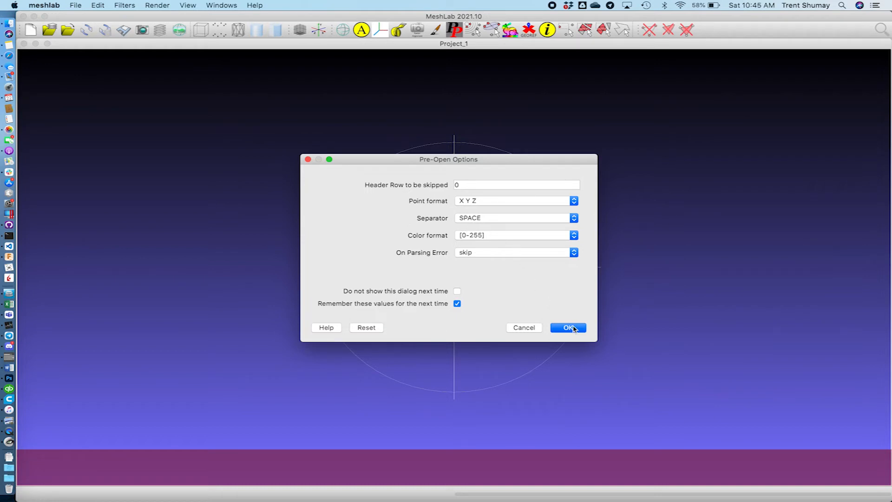
pyautogui.click(566, 327)
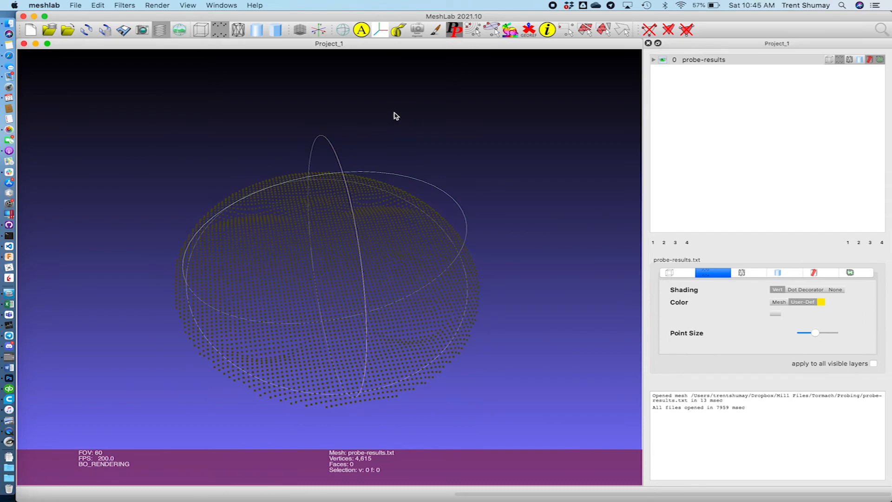
# Step: Apply the Compute normals for point sets filter to the probe-results cloud and close it
pyautogui.click(124, 5)
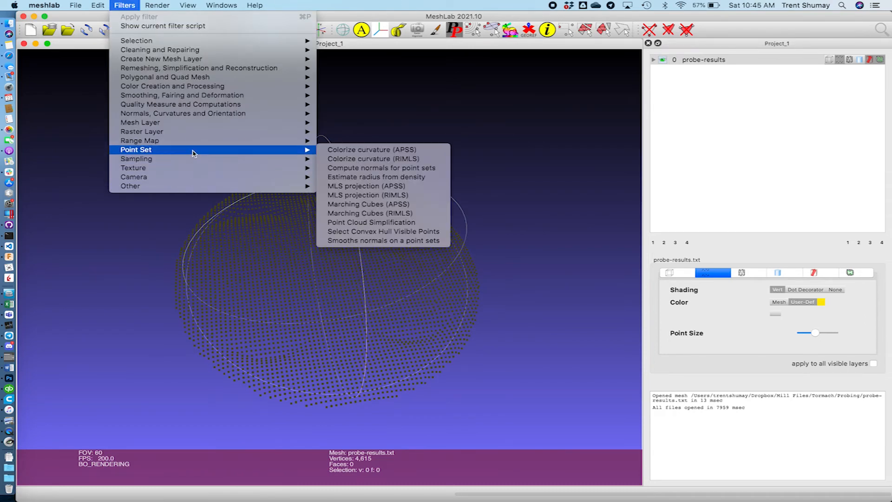
pyautogui.moveTo(360, 167)
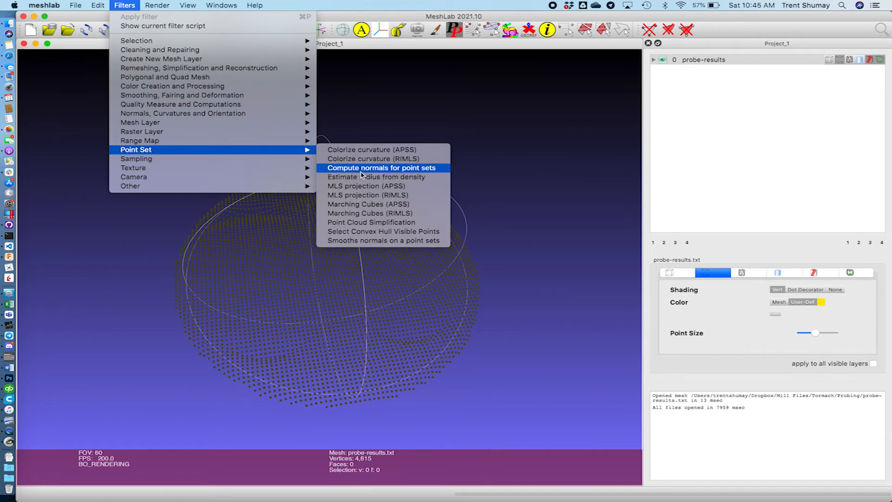
pyautogui.click(382, 167)
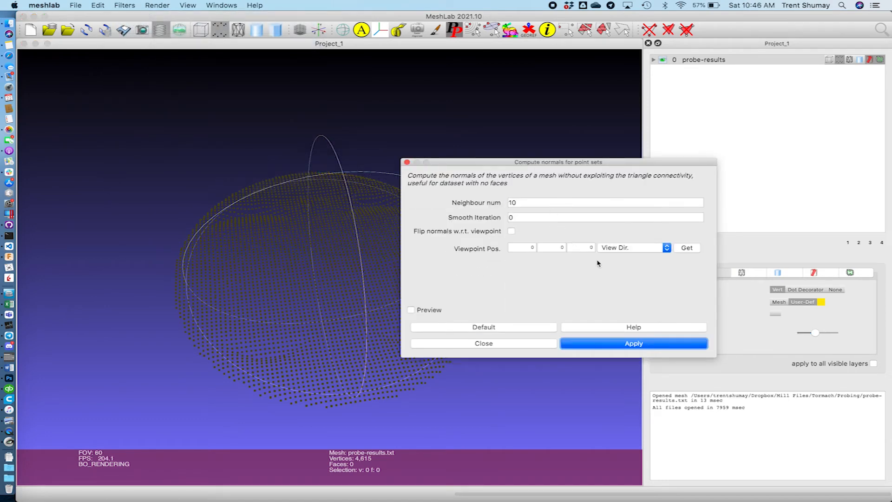
pyautogui.moveTo(632, 343)
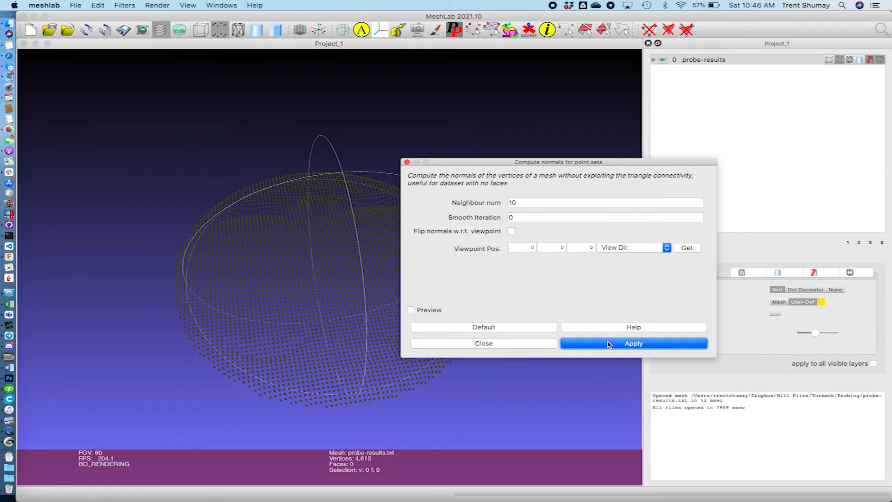
pyautogui.click(632, 343)
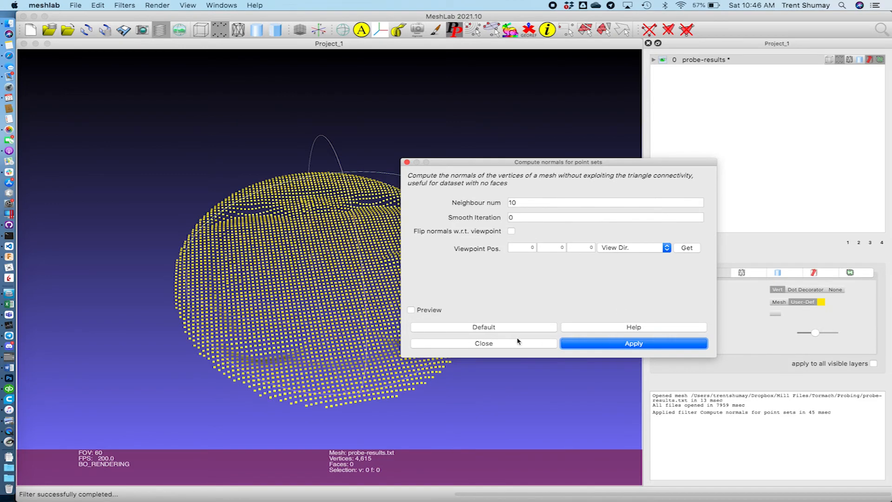
pyautogui.click(483, 343)
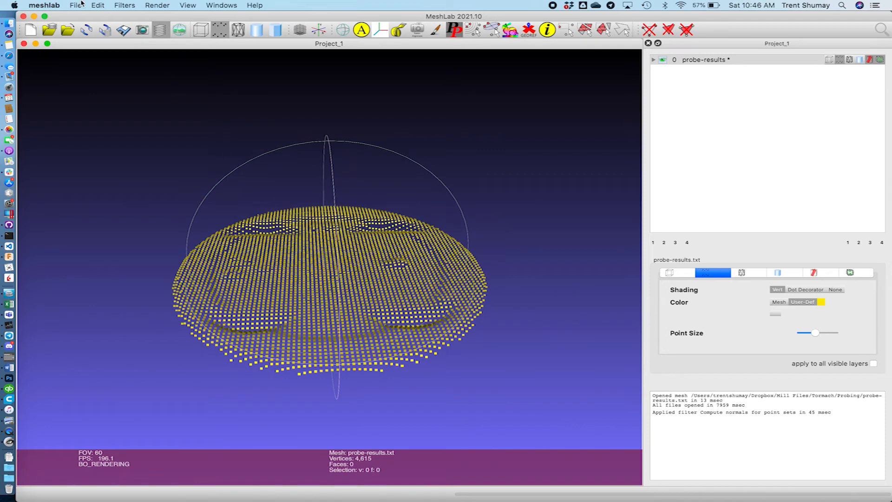
pyautogui.click(97, 5)
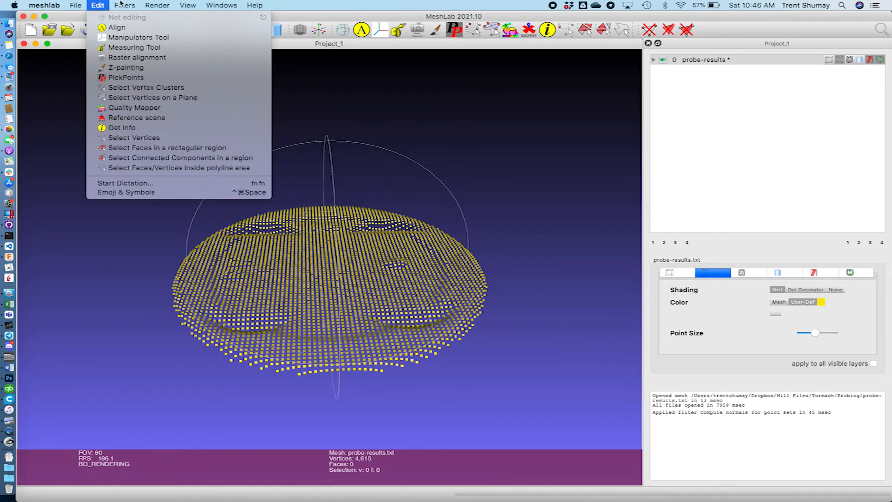
pyautogui.click(125, 5)
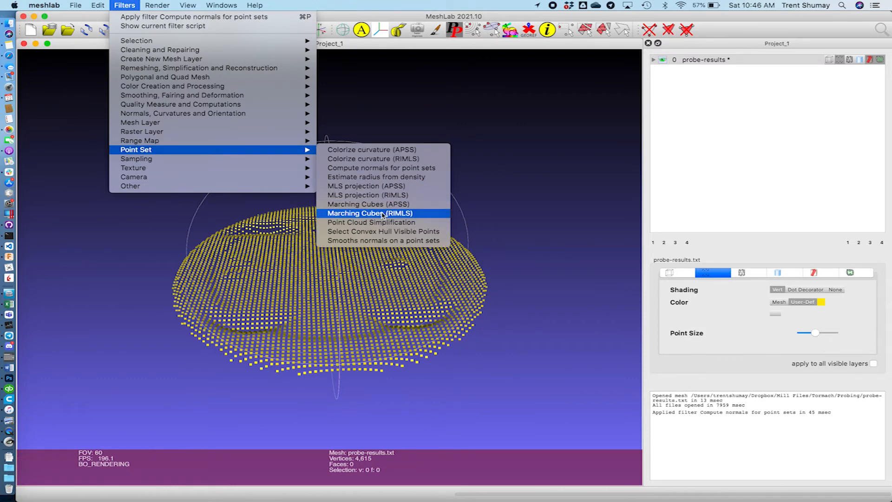
# Step: Run Marching Cubes (RIMLS) with default parameters to build the mc_mesh surface layer
pyautogui.click(369, 212)
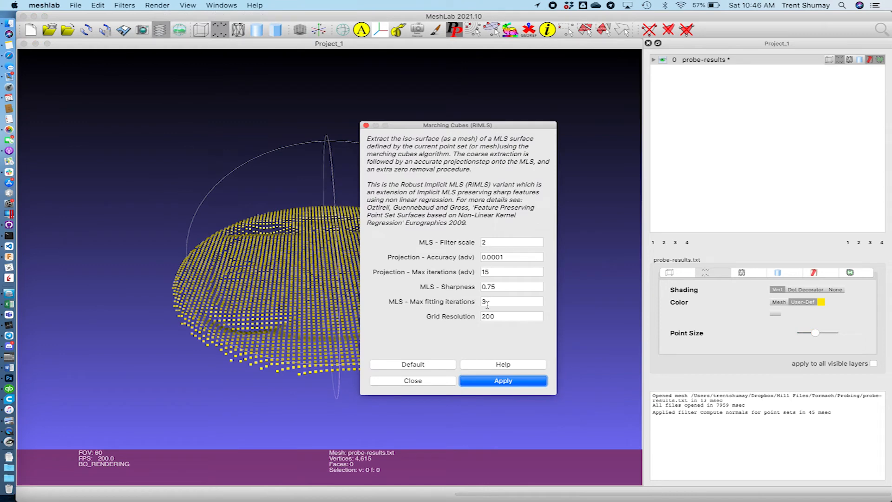
pyautogui.moveTo(491, 249)
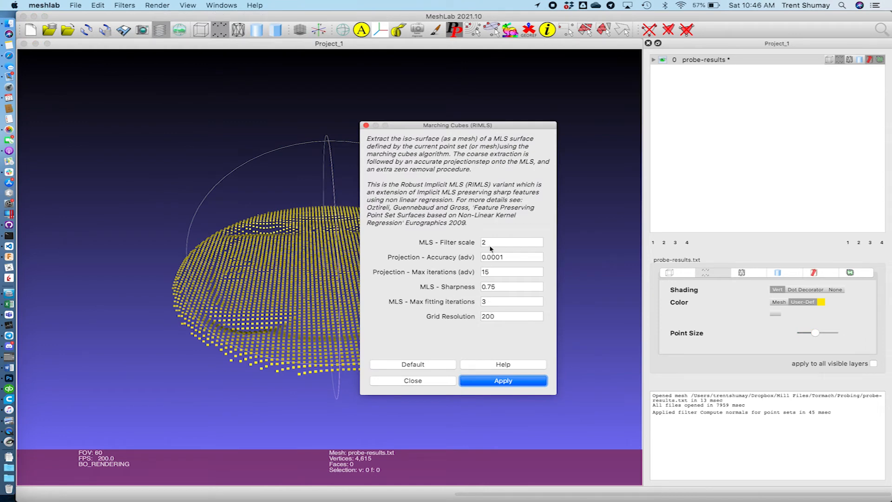
pyautogui.moveTo(496, 281)
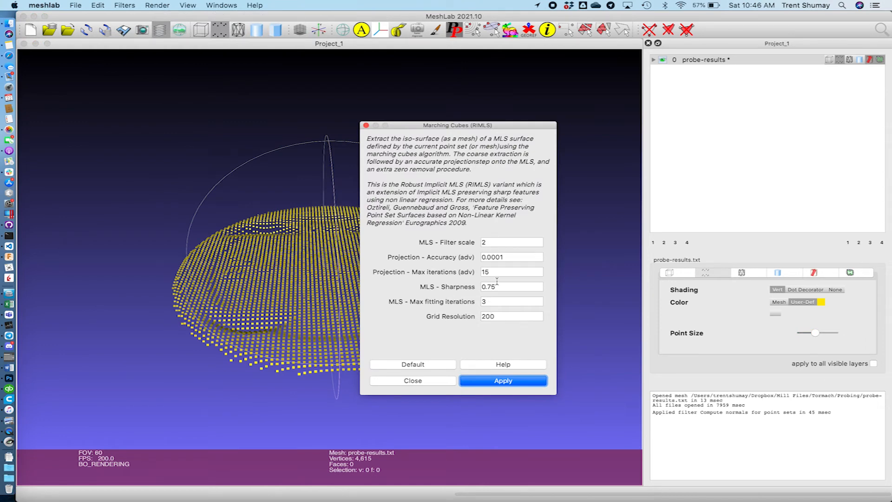
pyautogui.moveTo(500, 326)
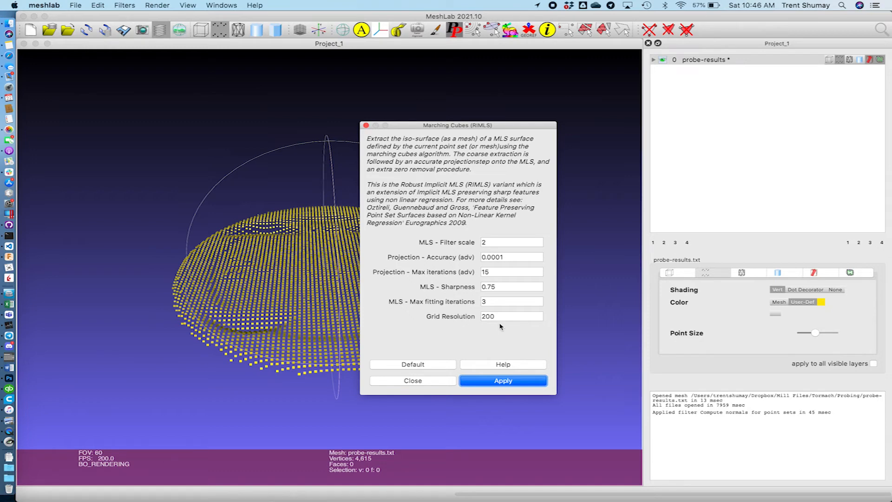
pyautogui.click(502, 381)
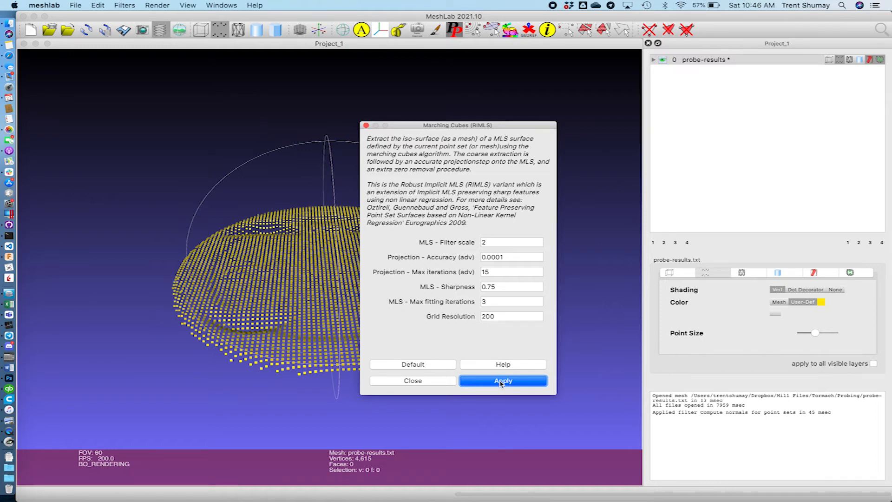
pyautogui.click(502, 381)
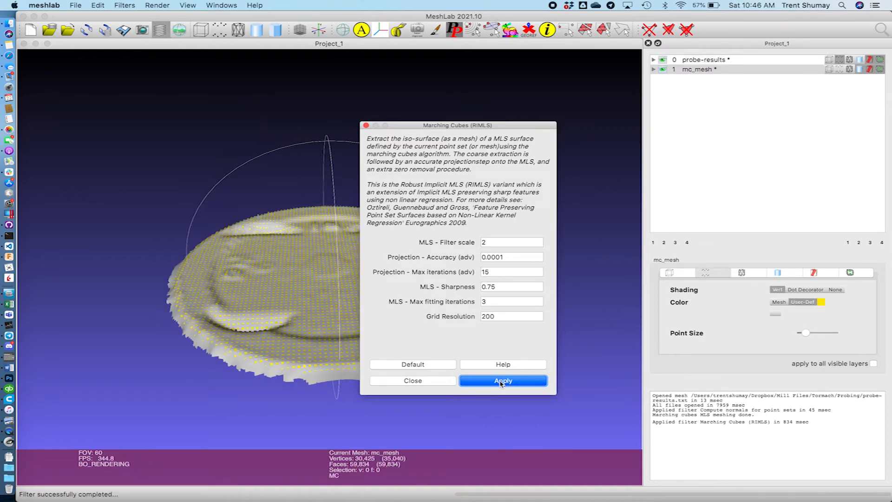
pyautogui.moveTo(431, 380)
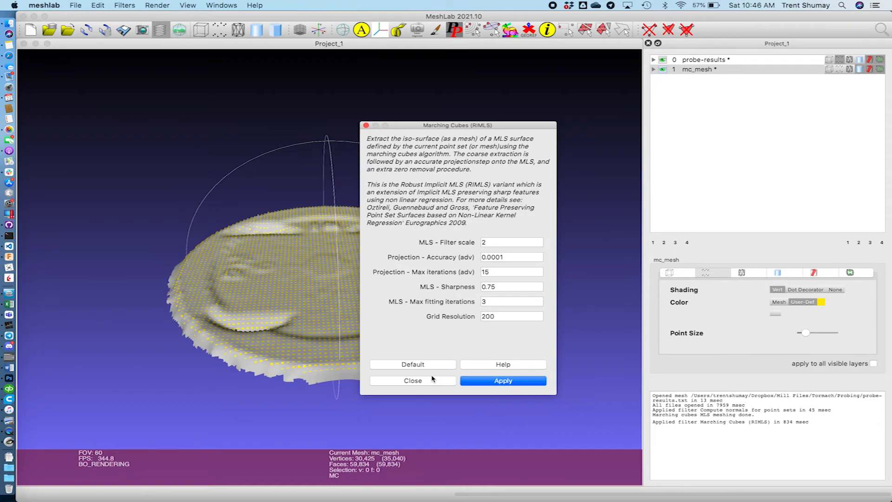
pyautogui.click(412, 380)
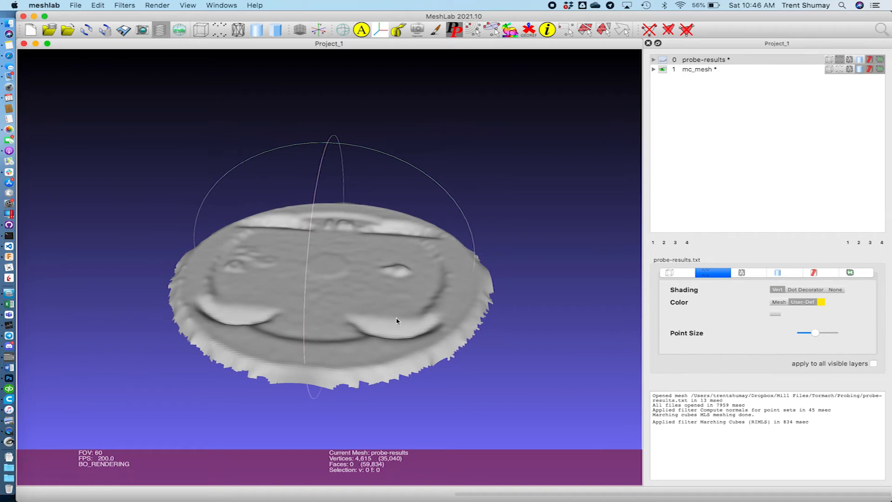
pyautogui.moveTo(199, 305)
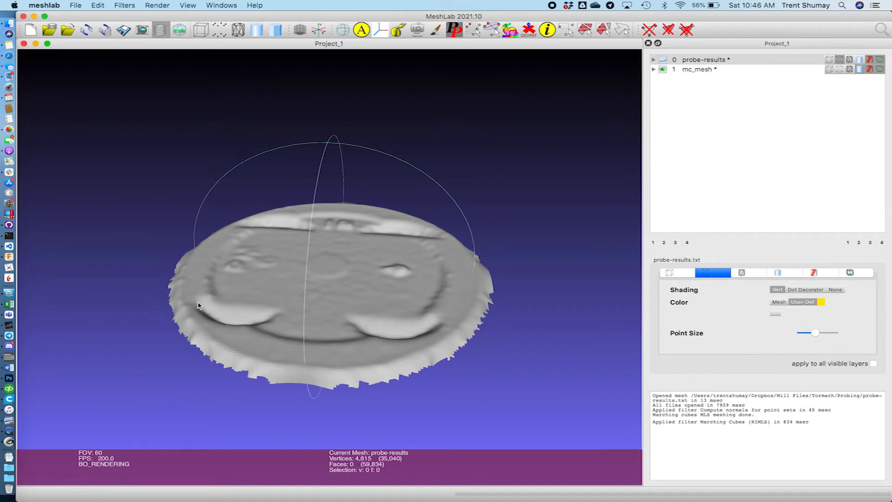
pyautogui.moveTo(363, 259)
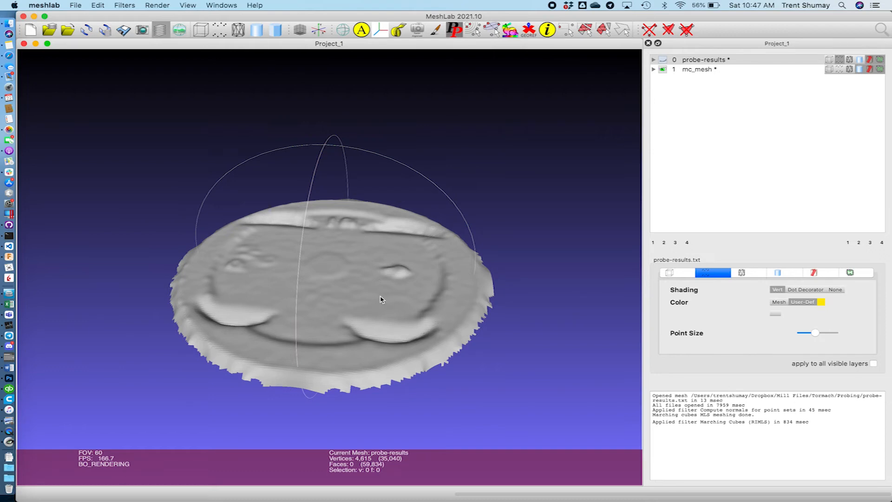
pyautogui.moveTo(429, 300)
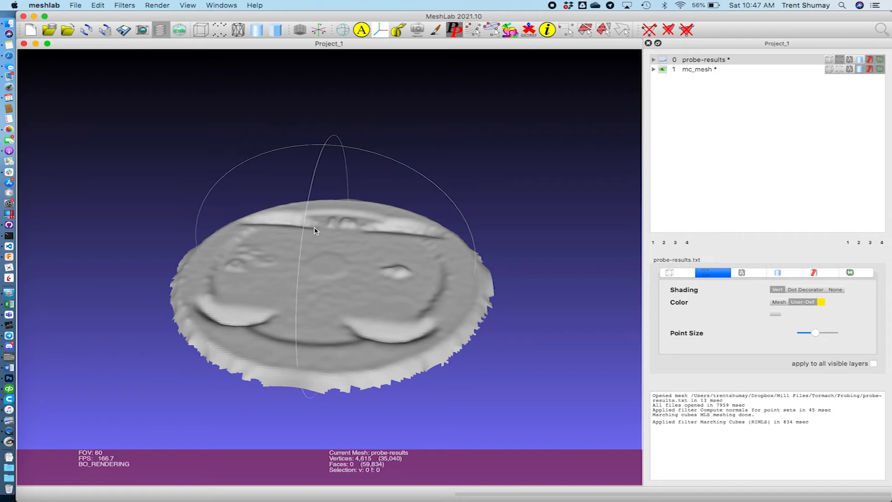
pyautogui.moveTo(260, 263)
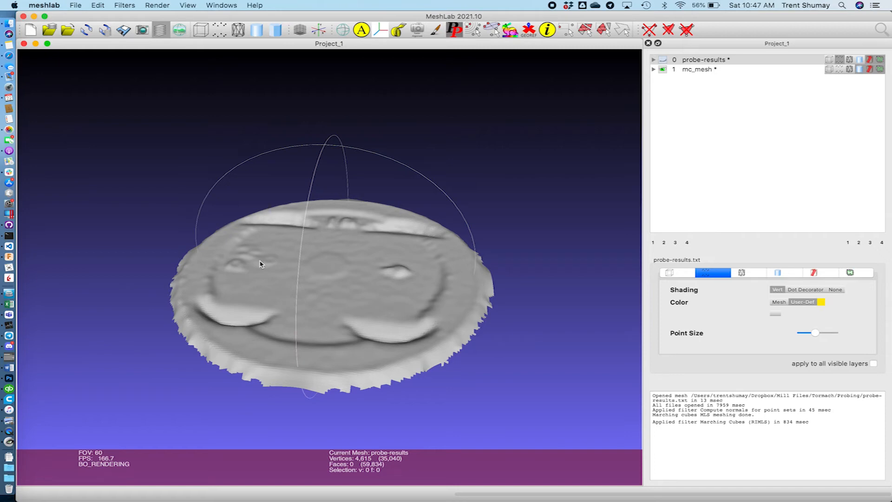
pyautogui.moveTo(399, 295)
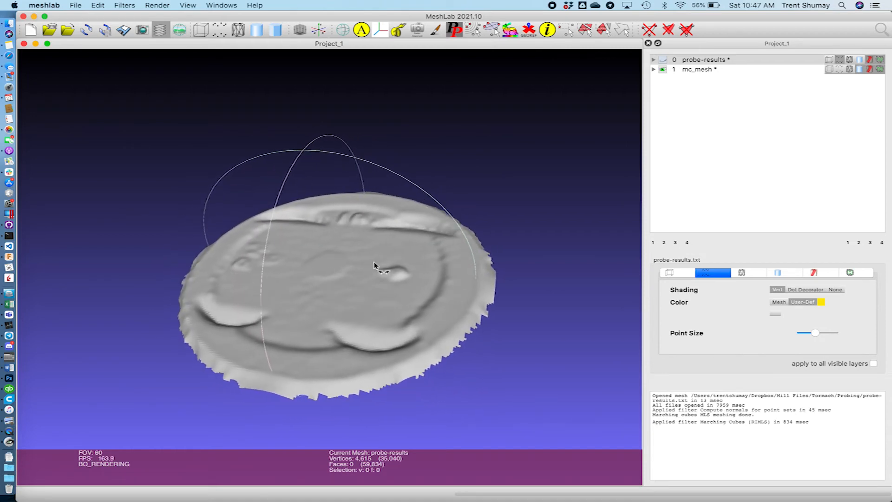
pyautogui.moveTo(330, 256); pyautogui.dragTo(335, 250)
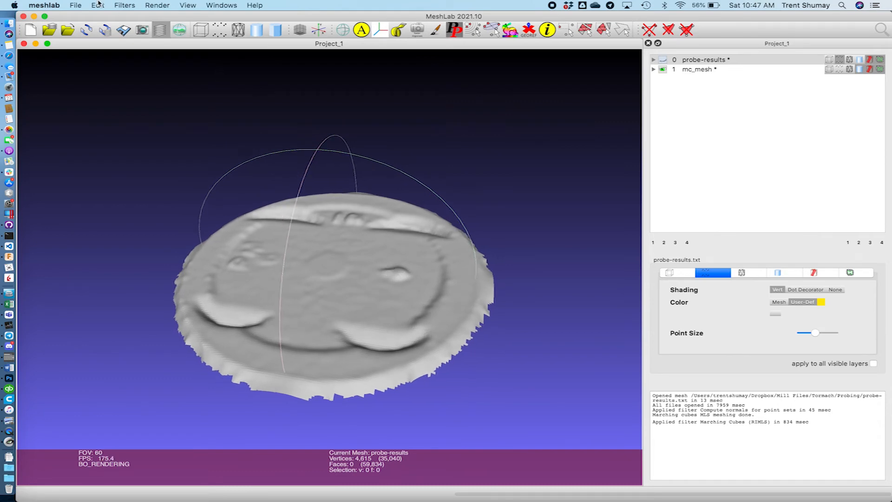
# Step: Export the mesh as an Alias Wavefront Object (*.obj) named Piston in the Probing folder
pyautogui.click(76, 5)
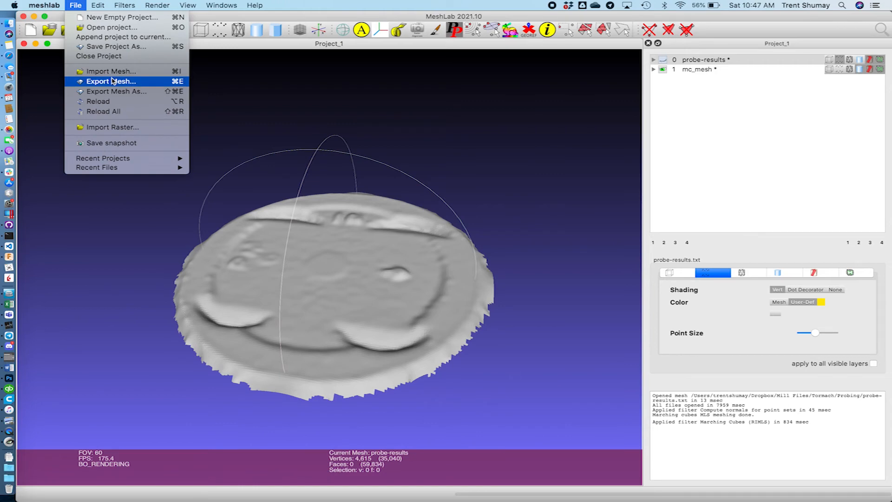
pyautogui.moveTo(117, 91)
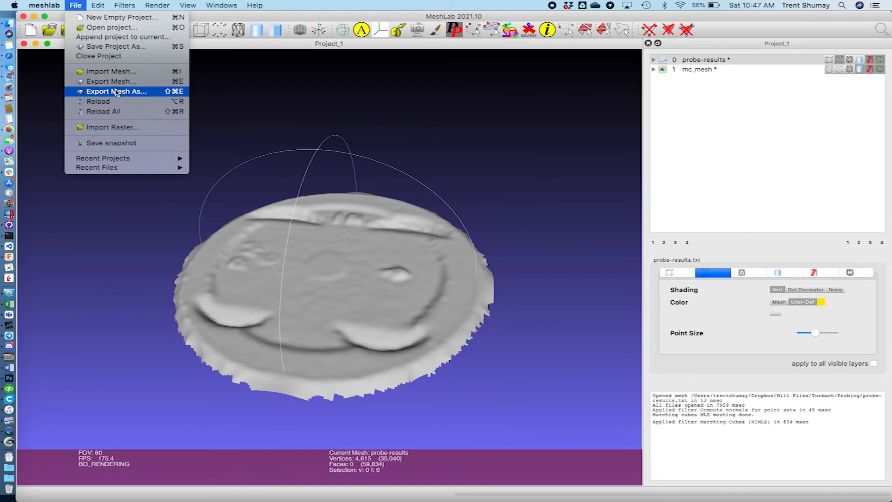
pyautogui.click(117, 91)
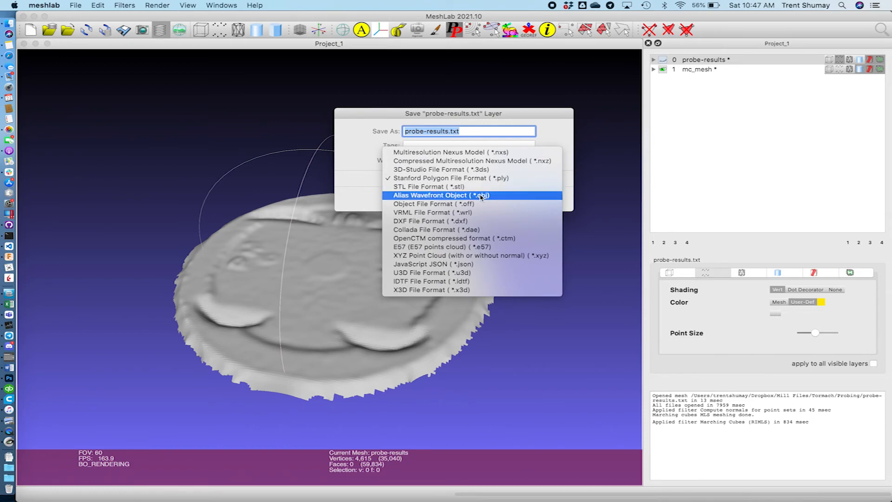
pyautogui.click(441, 195)
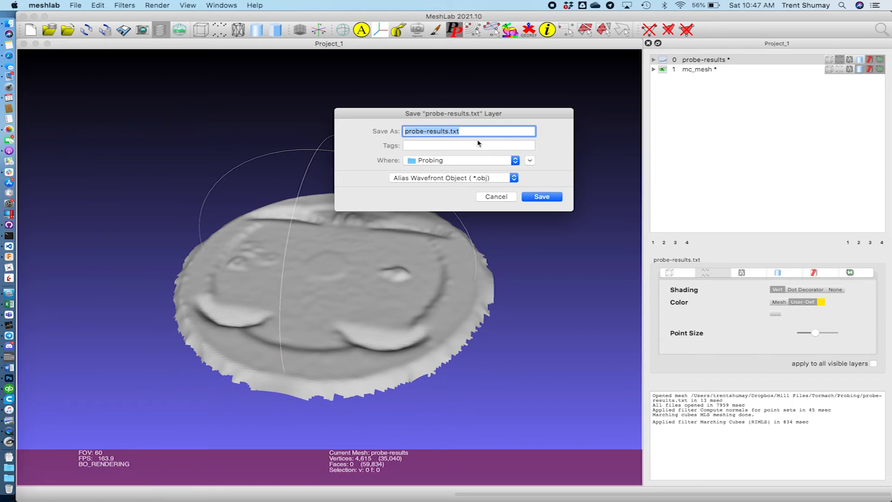
pyautogui.write('P')
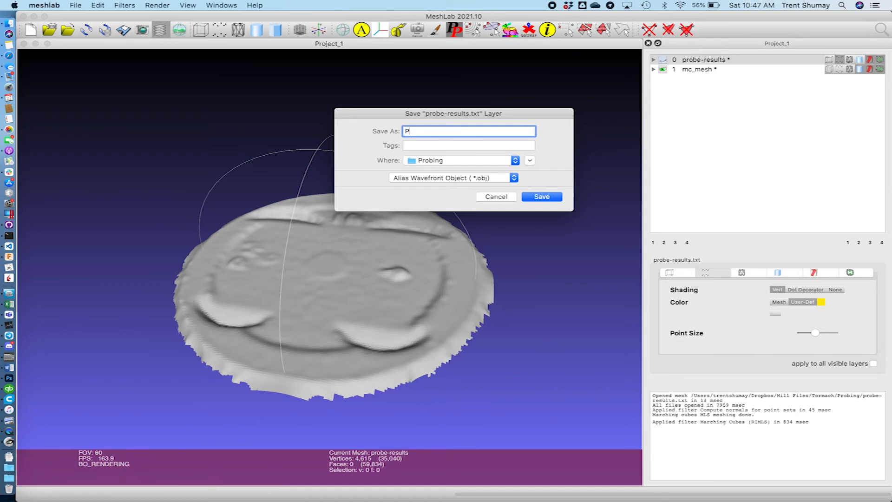
pyautogui.write('ist')
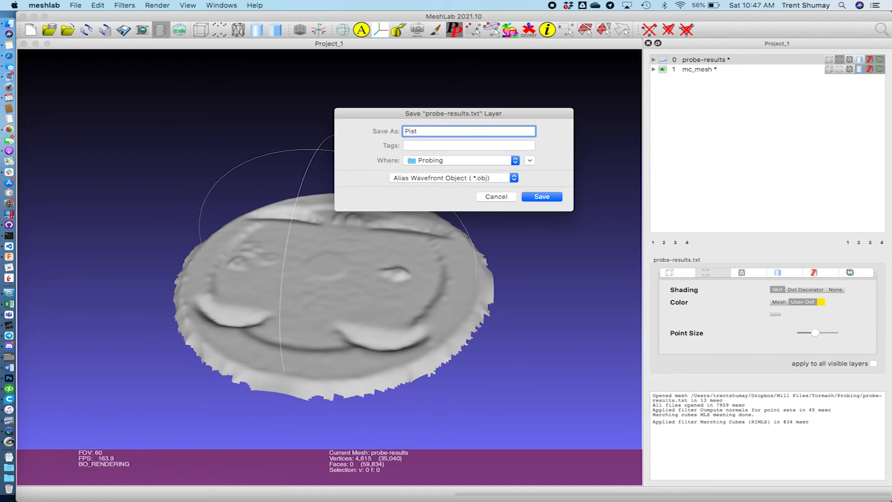
pyautogui.write('on')
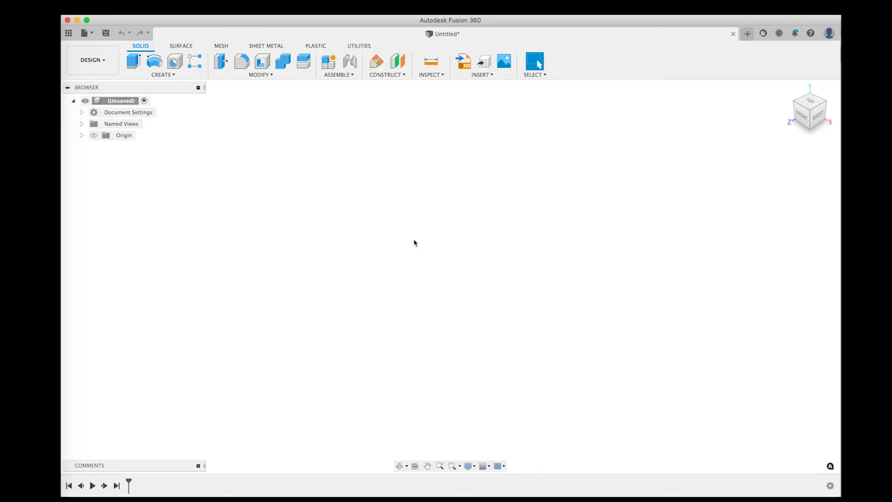
pyautogui.moveTo(501, 122)
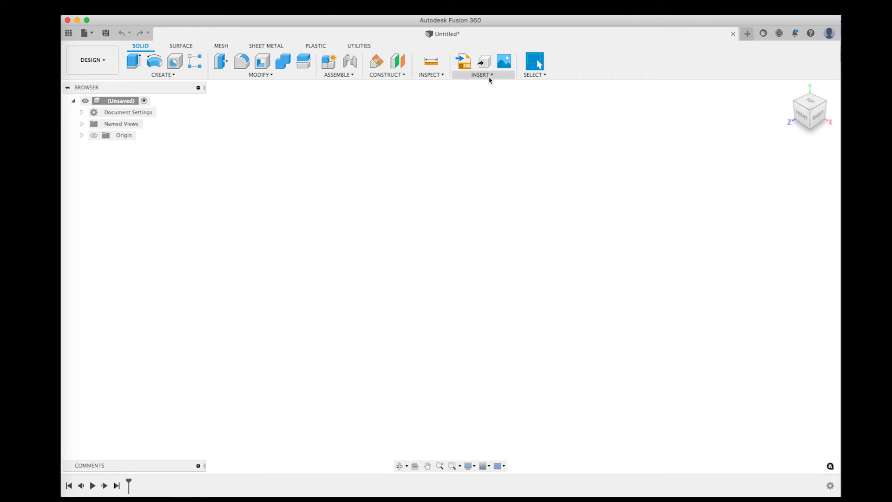
# Step: Insert Piston.obj as a mesh in inches with Flip Up Direction so it lies flat
pyautogui.click(481, 74)
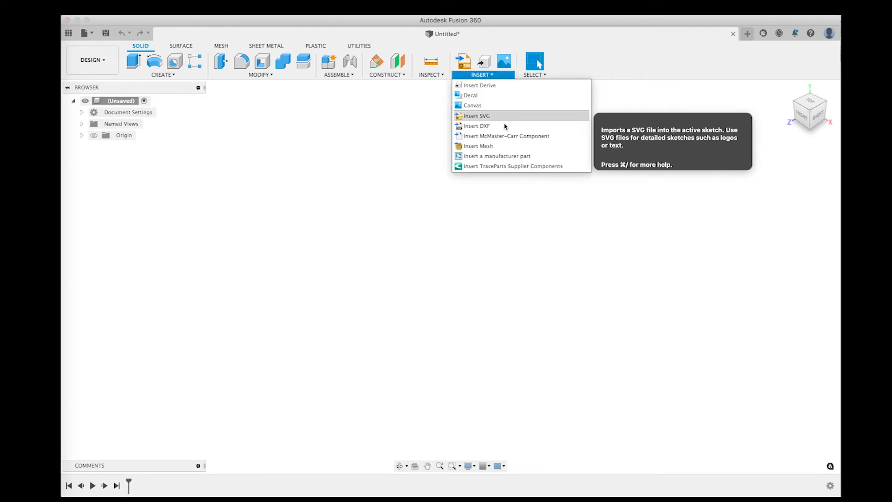
pyautogui.moveTo(477, 146)
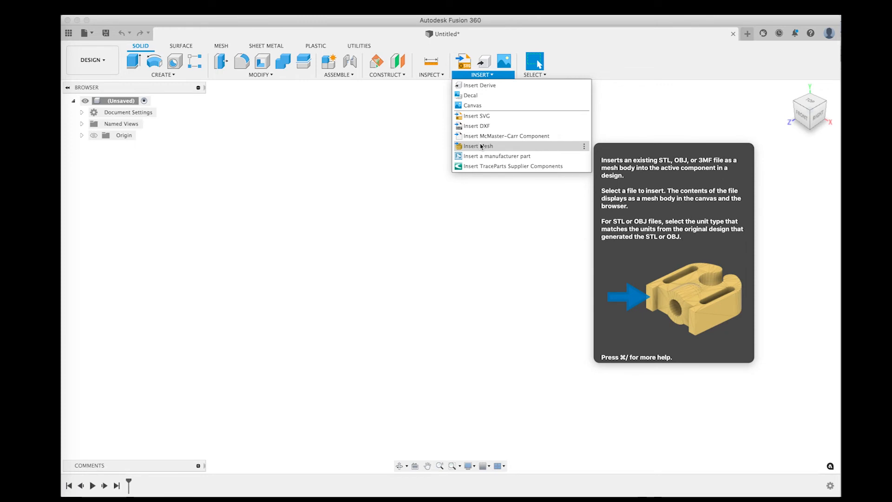
pyautogui.click(477, 145)
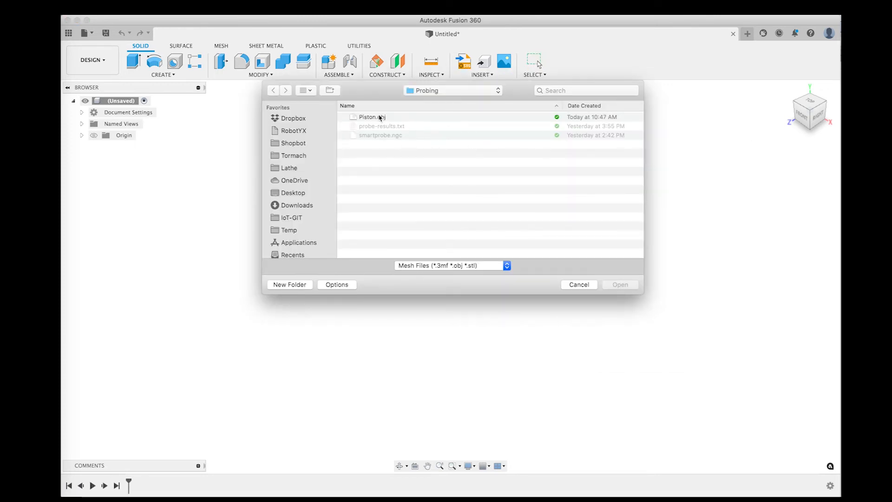
pyautogui.click(579, 285)
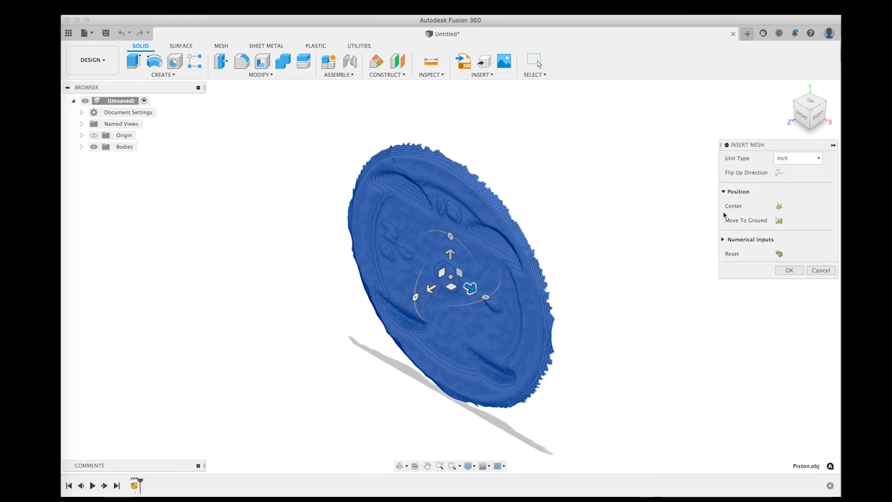
pyautogui.click(778, 173)
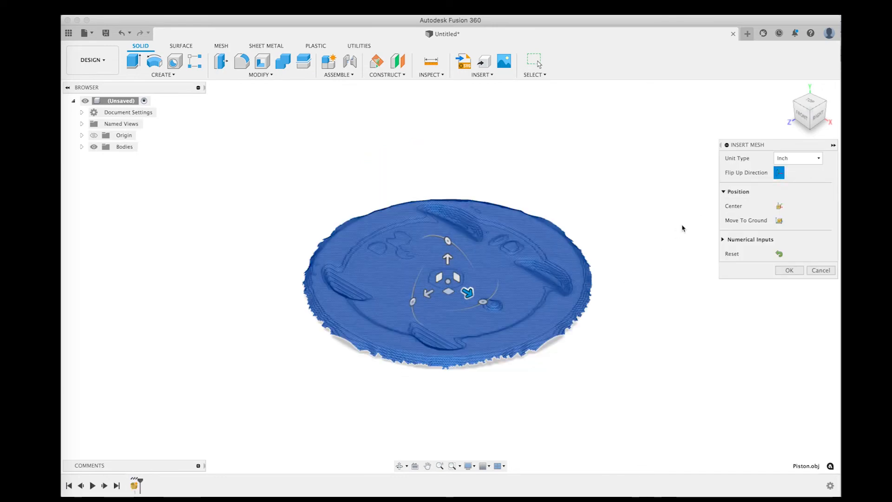
pyautogui.moveTo(771, 94)
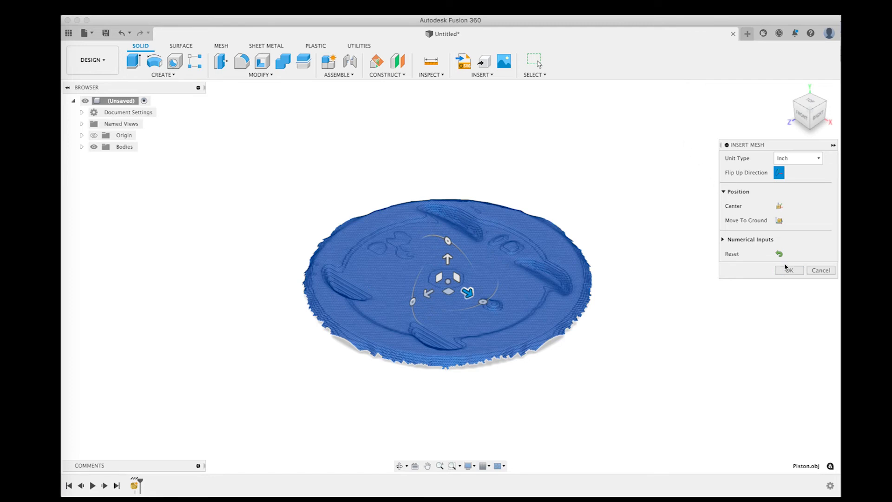
pyautogui.click(789, 270)
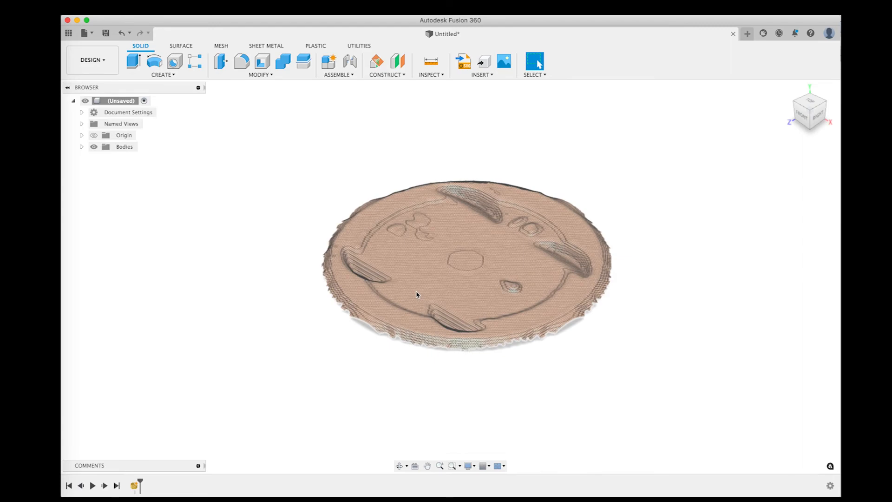
pyautogui.scroll(3)
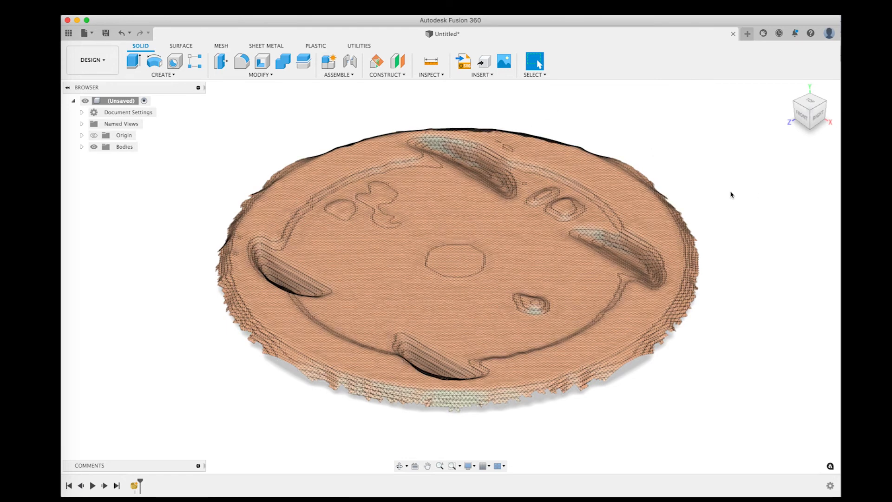
pyautogui.moveTo(670, 132)
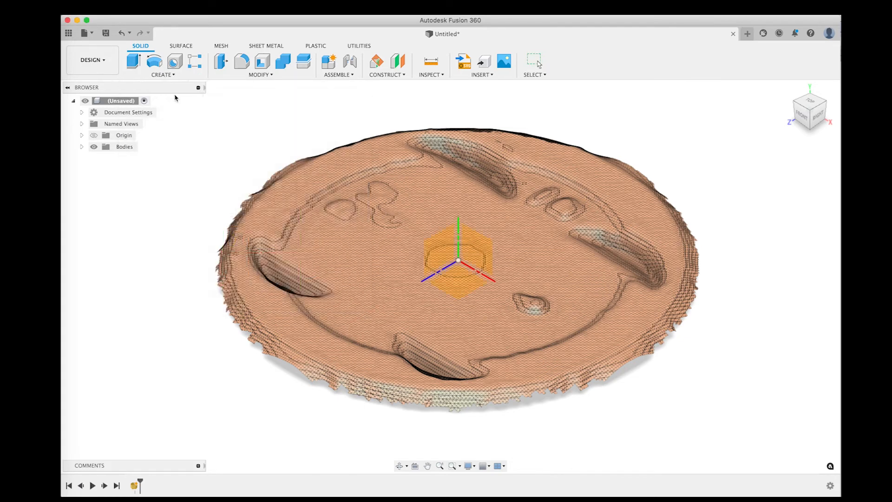
# Step: Sketch a 3 in center-diameter circle at the origin and view the mesh from the FRONT
pyautogui.click(807, 101)
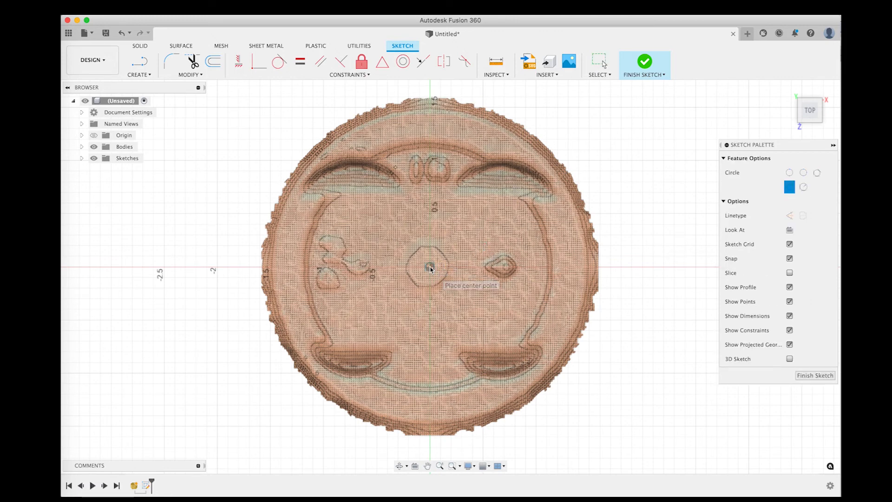
pyautogui.click(429, 267)
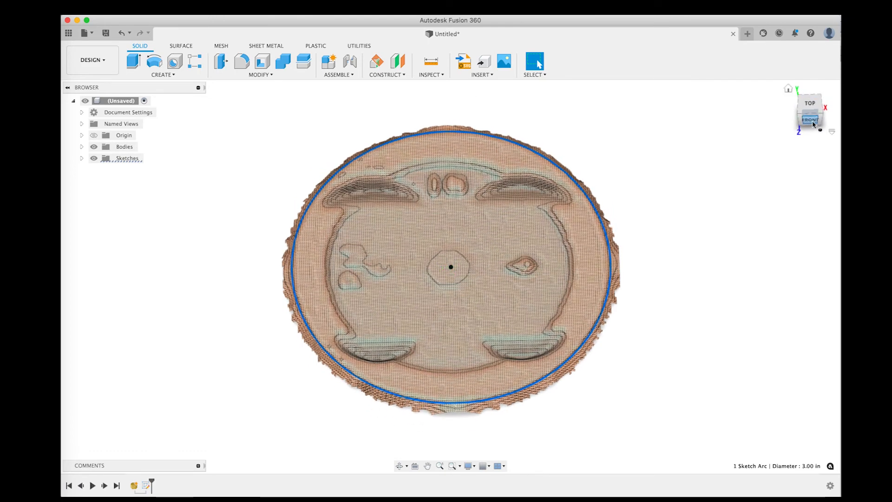
pyautogui.click(810, 118)
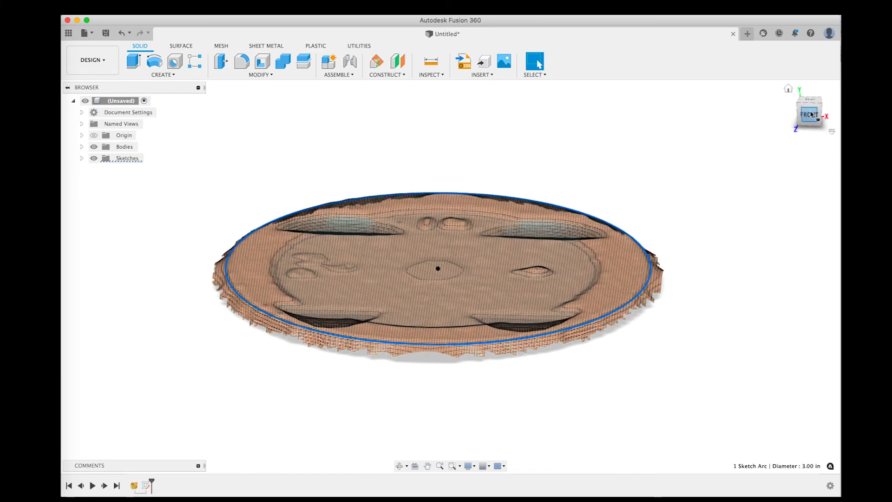
pyautogui.click(808, 111)
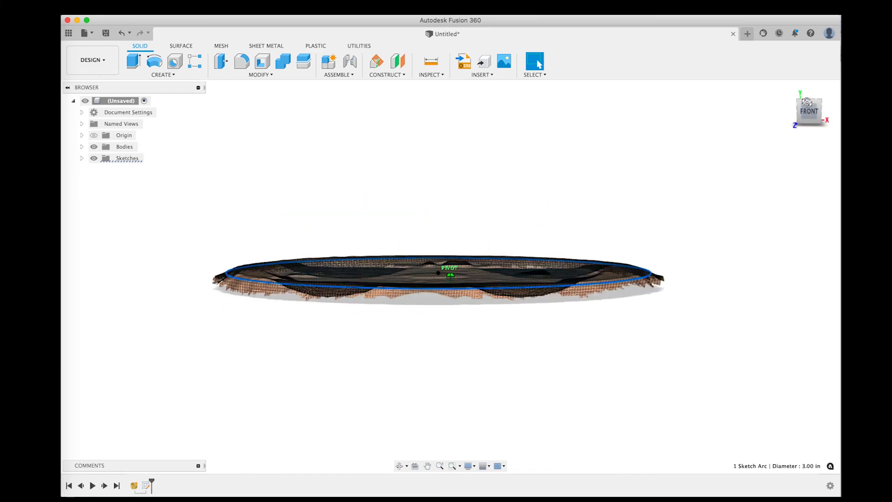